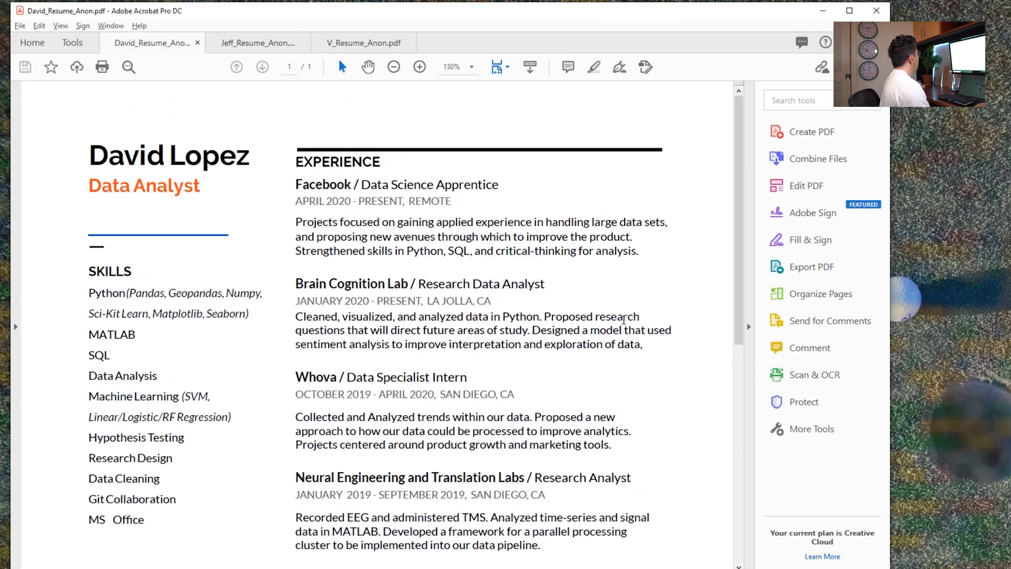
# - Scroll down David_Resume_Anon.pdf from the experience section toward the skills and education content
pyautogui.scroll(-3)
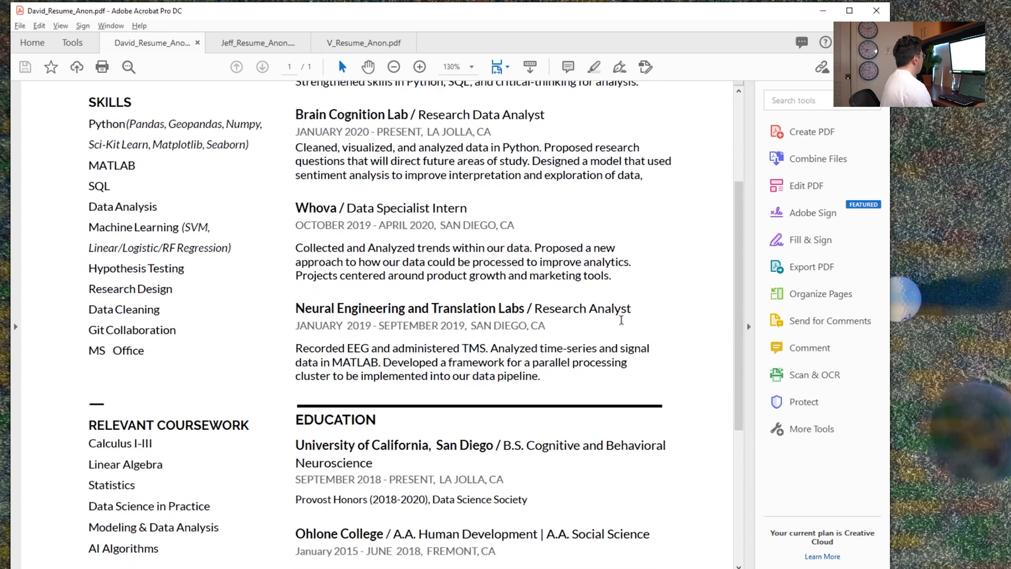
pyautogui.scroll(-3)
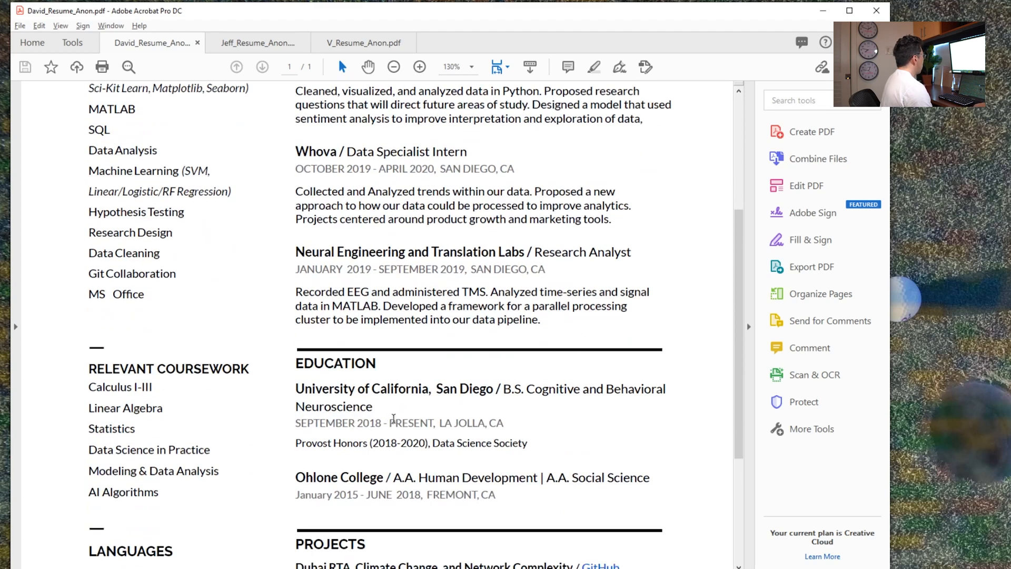
pyautogui.moveTo(499, 411)
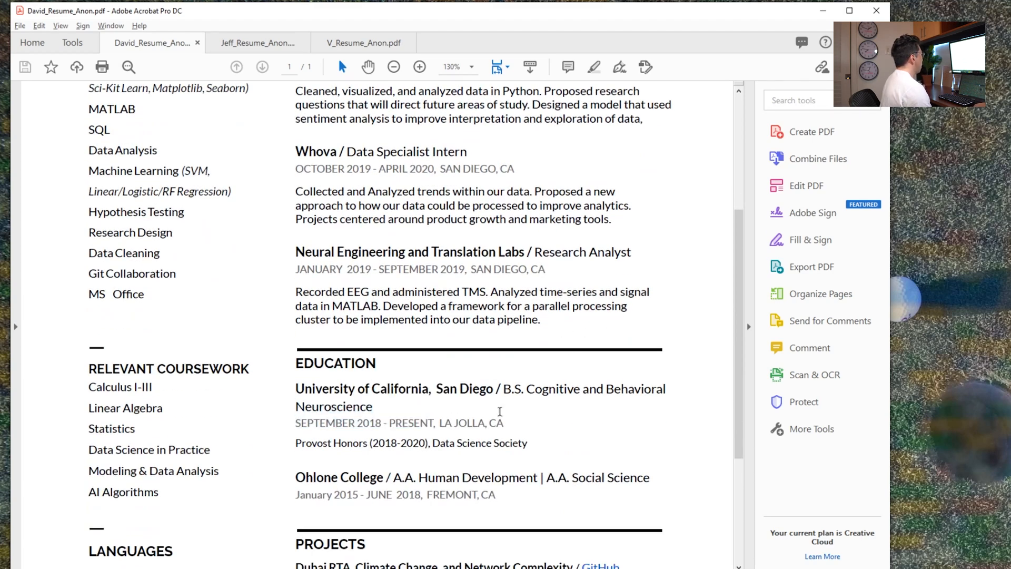
pyautogui.scroll(-3)
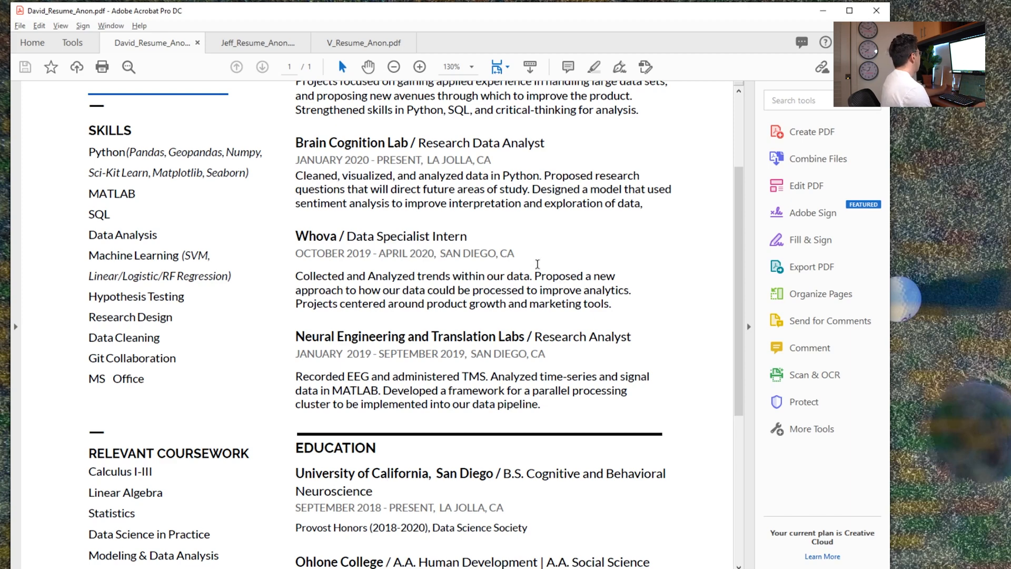
pyautogui.scroll(3)
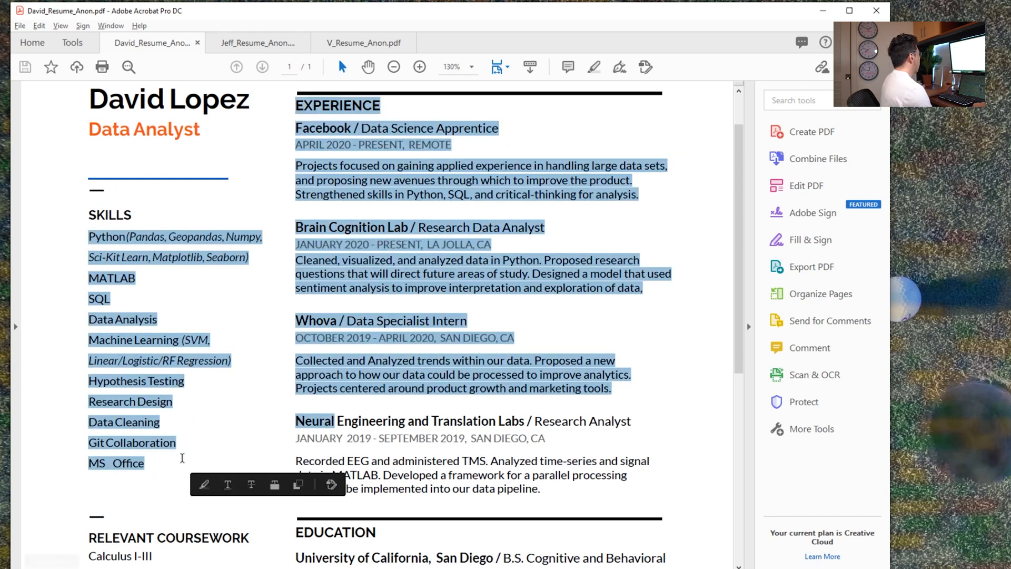
pyautogui.scroll(-3)
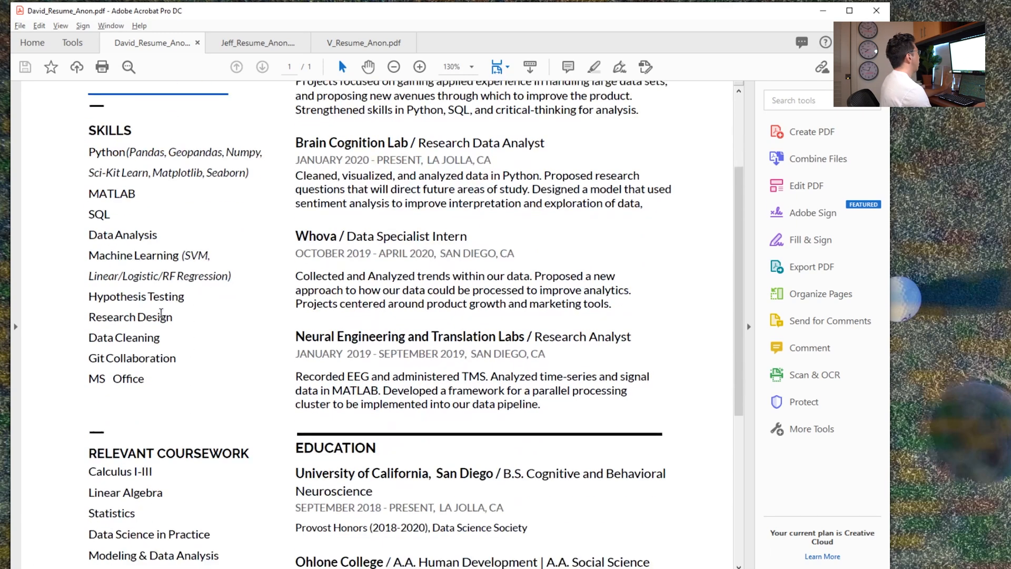
pyautogui.scroll(-3)
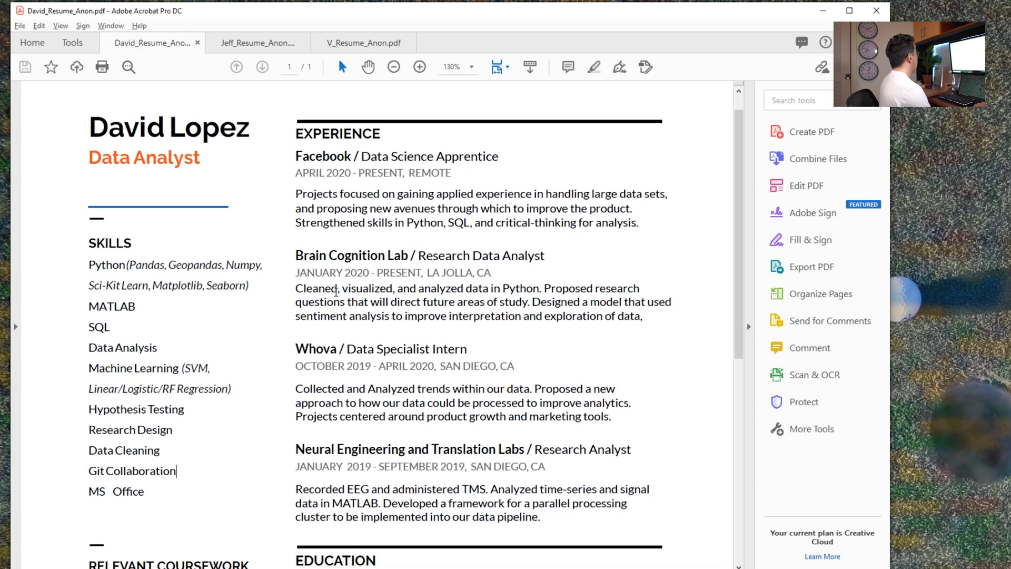
pyautogui.scroll(-3)
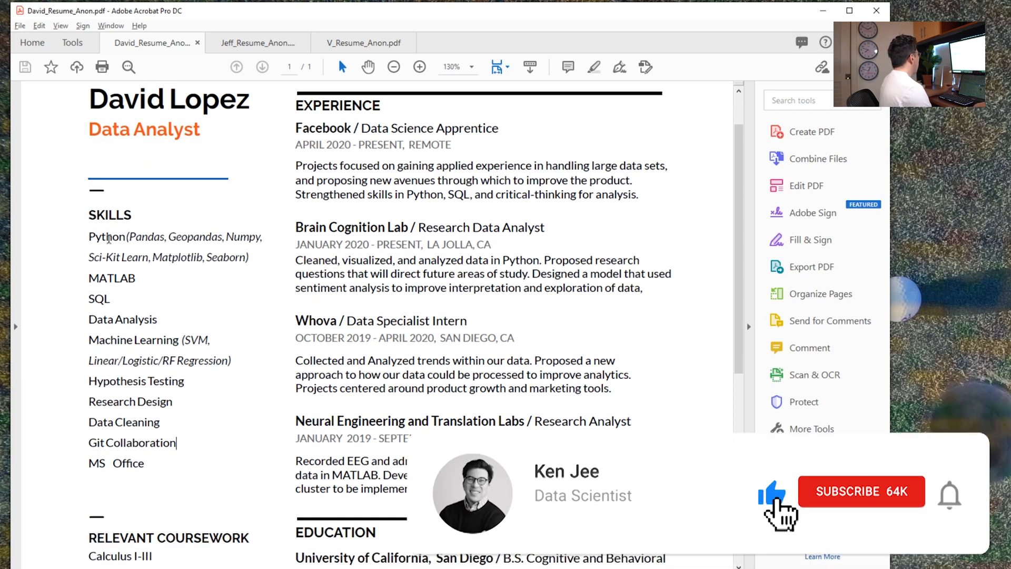
# - Highlight the Data Analysis skill and part of the machine learning models list, then clear the selection
pyautogui.doubleClick(161, 237)
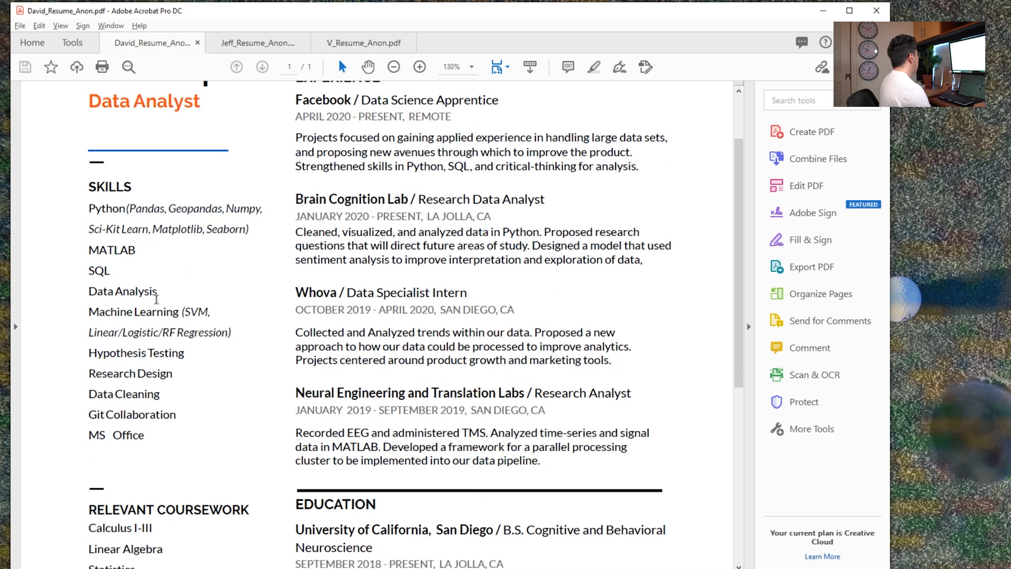
pyautogui.doubleClick(122, 291)
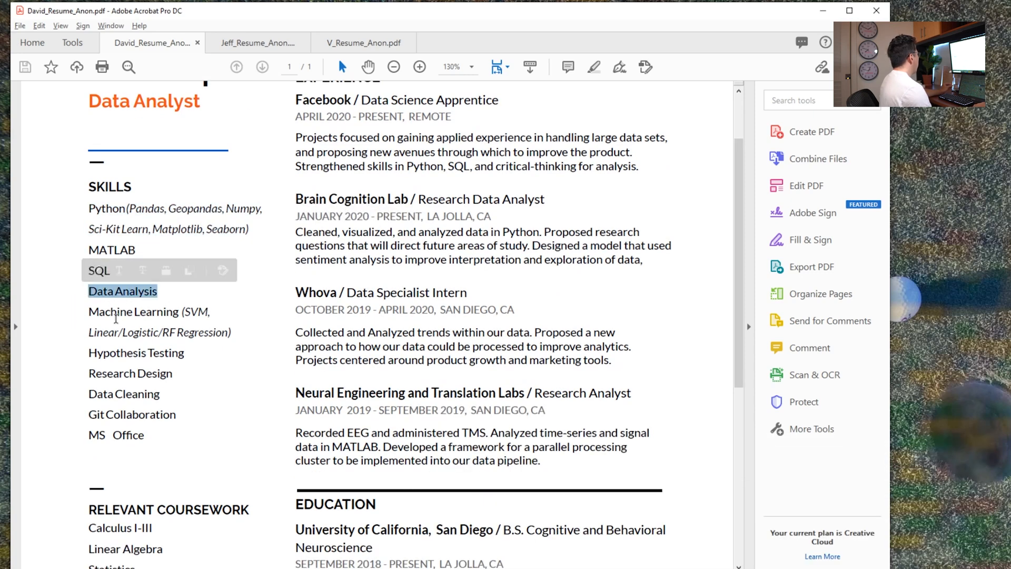
pyautogui.moveTo(122, 291); pyautogui.dragTo(159, 331)
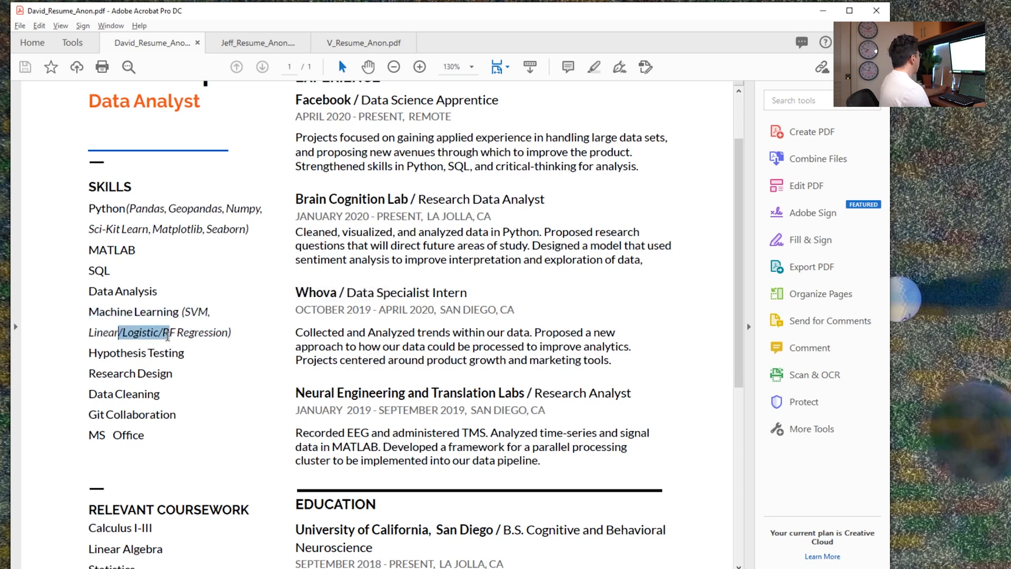
pyautogui.click(140, 332)
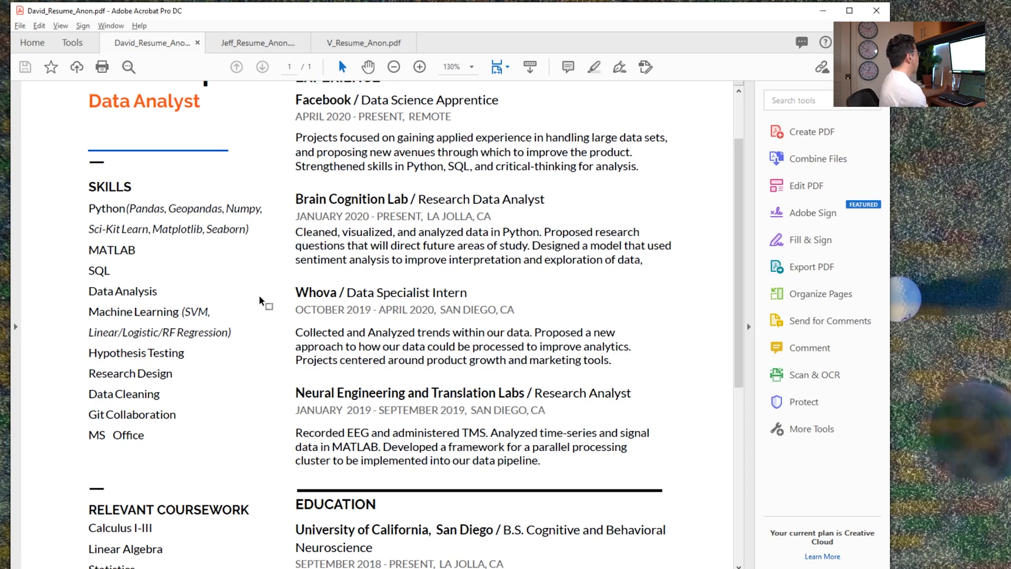
pyautogui.moveTo(298, 547); pyautogui.dragTo(436, 562)
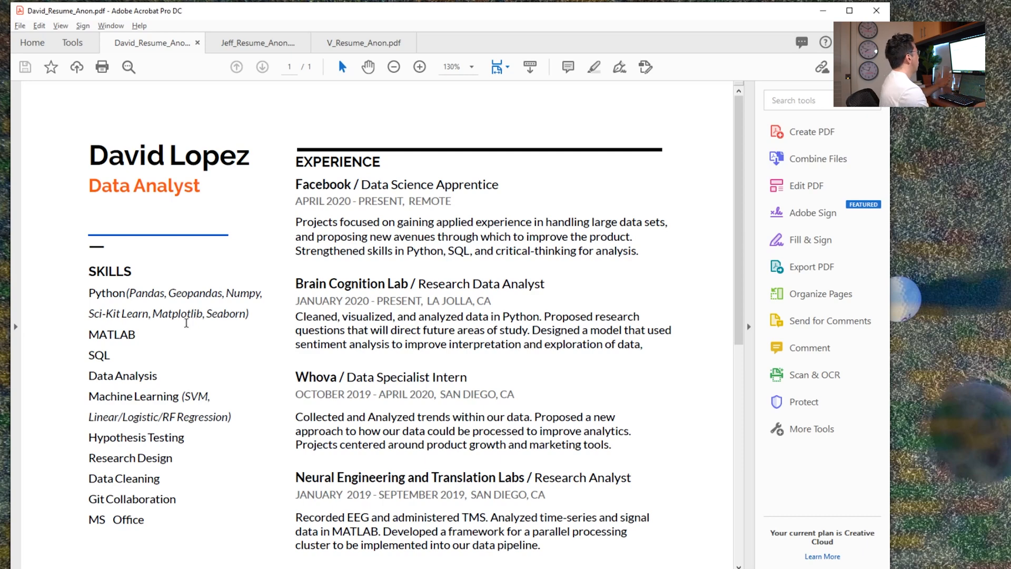
# - Continue down through David's Education and Projects sections, reading each entry
pyautogui.scroll(-3)
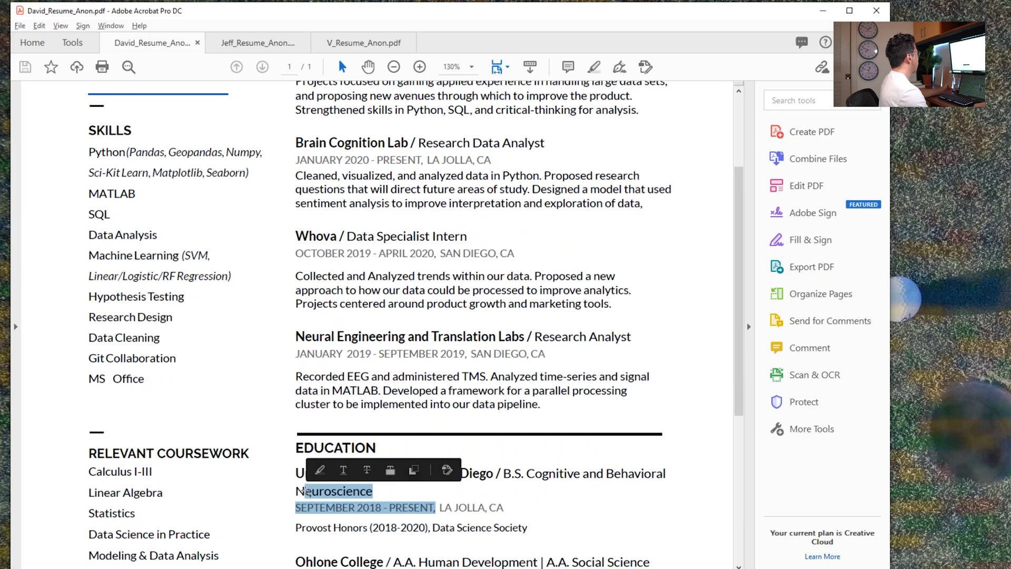
pyautogui.scroll(-3)
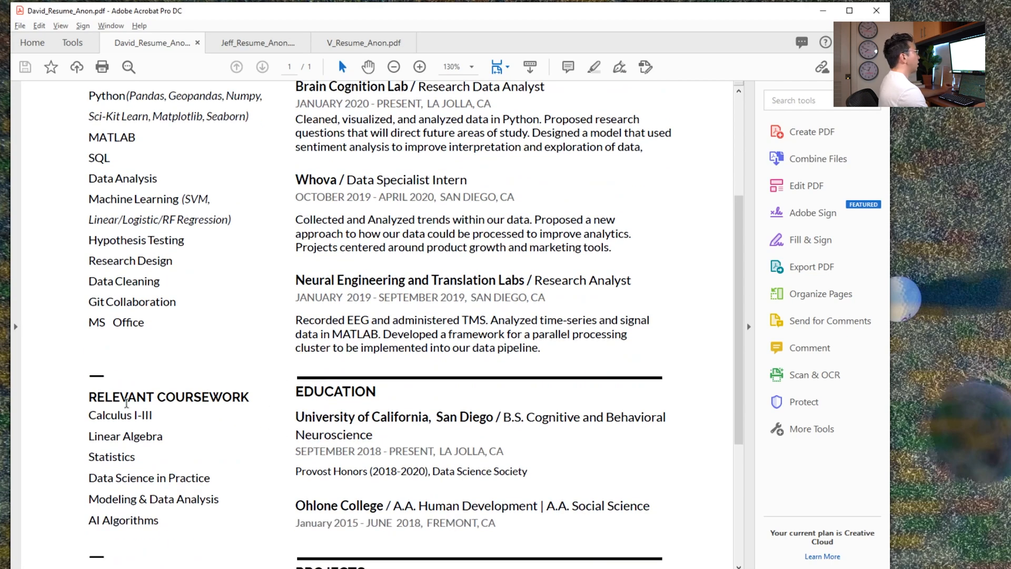
pyautogui.moveTo(134, 407)
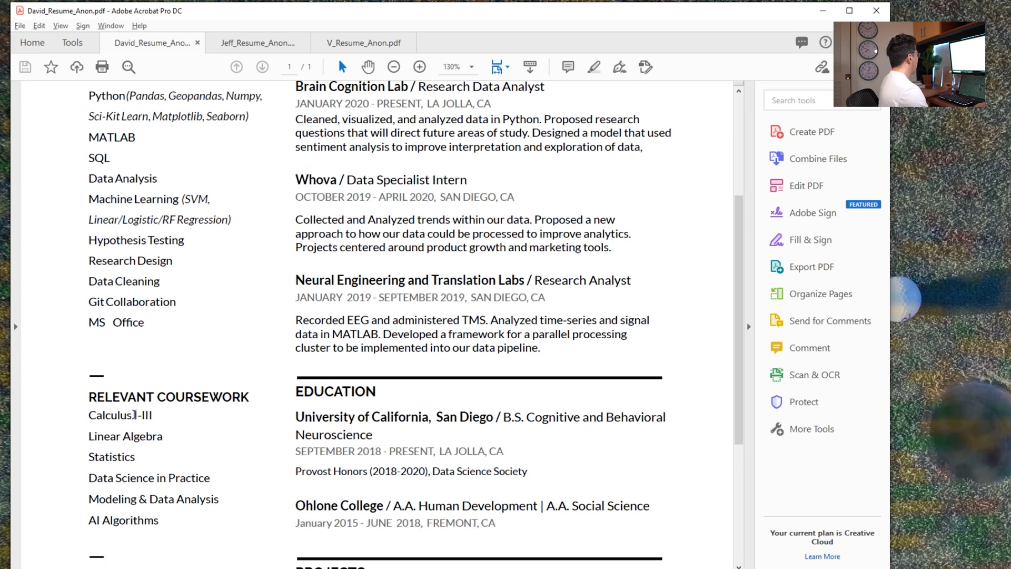
pyautogui.scroll(-3)
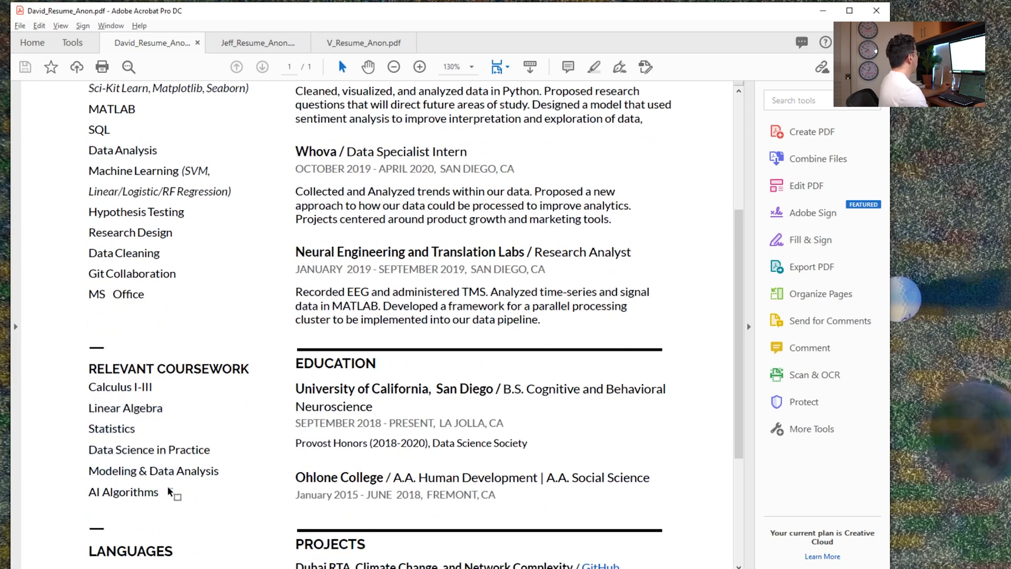
pyautogui.click(158, 492)
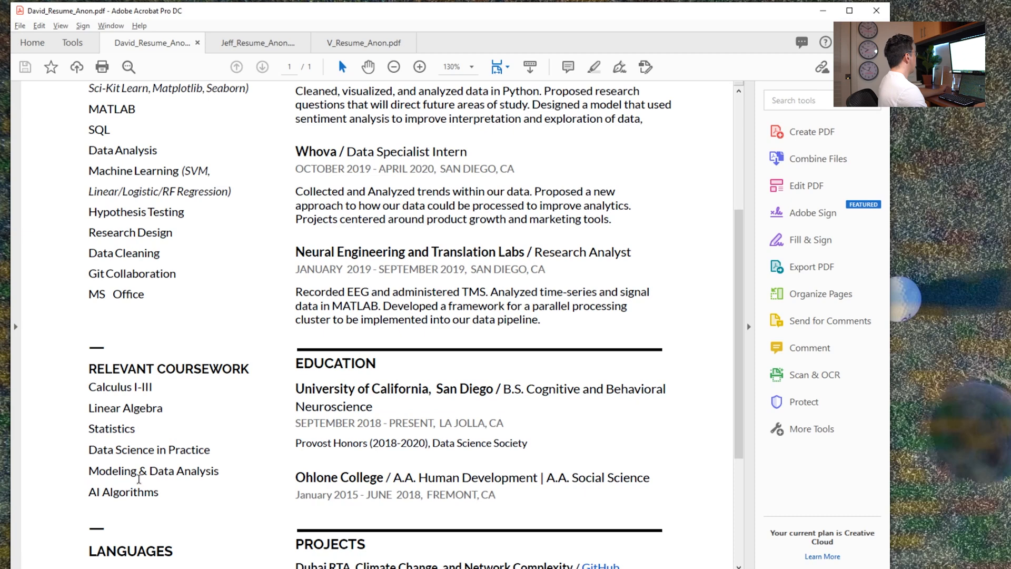
pyautogui.scroll(-3)
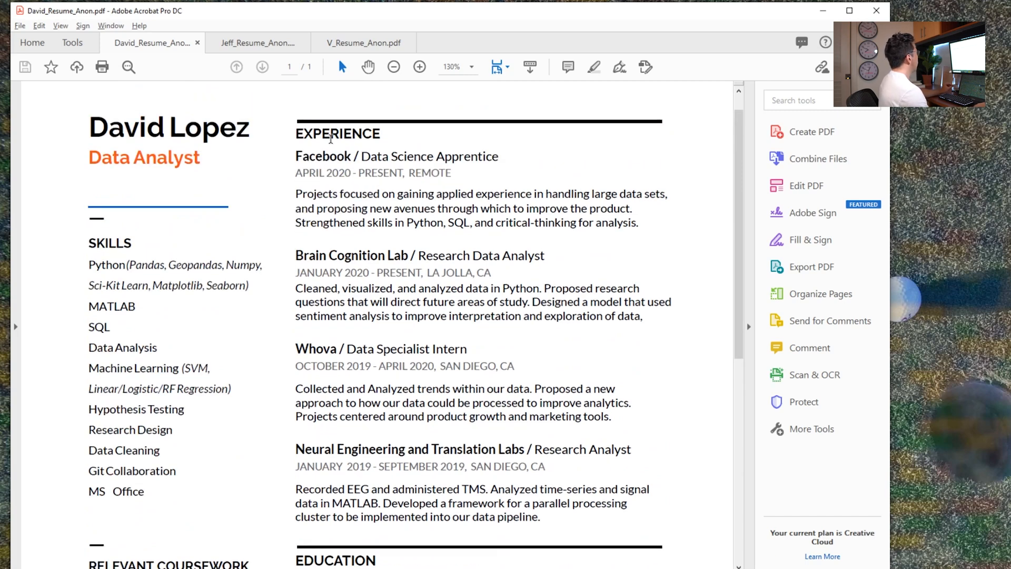
pyautogui.scroll(-3)
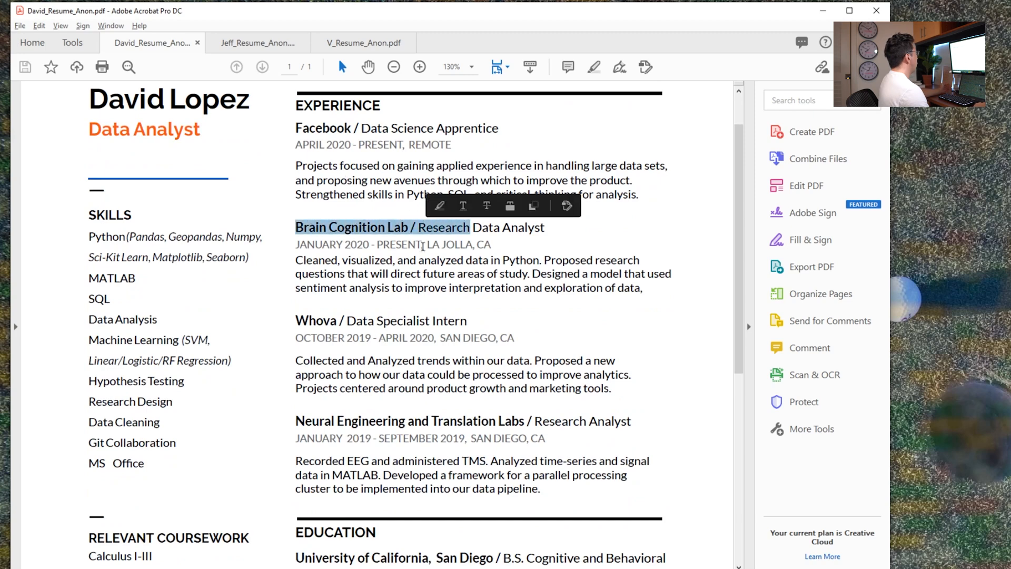
pyautogui.scroll(-3)
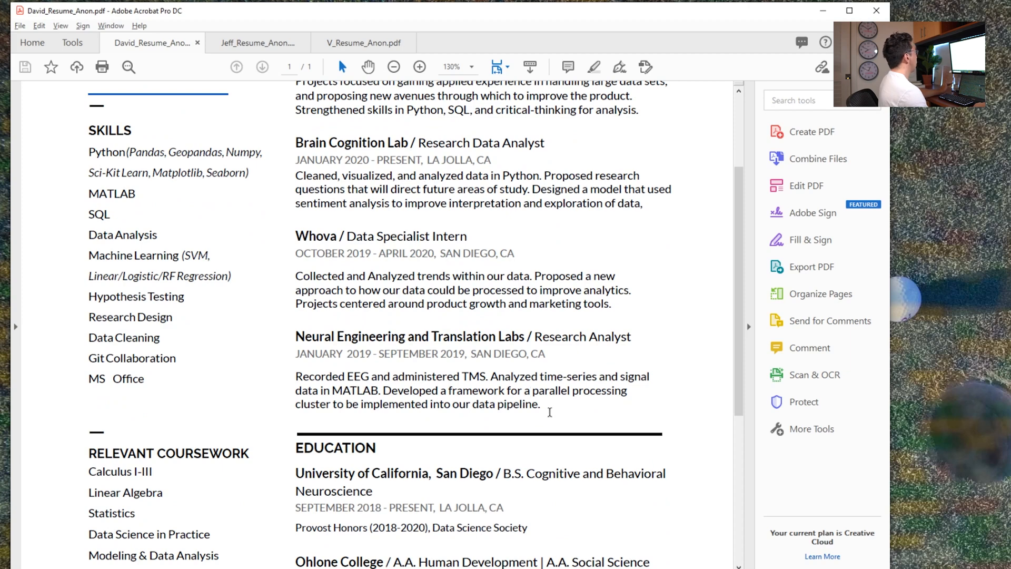
pyautogui.scroll(-3)
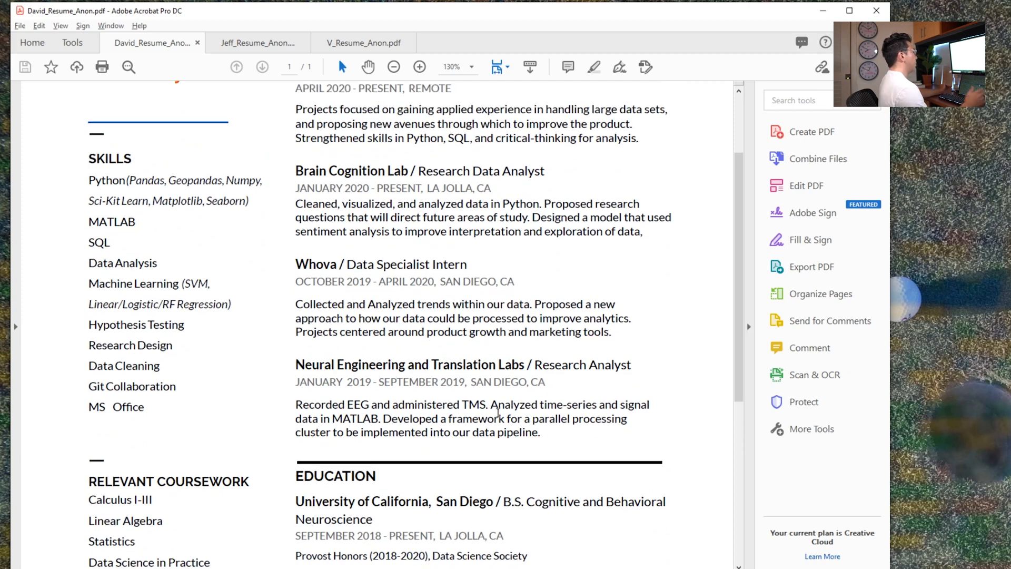
pyautogui.moveTo(501, 383)
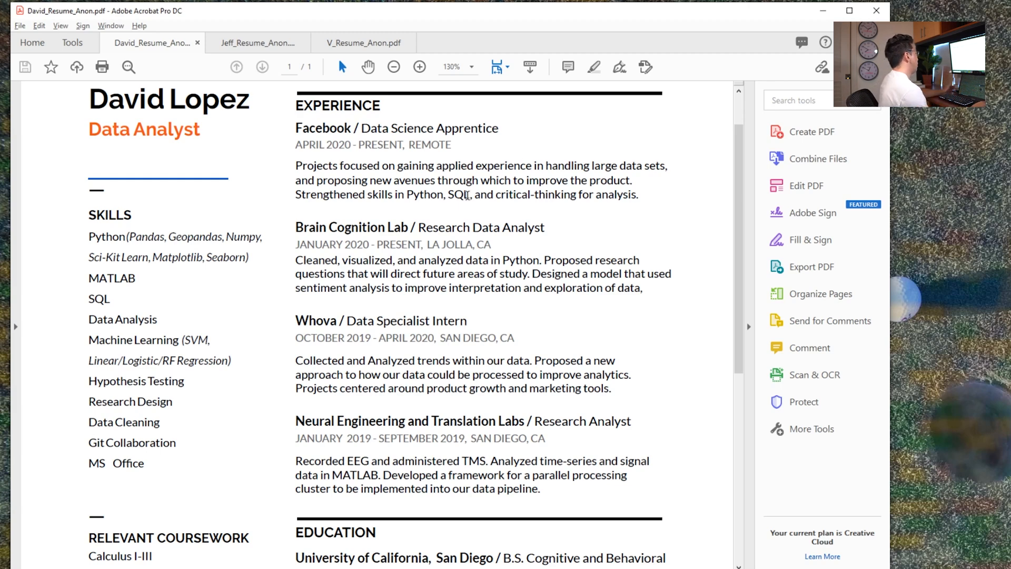
# - Reach the Languages section at the bottom of David's resume and nudge back up slightly
pyautogui.scroll(-3)
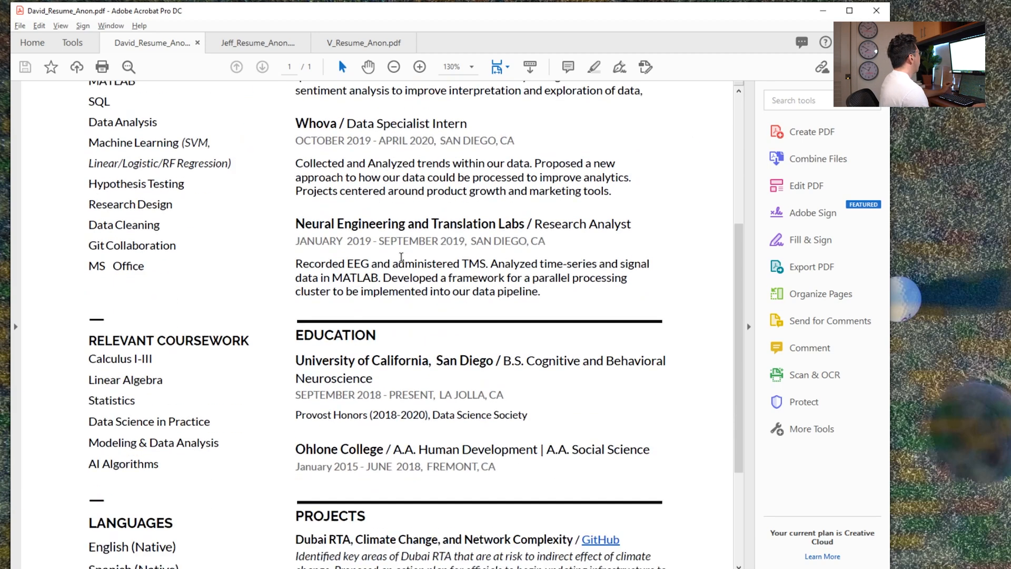
pyautogui.scroll(-3)
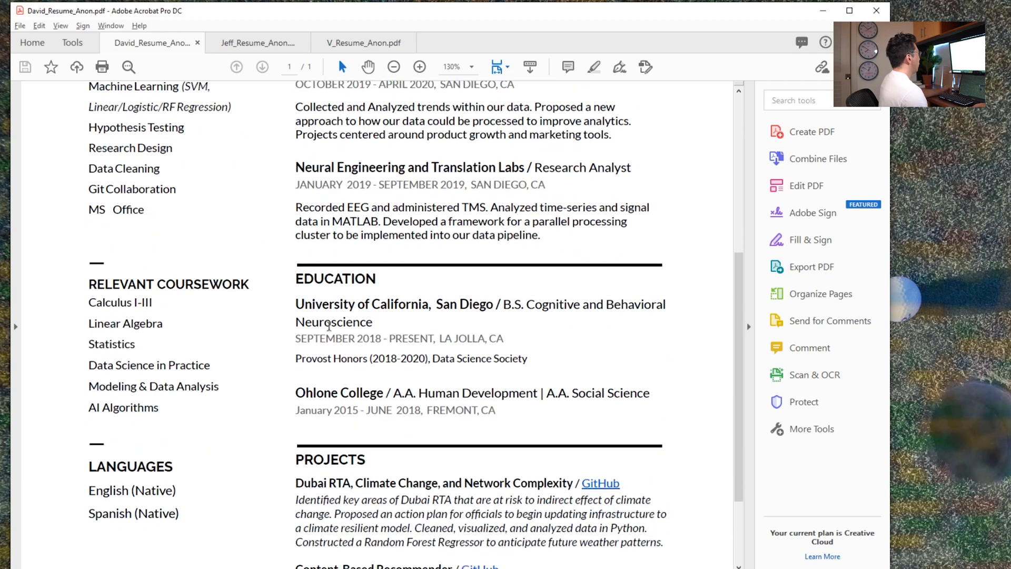
pyautogui.scroll(-3)
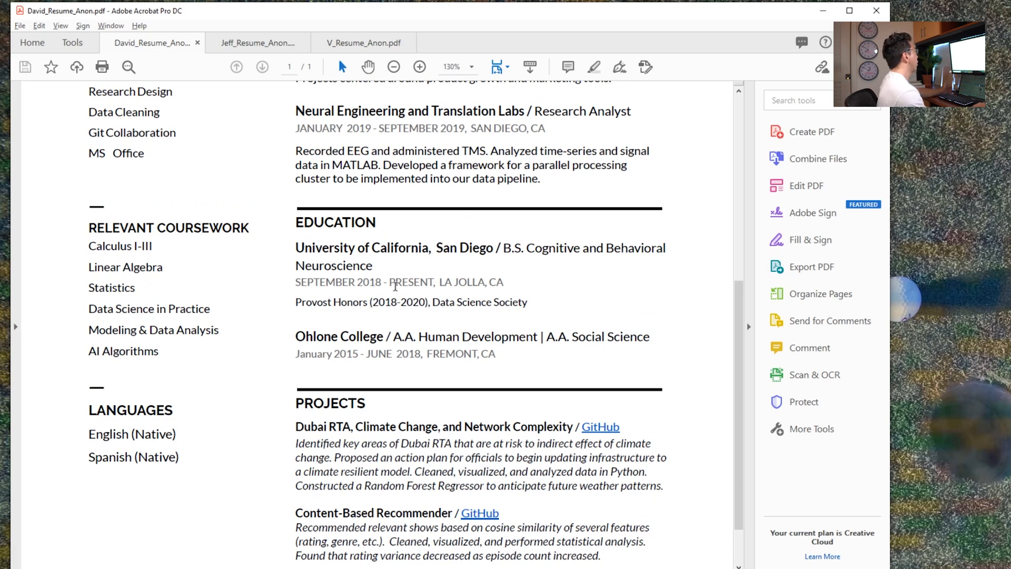
pyautogui.scroll(-3)
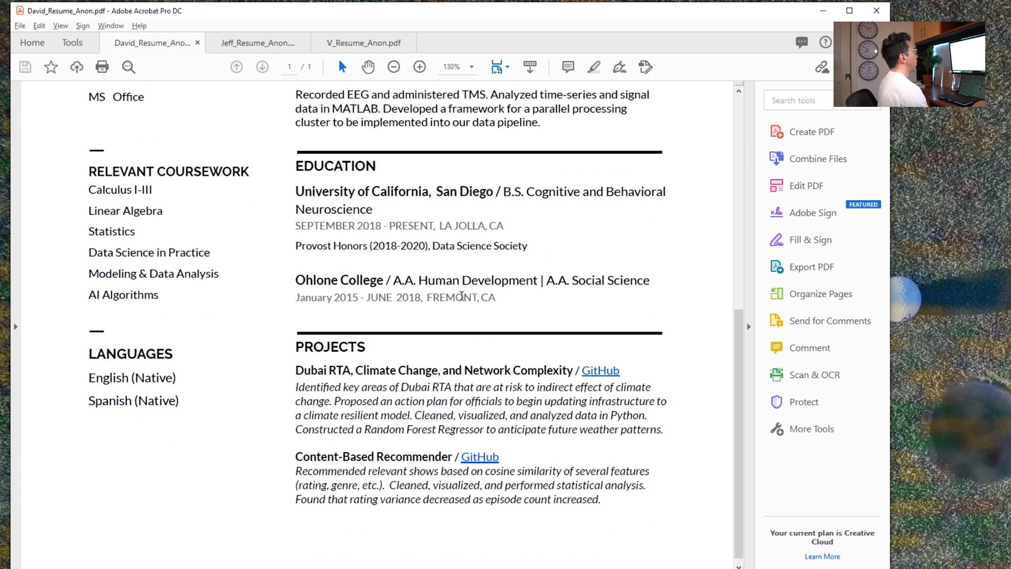
pyautogui.moveTo(234, 205)
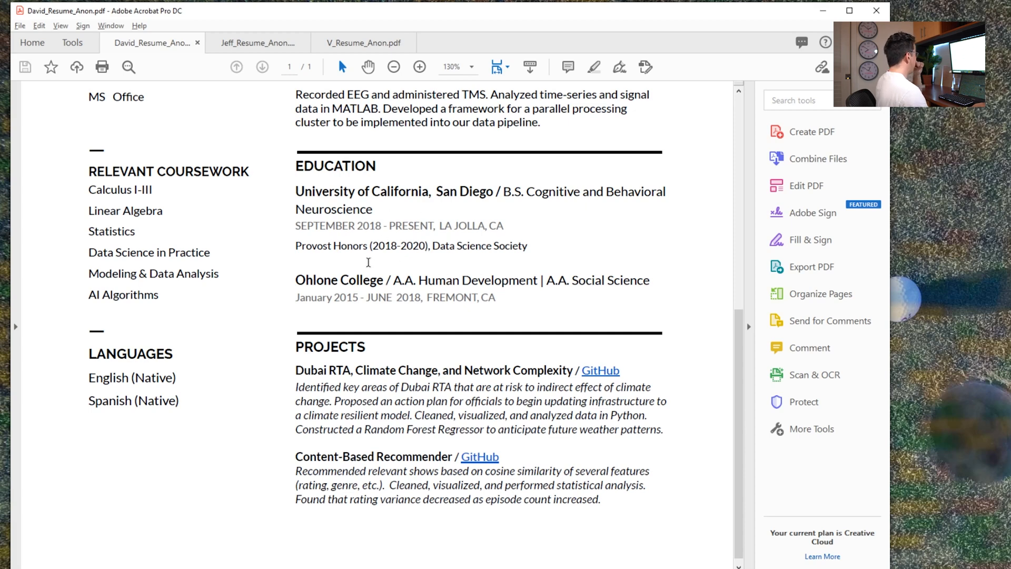
pyautogui.scroll(3)
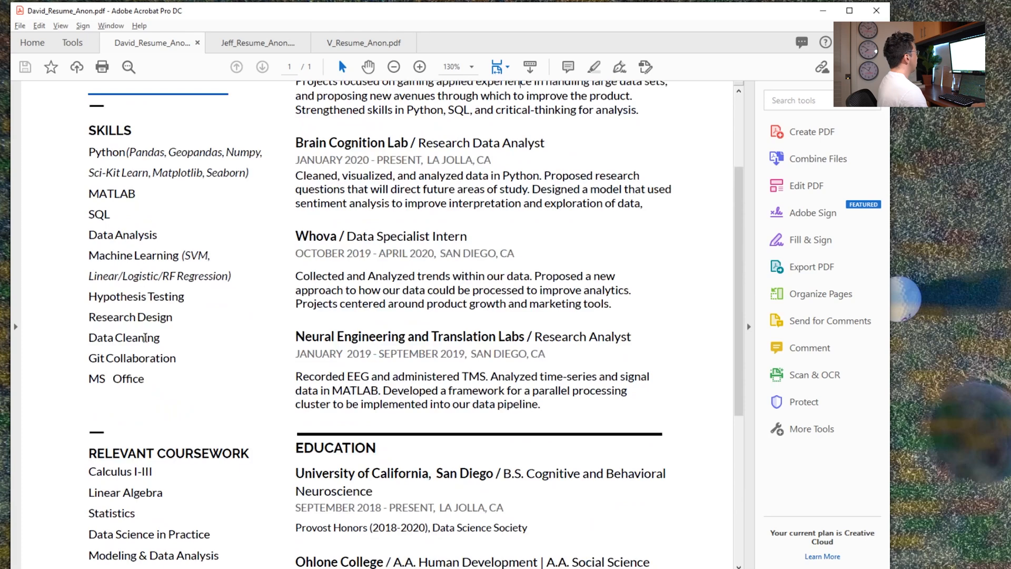
pyautogui.moveTo(159, 400)
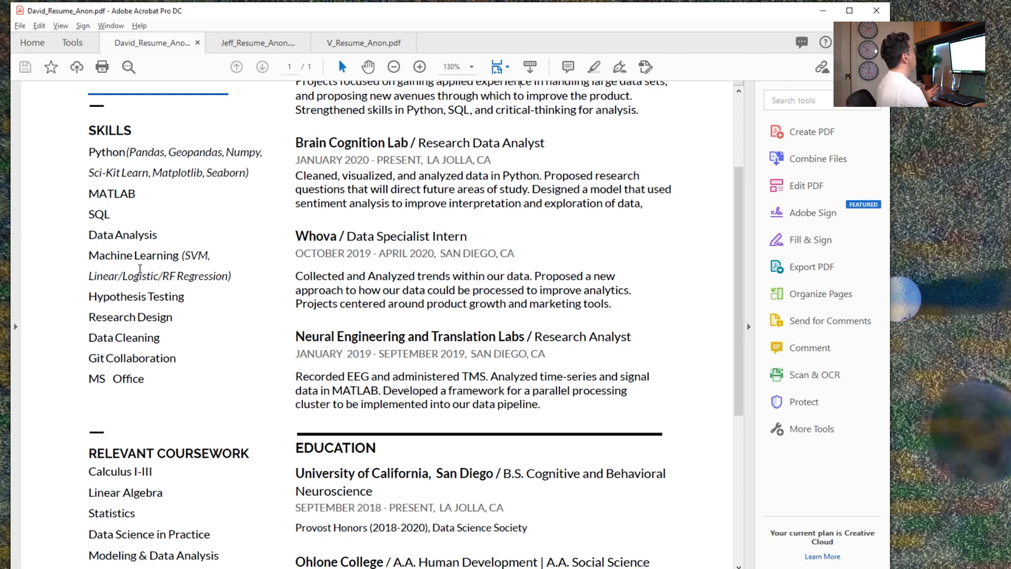
pyautogui.doubleClick(122, 234)
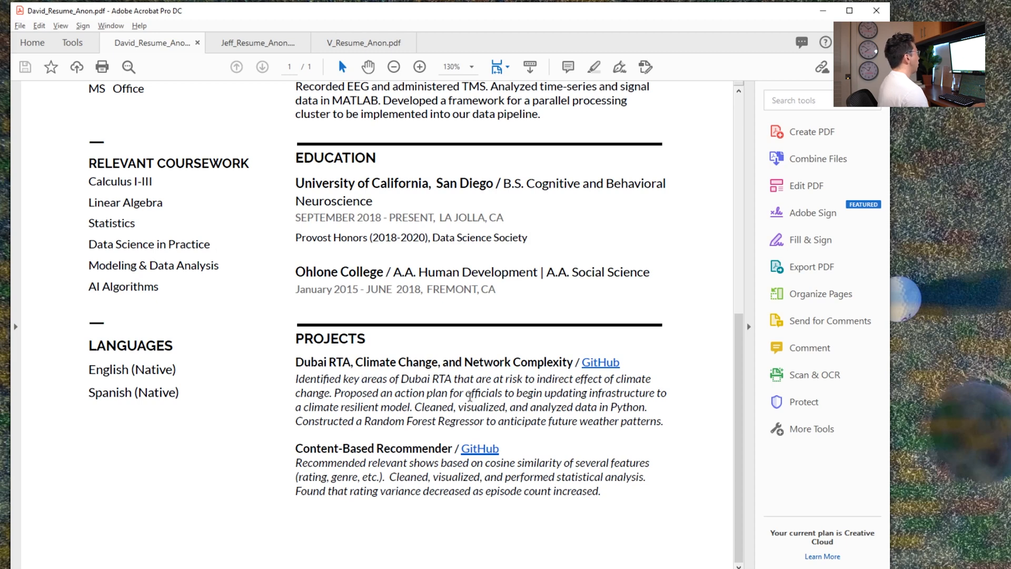
pyautogui.moveTo(569, 377)
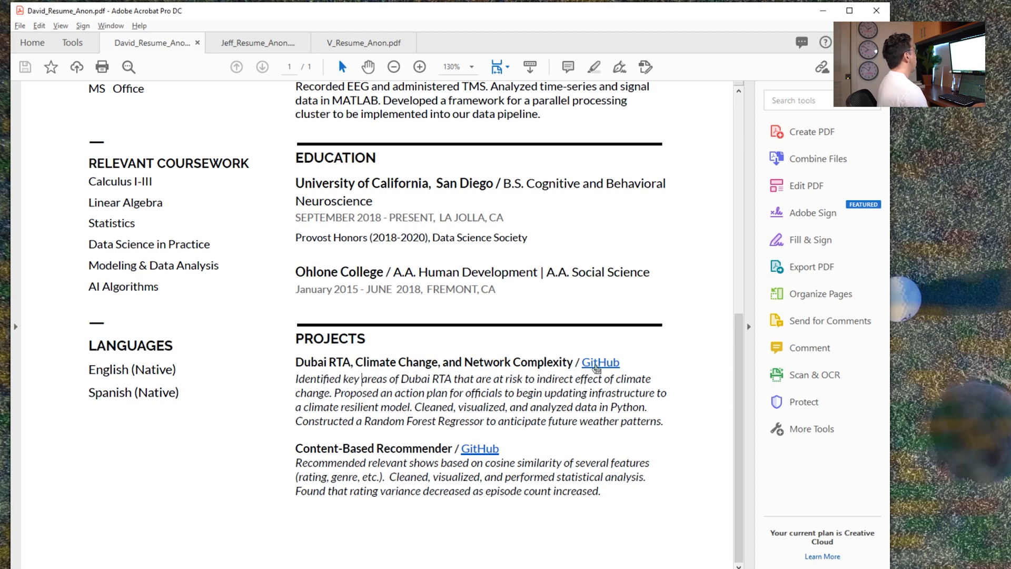
pyautogui.moveTo(599, 361)
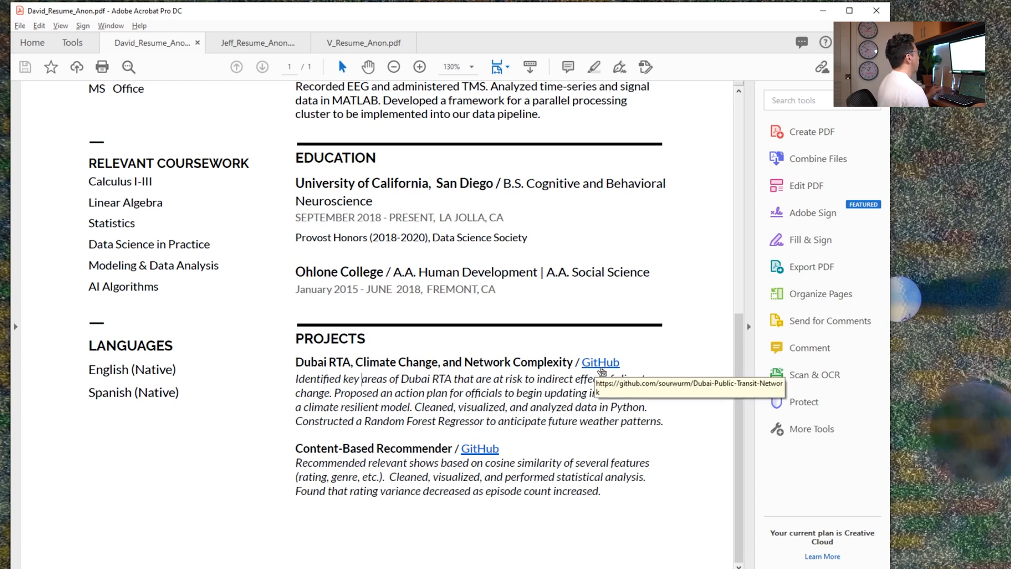
pyautogui.moveTo(602, 372)
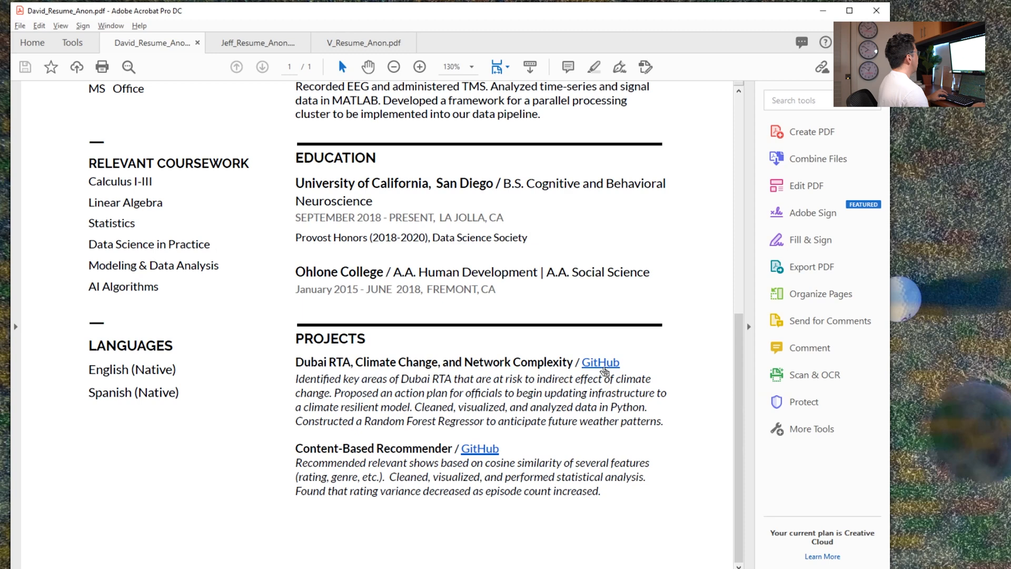
pyautogui.click(599, 361)
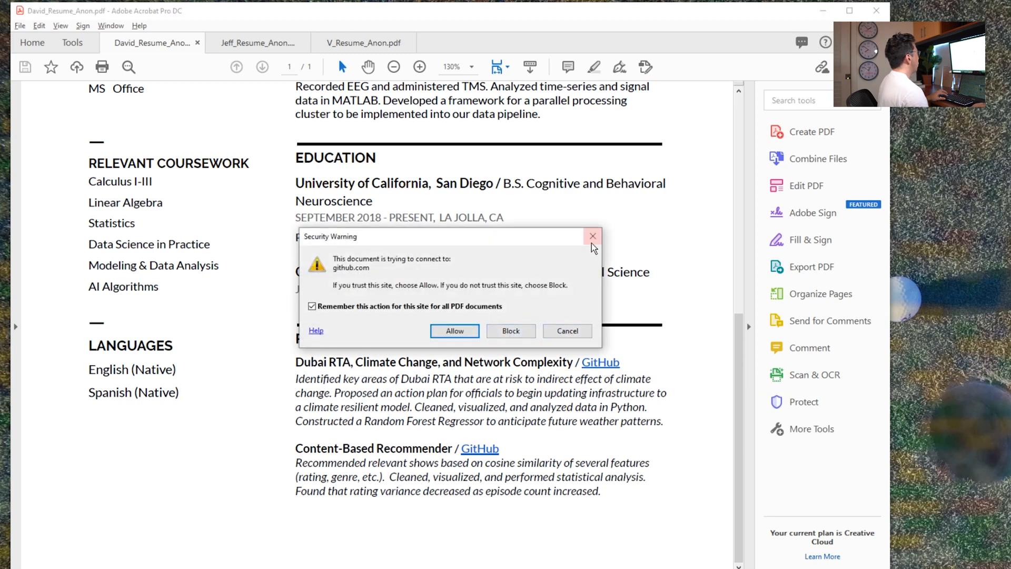
pyautogui.click(592, 236)
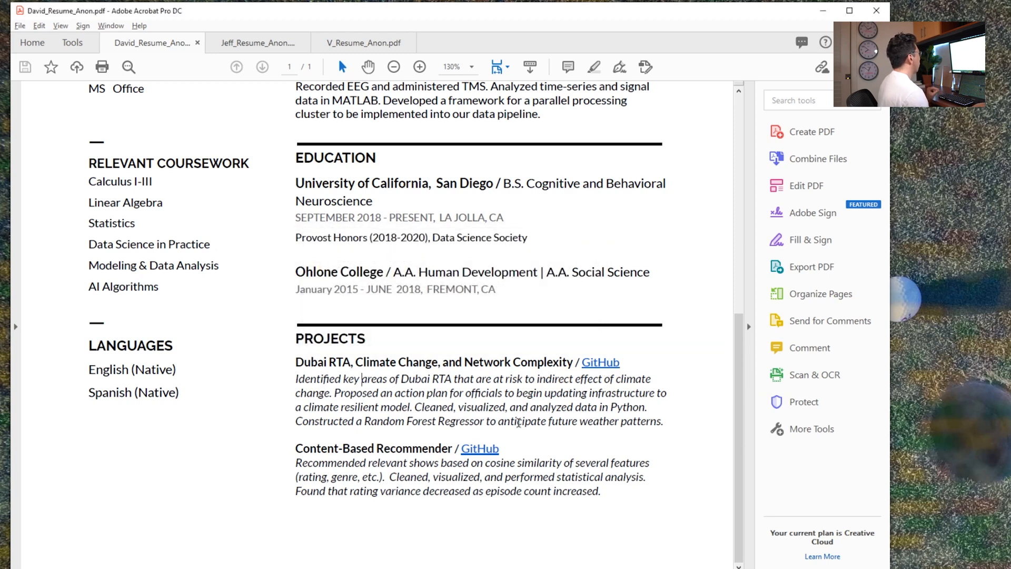
pyautogui.scroll(3)
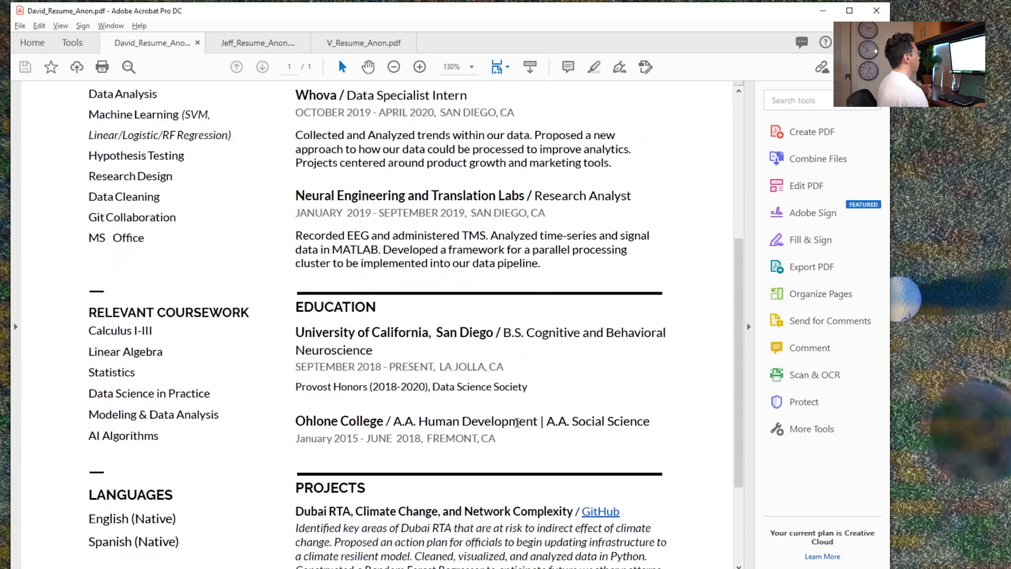
pyautogui.scroll(-3)
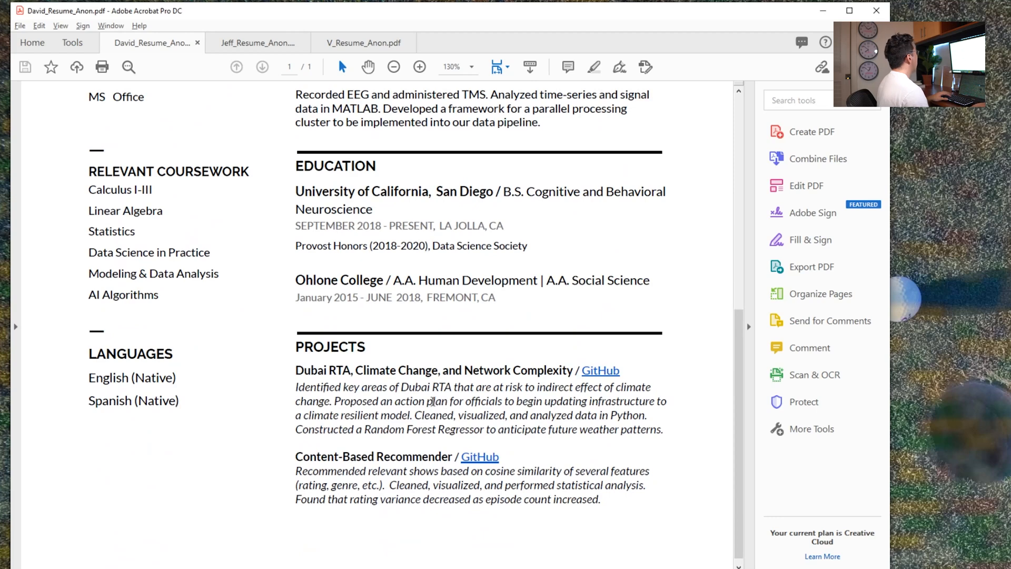
pyautogui.moveTo(258, 42)
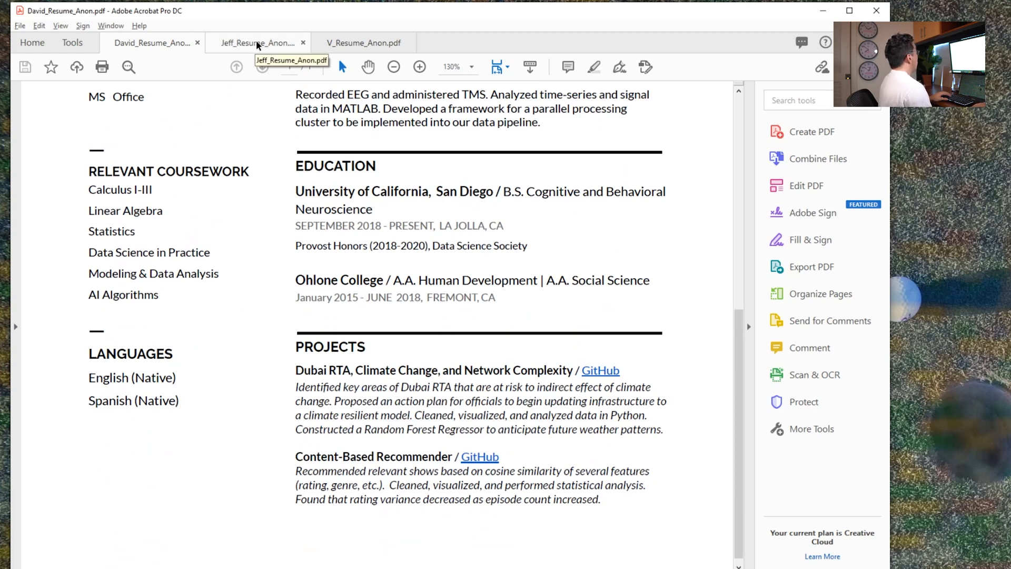
pyautogui.click(257, 42)
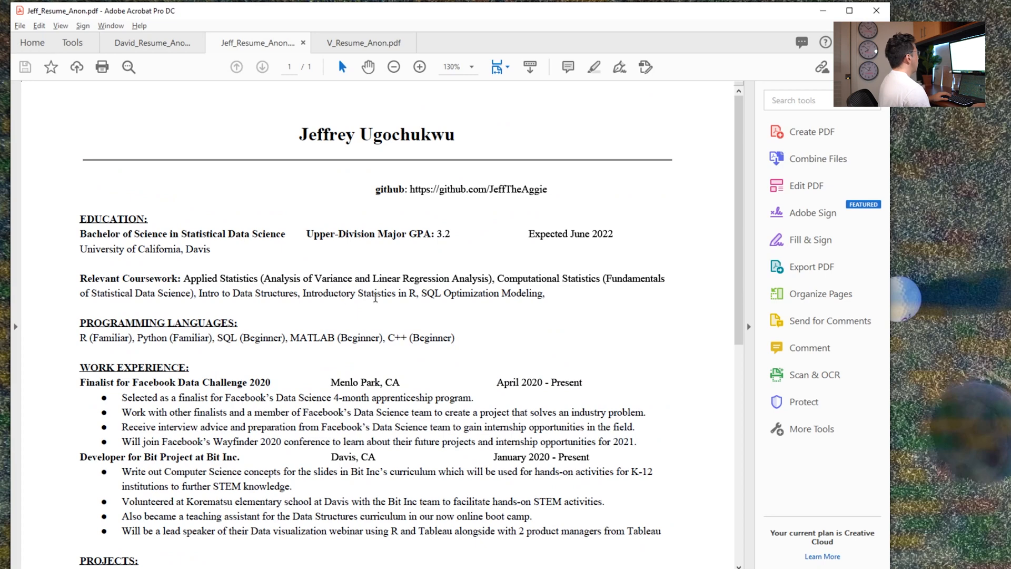
# - Return to the David_Resume_Anon tab and scroll its experience and education sections
pyautogui.click(151, 43)
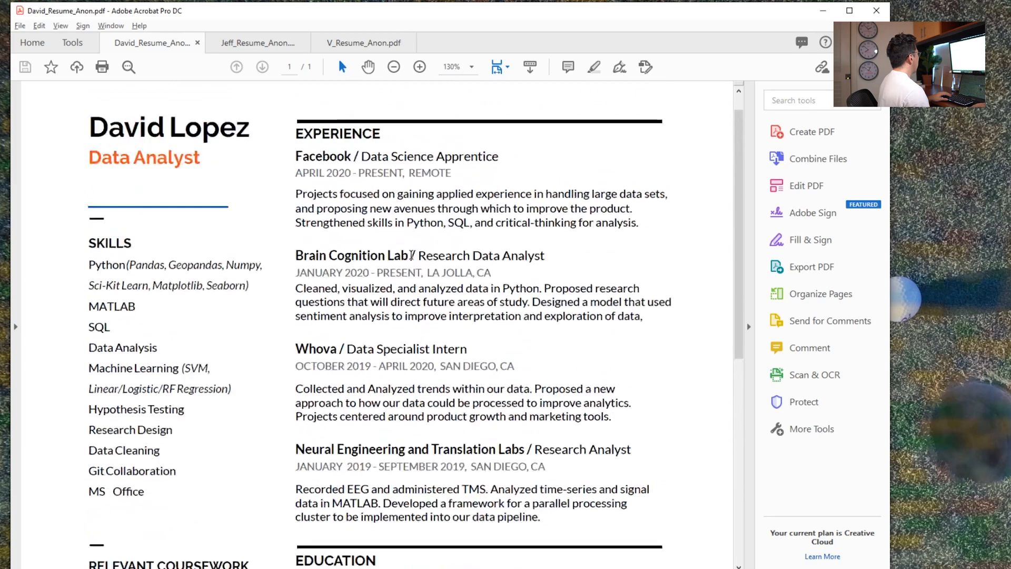
pyautogui.scroll(-3)
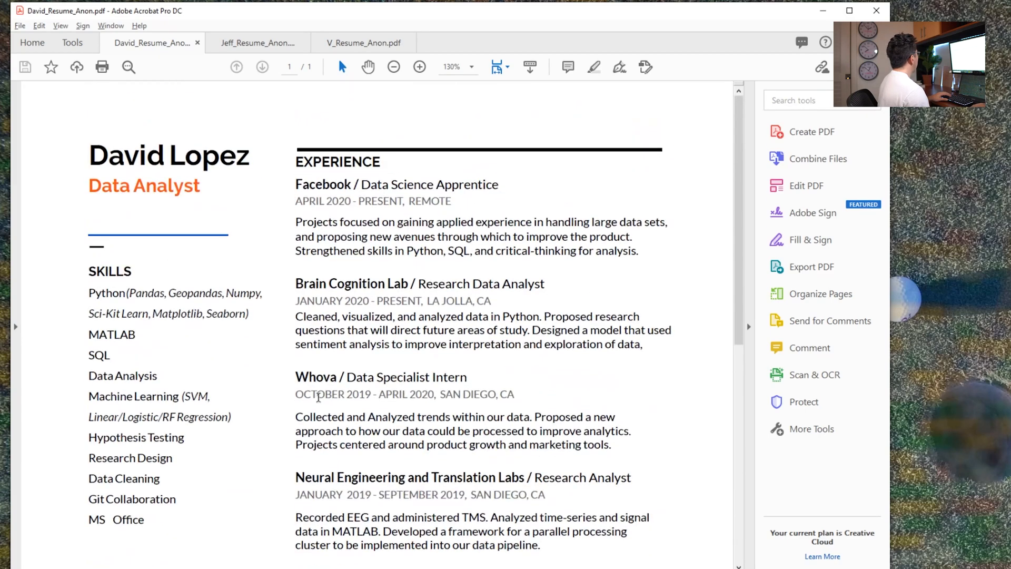
pyautogui.scroll(-3)
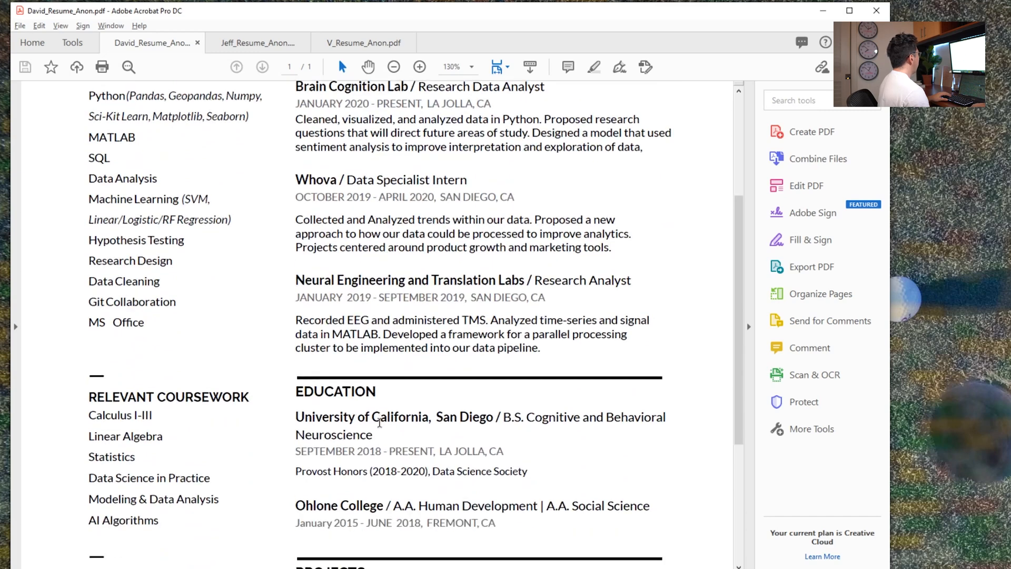
pyautogui.scroll(-3)
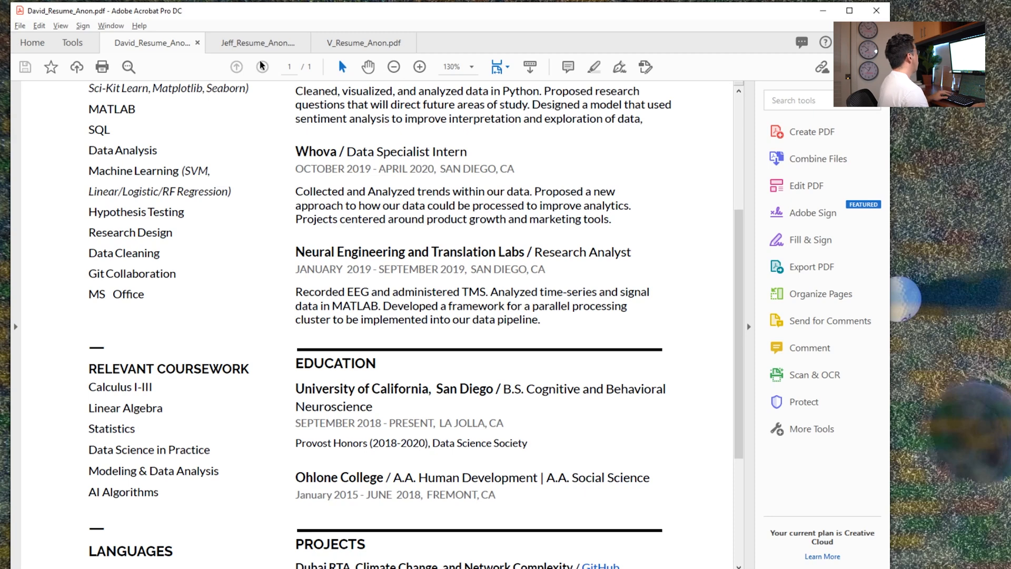
# - Flip between the Jeff_Resume_Anon and David_Resume_Anon tabs, ending on Jeff's resume
pyautogui.click(257, 42)
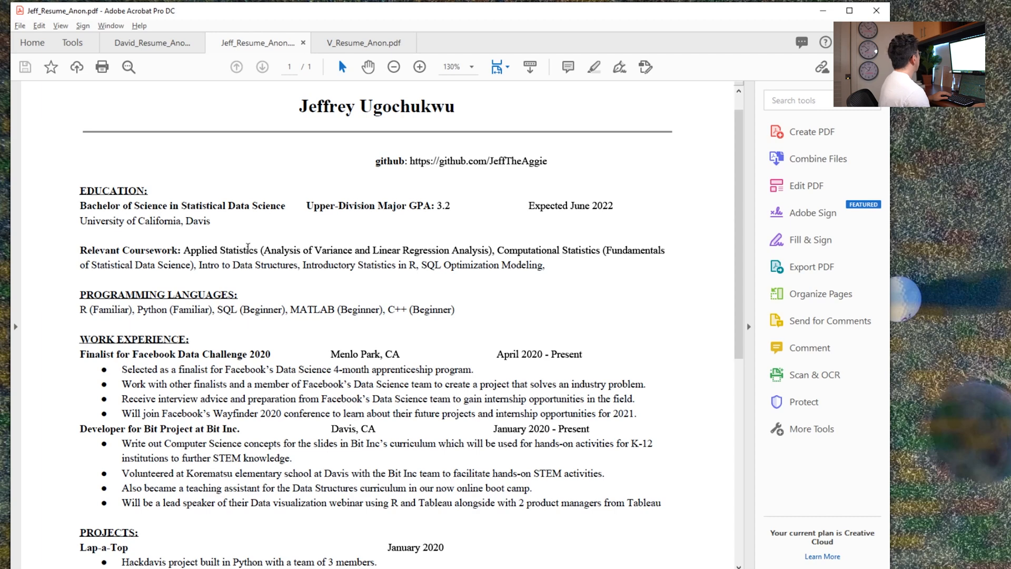
pyautogui.moveTo(207, 243)
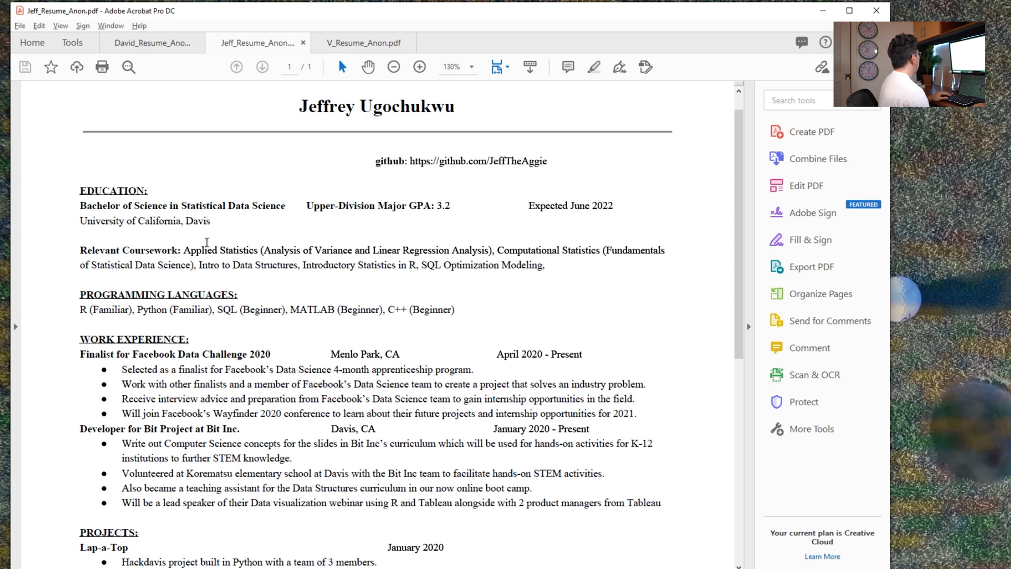
pyautogui.click(151, 42)
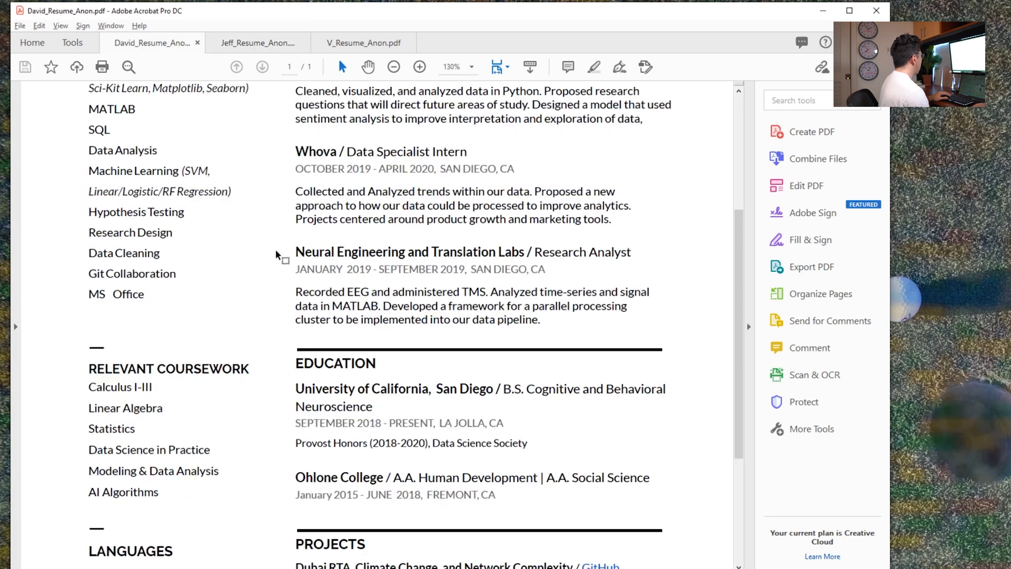
pyautogui.click(257, 42)
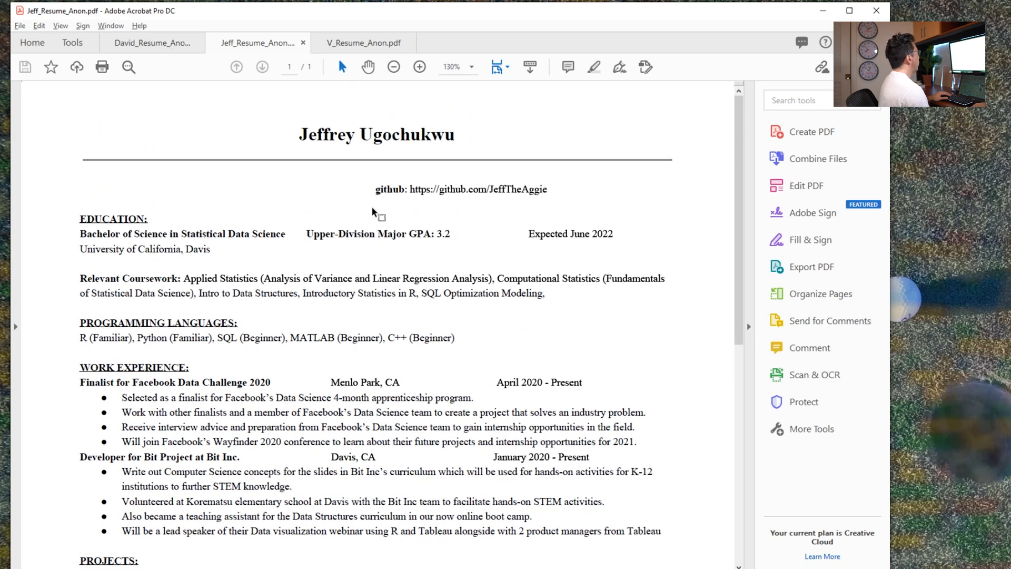
pyautogui.moveTo(162, 133)
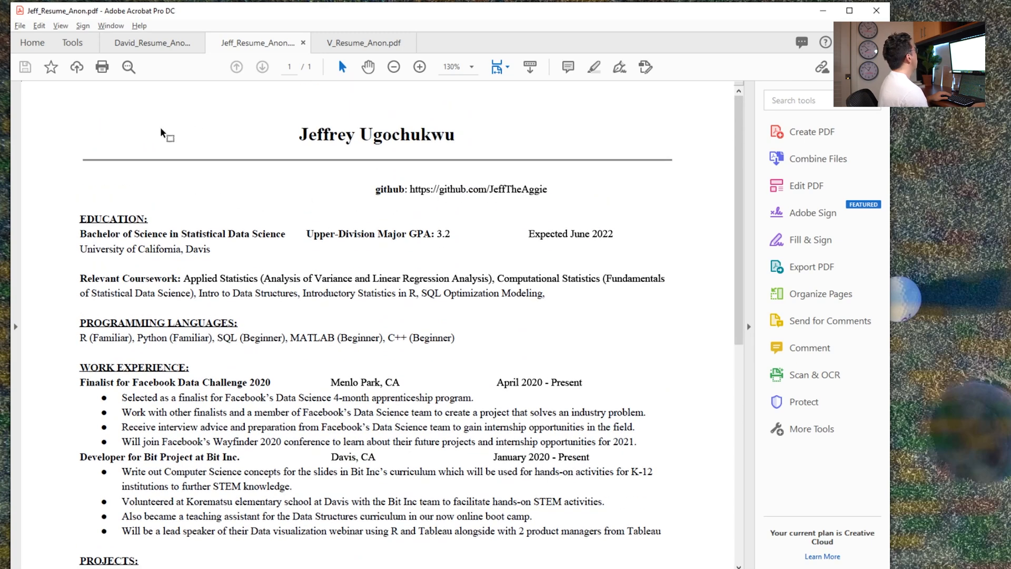
pyautogui.moveTo(222, 187)
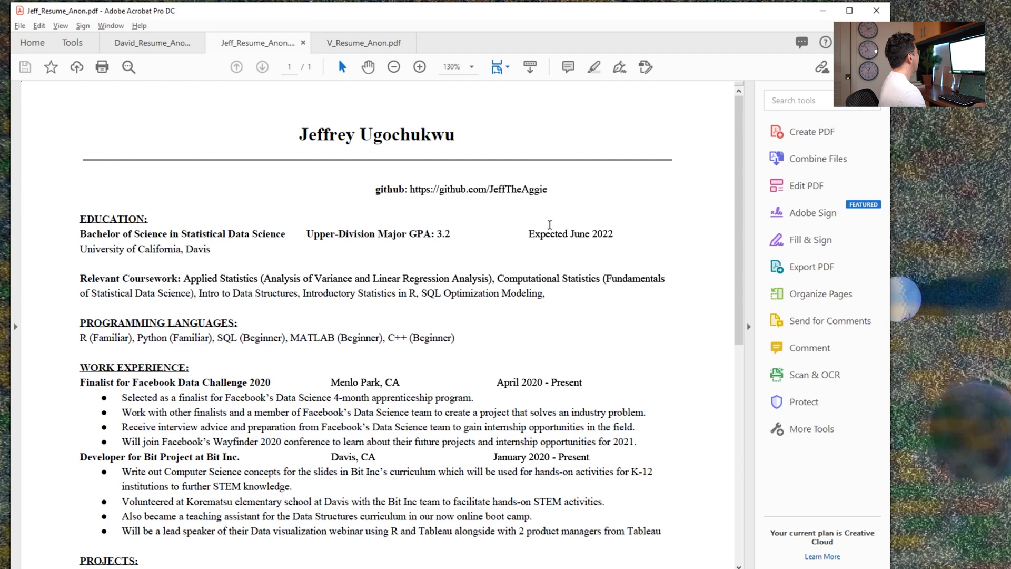
pyautogui.moveTo(461, 166)
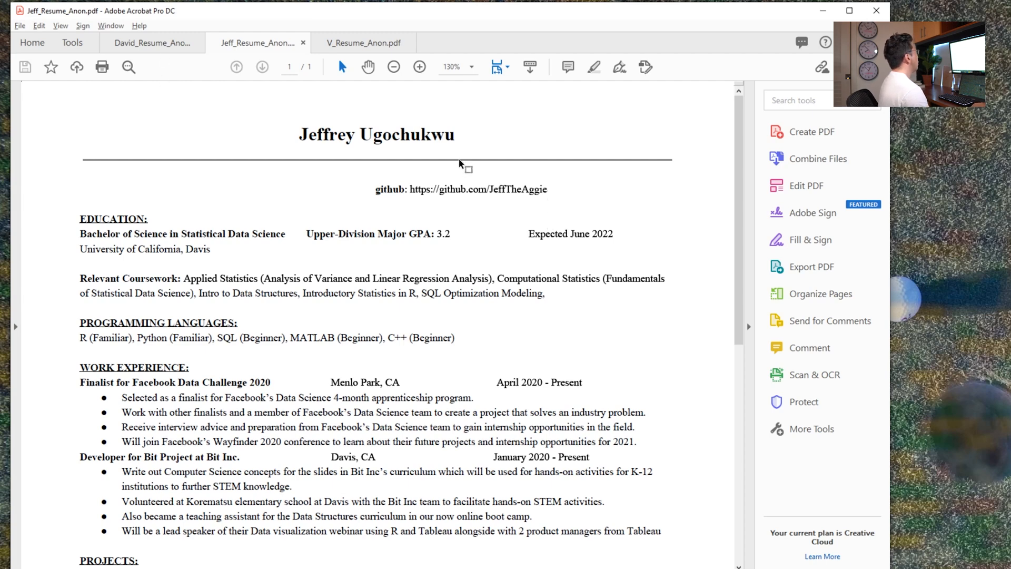
pyautogui.click(151, 43)
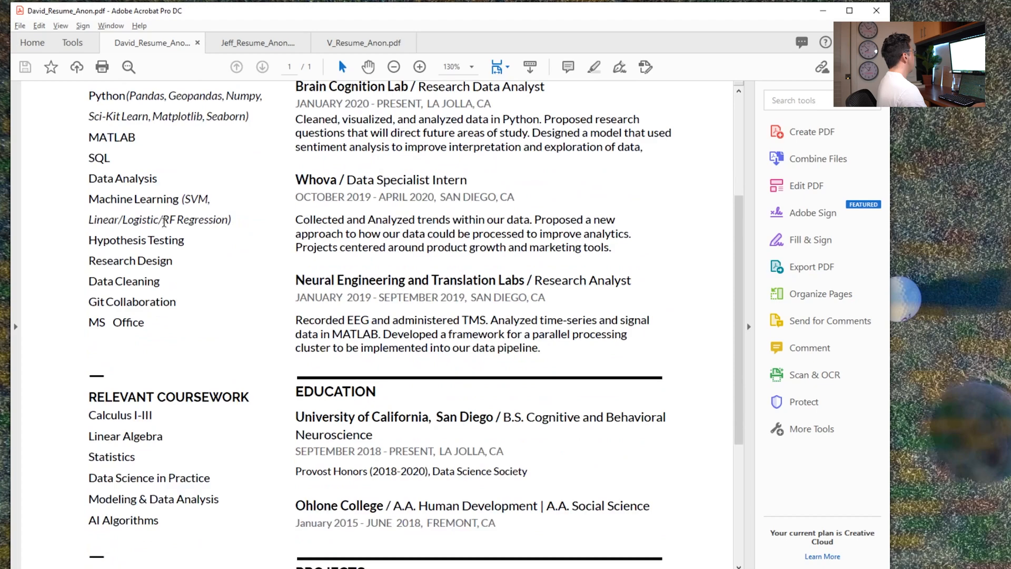
pyautogui.scroll(-3)
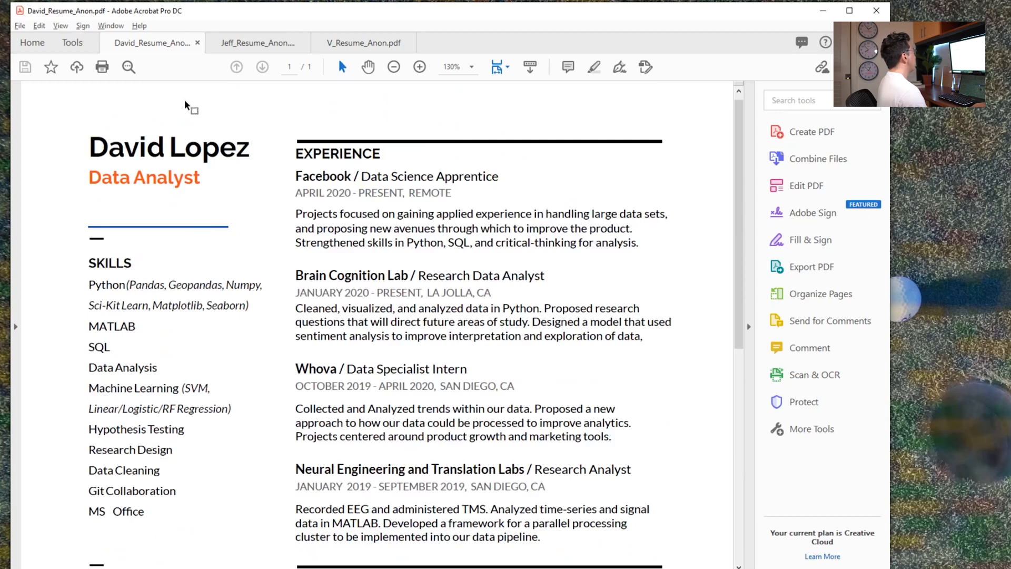
pyautogui.click(257, 42)
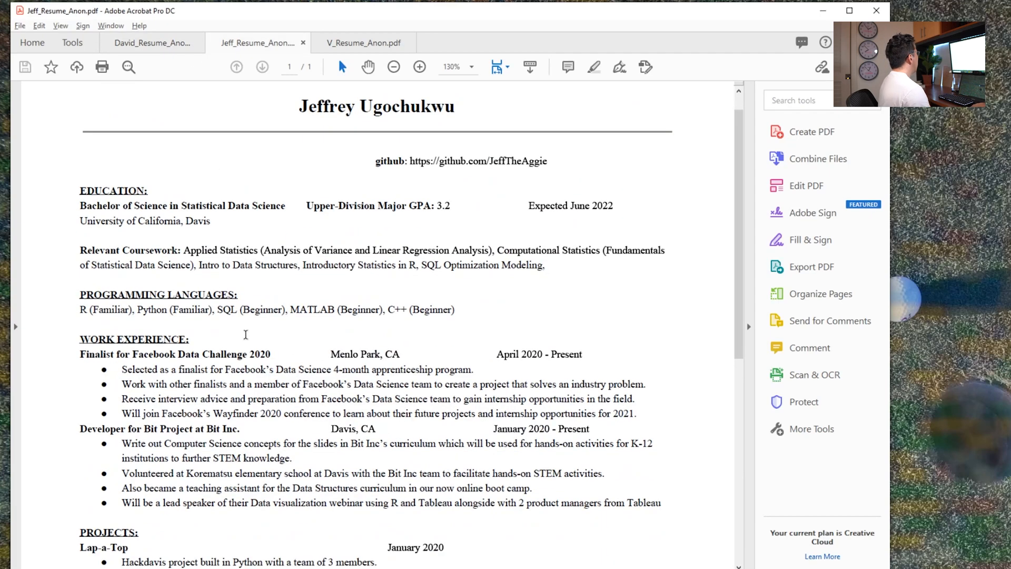
pyautogui.scroll(-3)
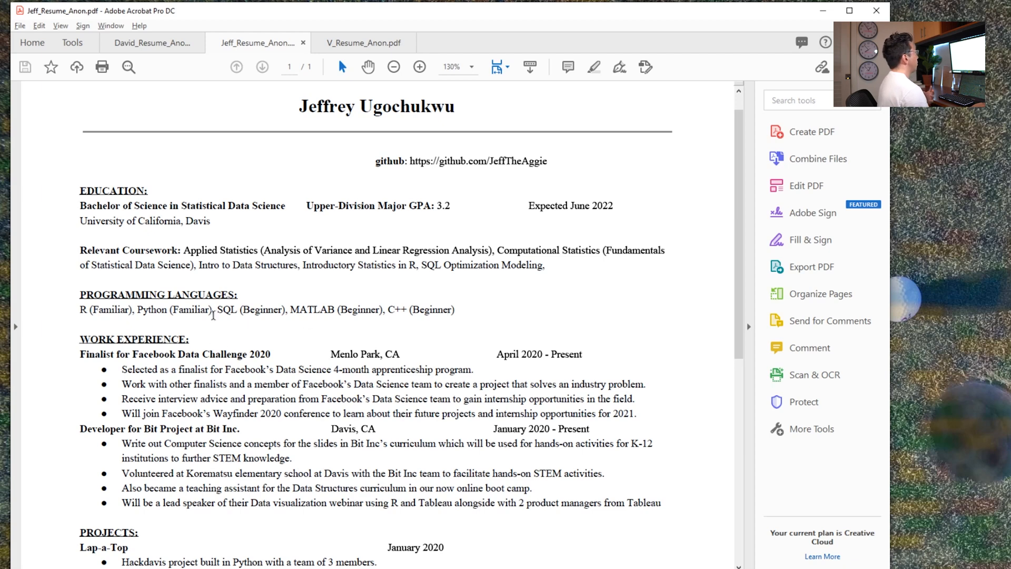
pyautogui.moveTo(320, 303)
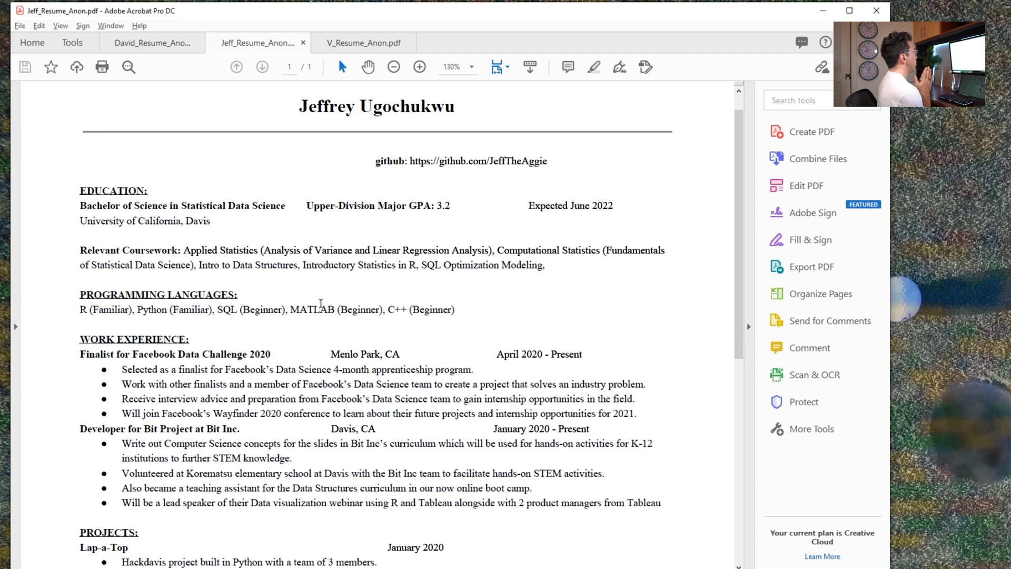
pyautogui.click(152, 42)
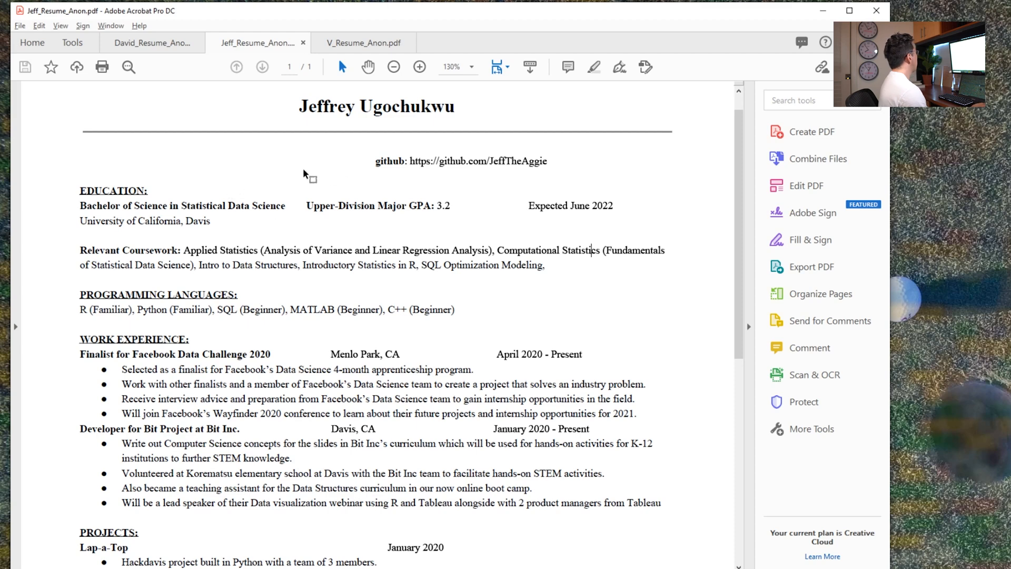
pyautogui.moveTo(355, 260)
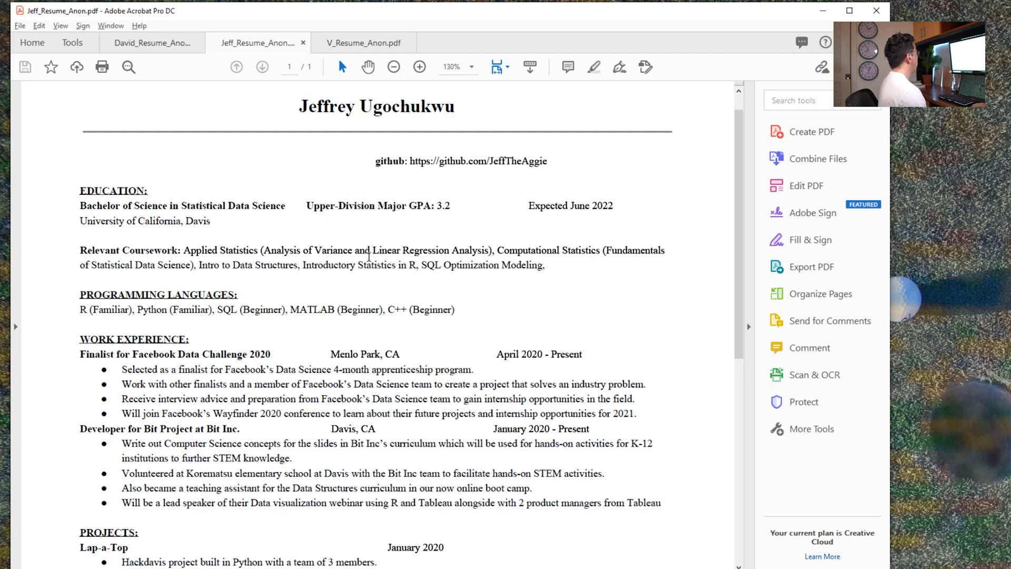
pyautogui.moveTo(455, 205)
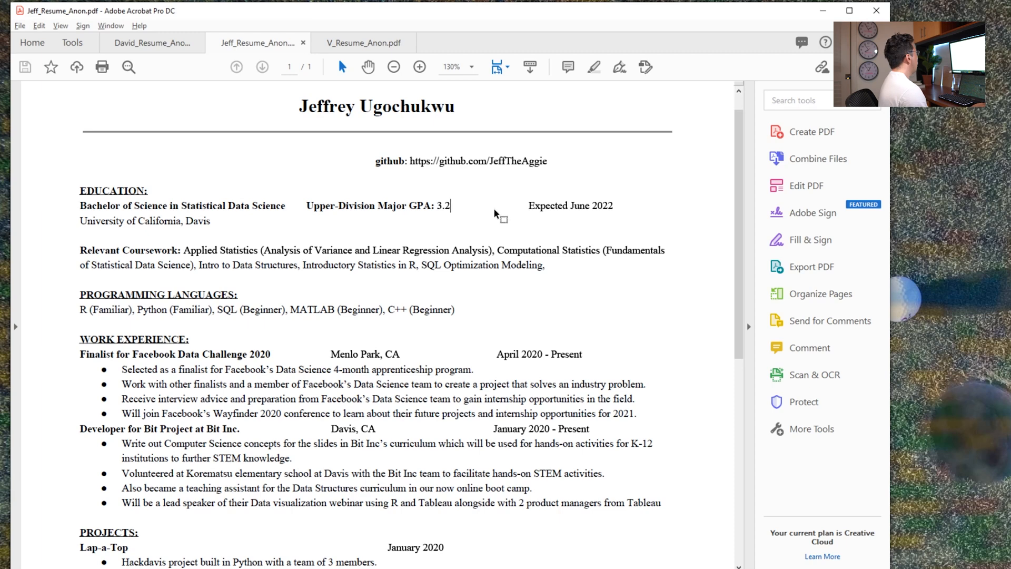
pyautogui.moveTo(452, 206); pyautogui.dragTo(338, 205)
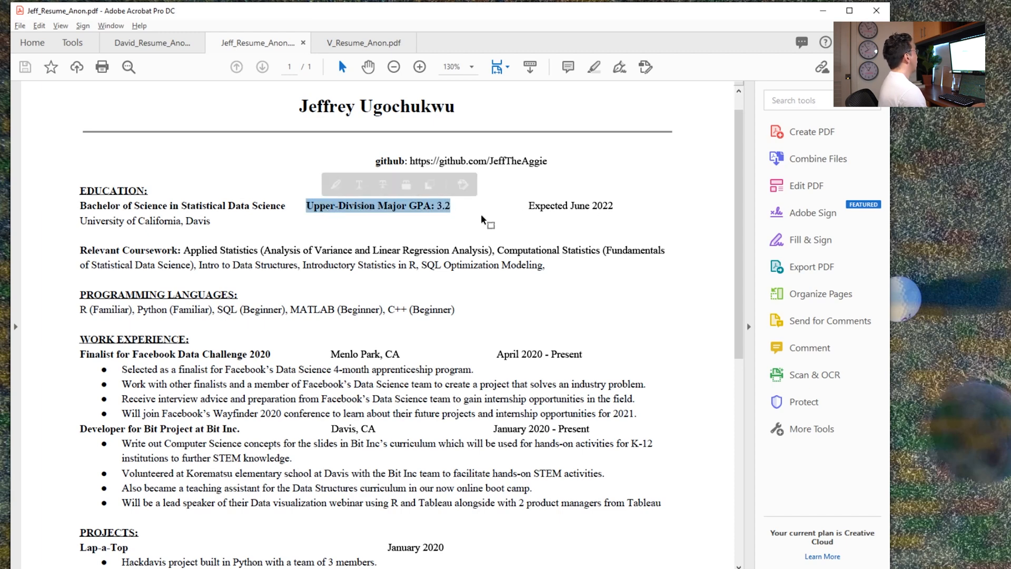
pyautogui.scroll(-3)
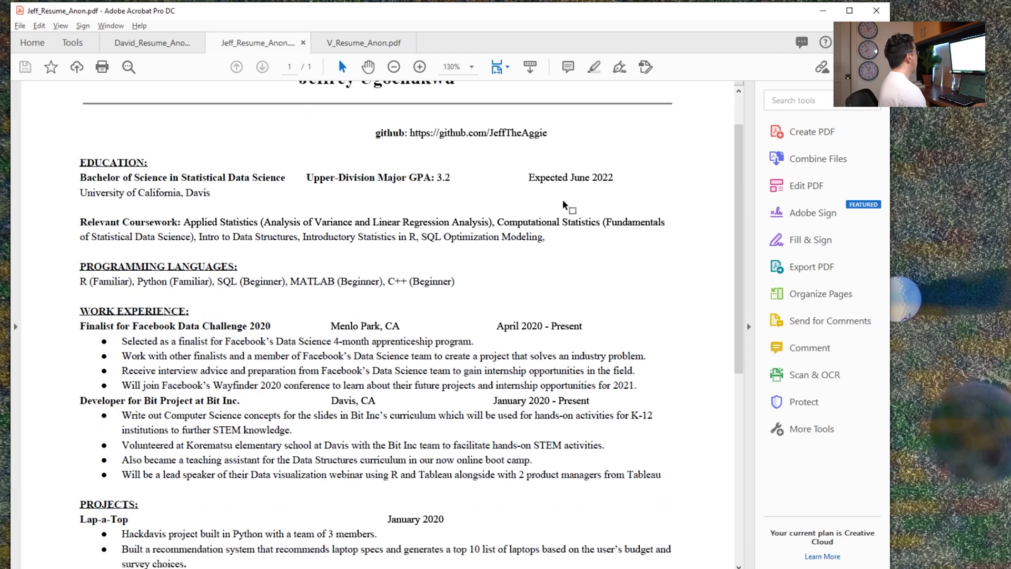
pyautogui.scroll(-3)
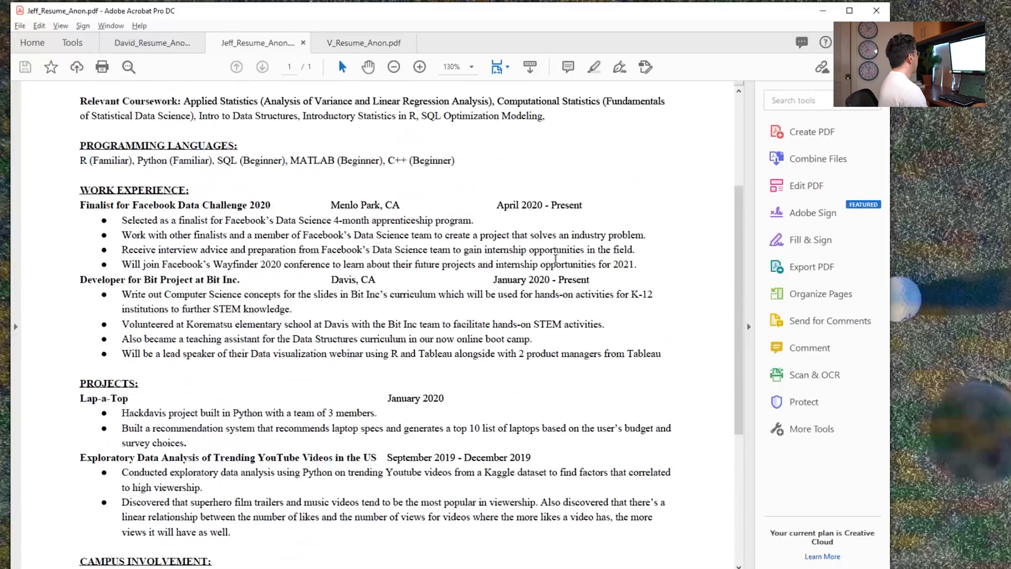
pyautogui.scroll(-3)
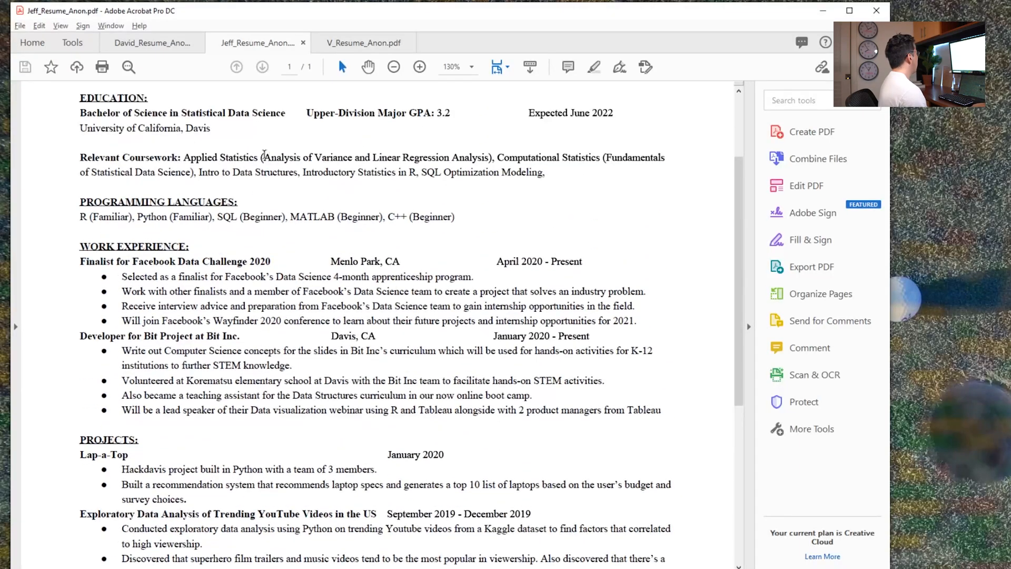
pyautogui.scroll(-3)
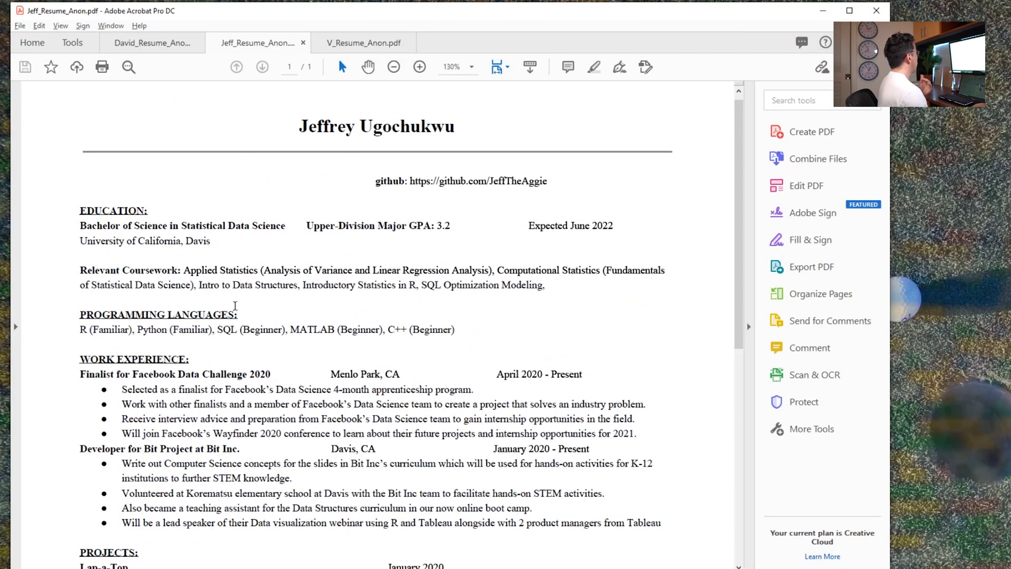
pyautogui.moveTo(200, 297)
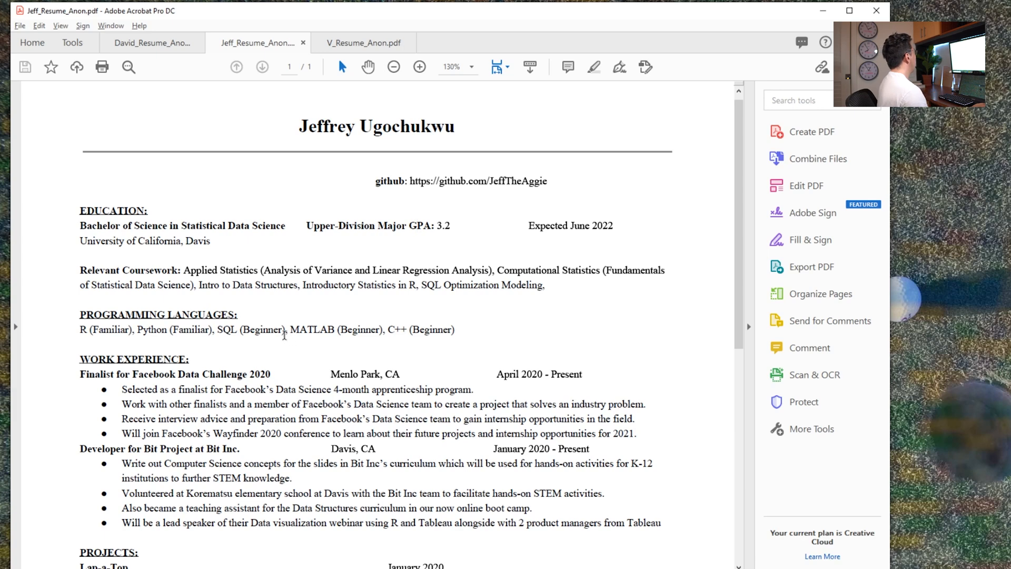
# - Scroll Jeff's resume past Work Experience to Projects and Campus Involvement, marking a line there
pyautogui.scroll(-3)
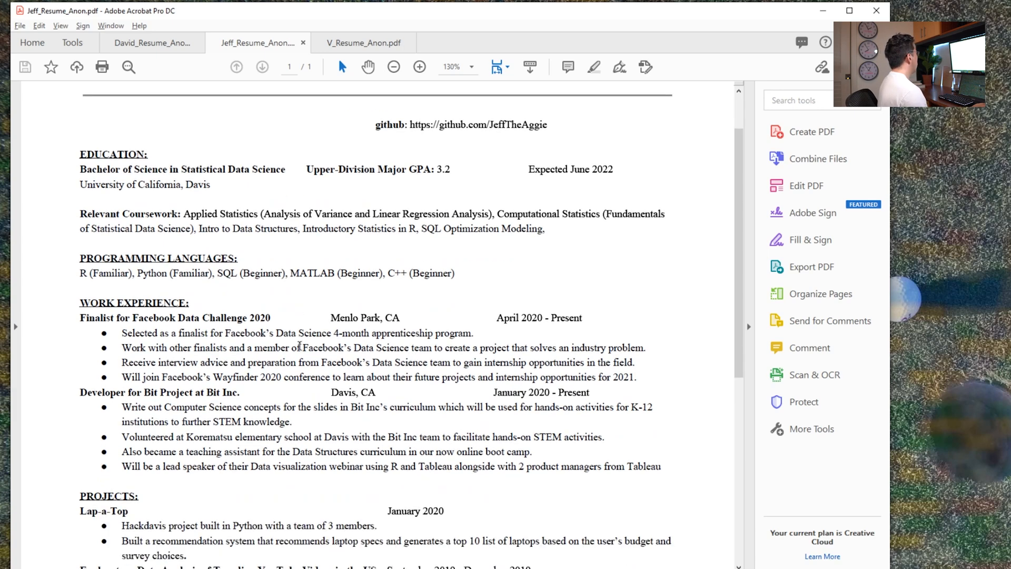
pyautogui.scroll(-3)
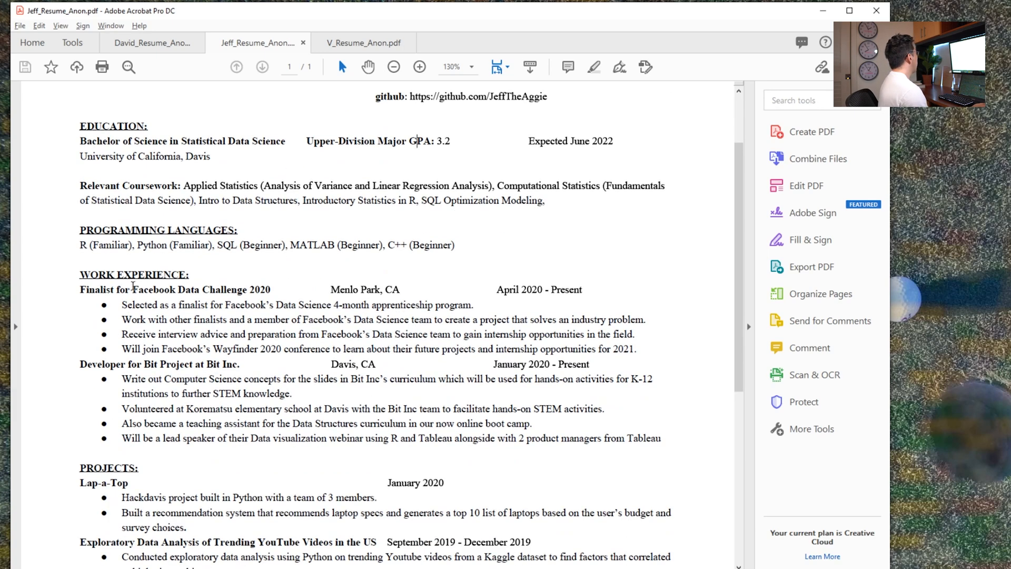
pyautogui.scroll(-3)
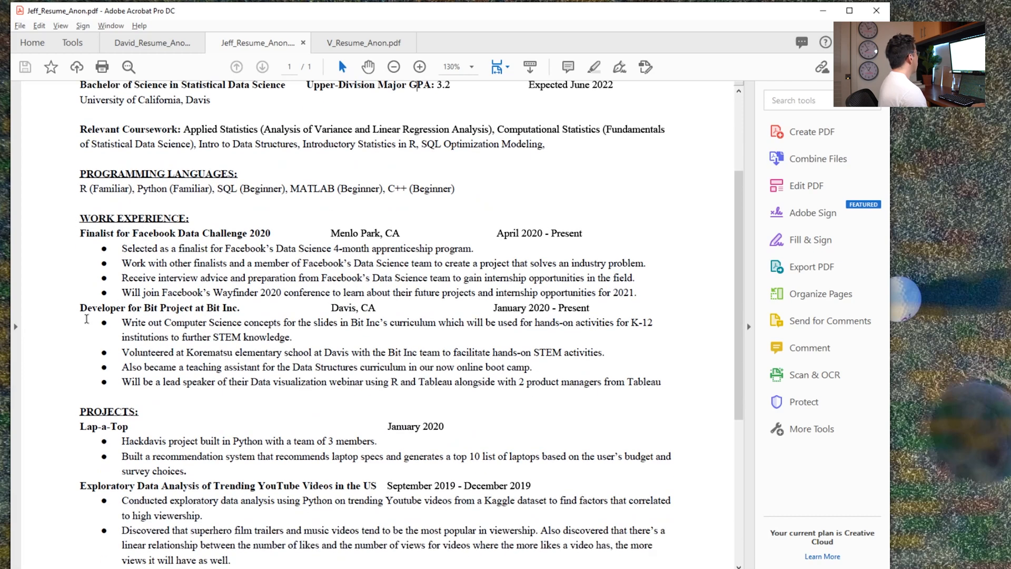
pyautogui.scroll(-3)
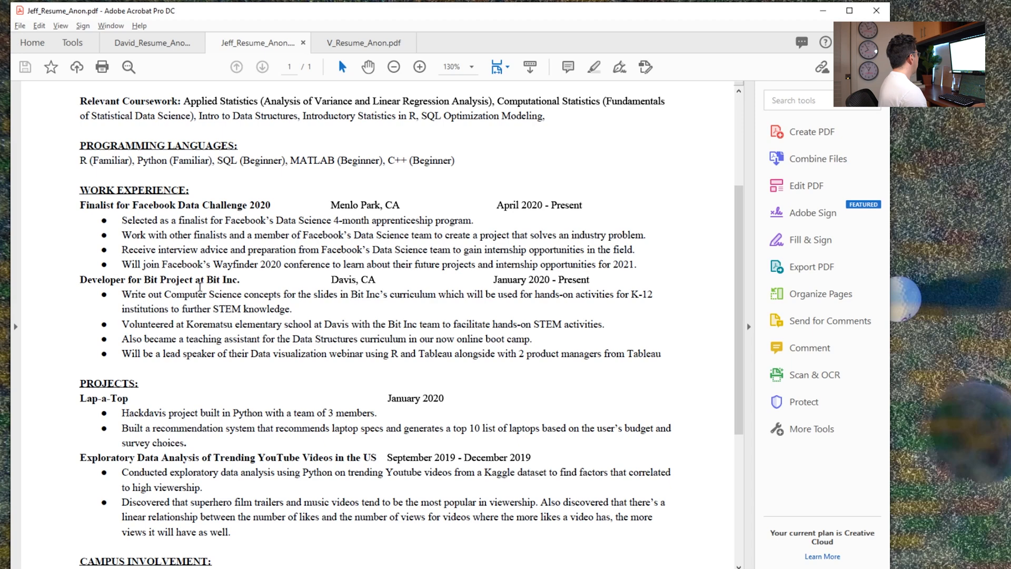
pyautogui.scroll(-3)
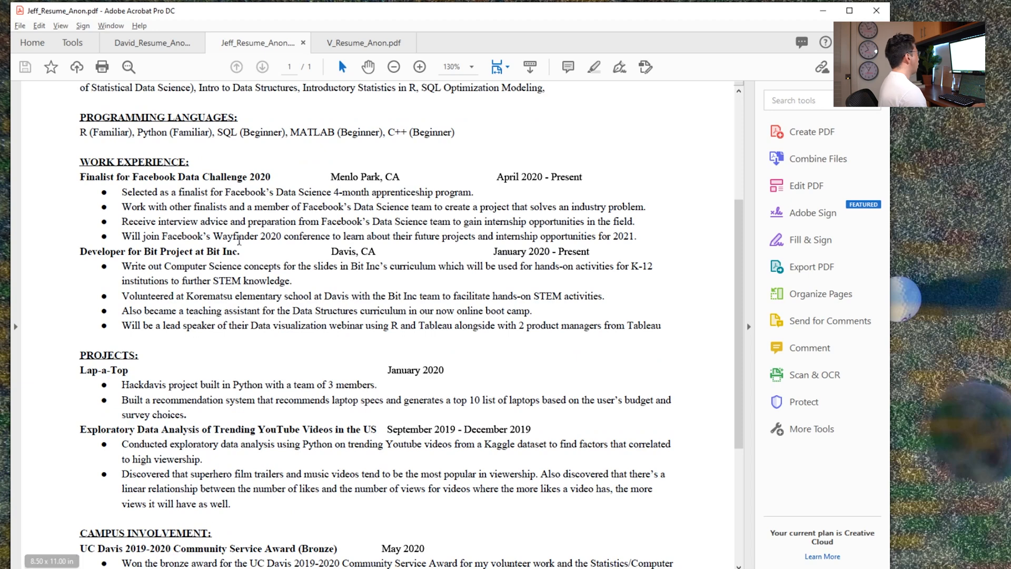
pyautogui.scroll(-3)
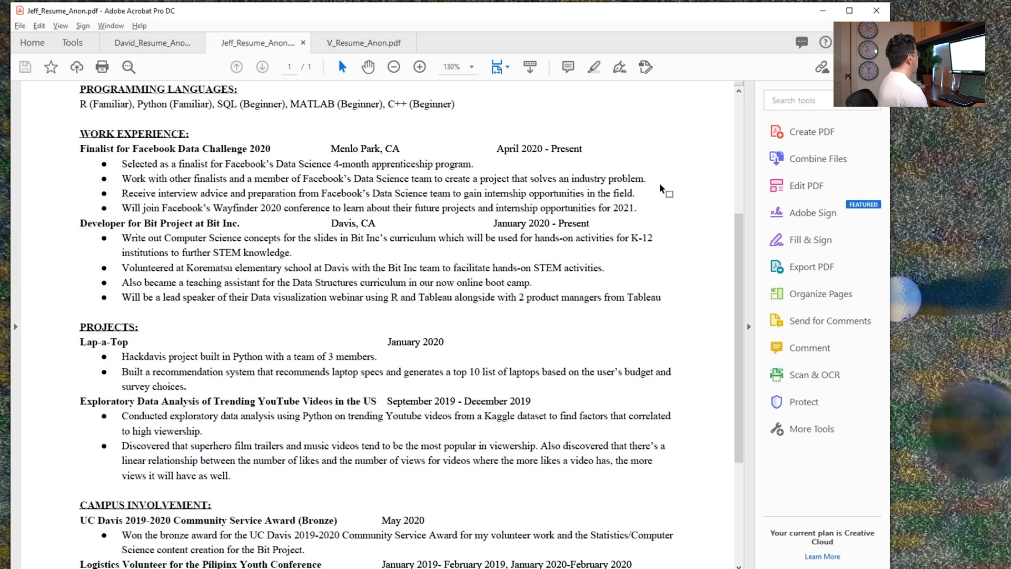
pyautogui.moveTo(480, 179); pyautogui.dragTo(644, 179)
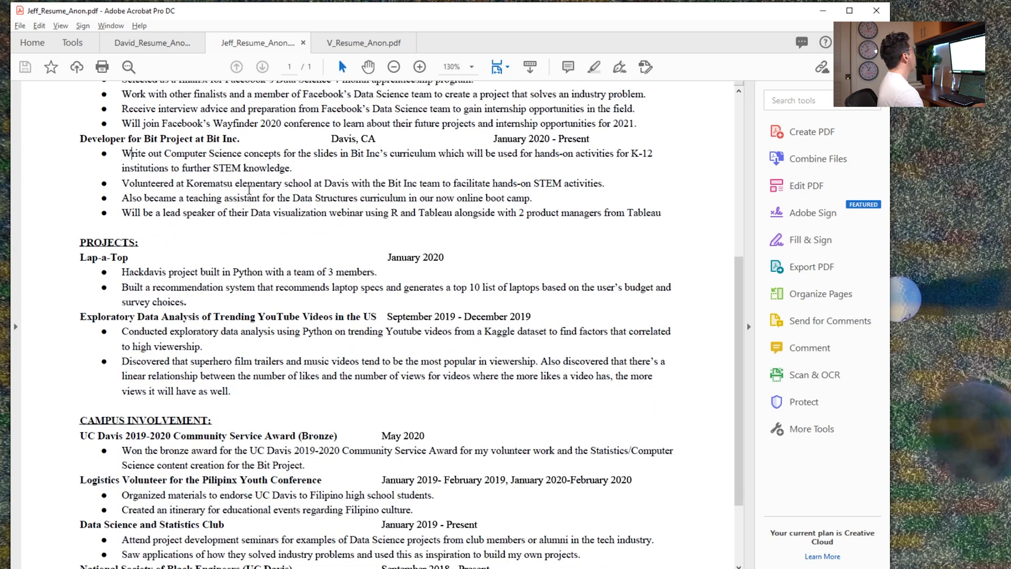
# - Scroll to the YouTube project and select the word Discovered in its second bullet
pyautogui.scroll(-3)
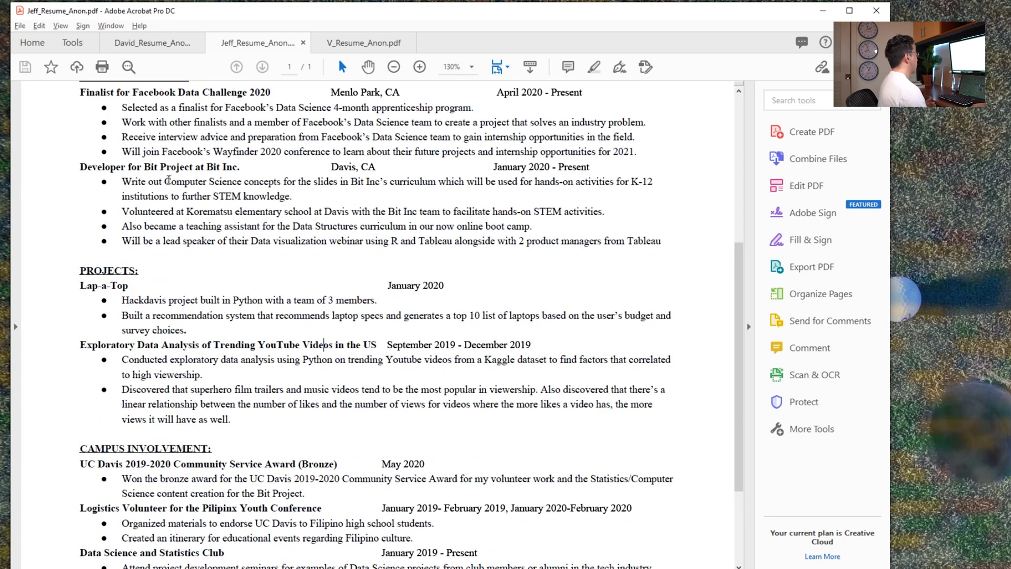
pyautogui.scroll(-3)
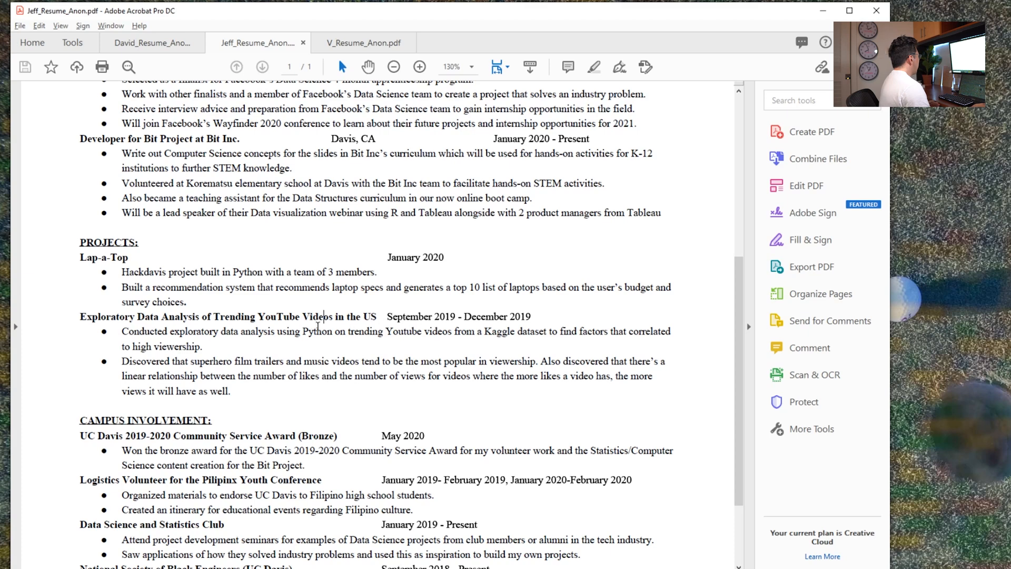
pyautogui.scroll(-3)
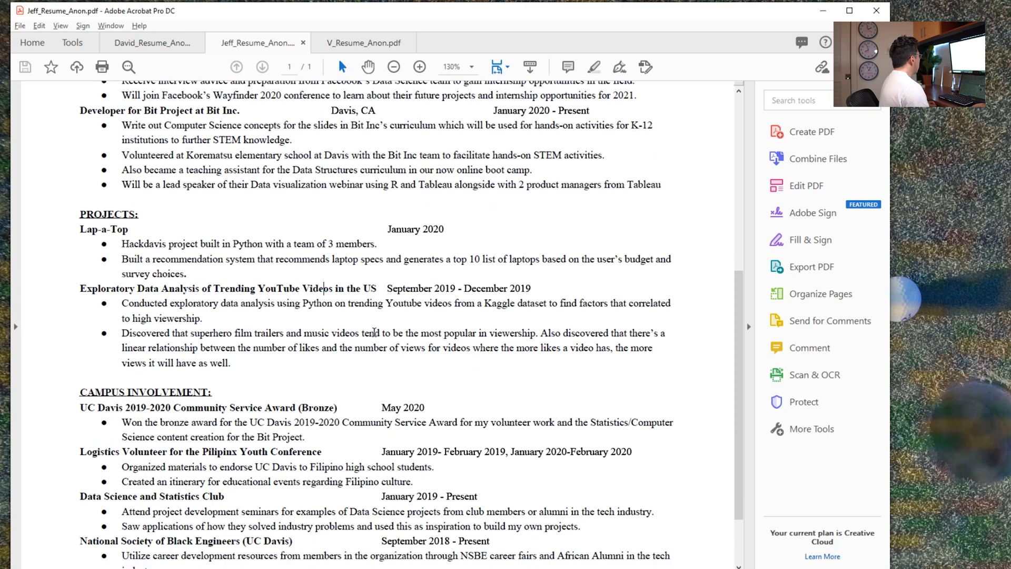
pyautogui.scroll(-3)
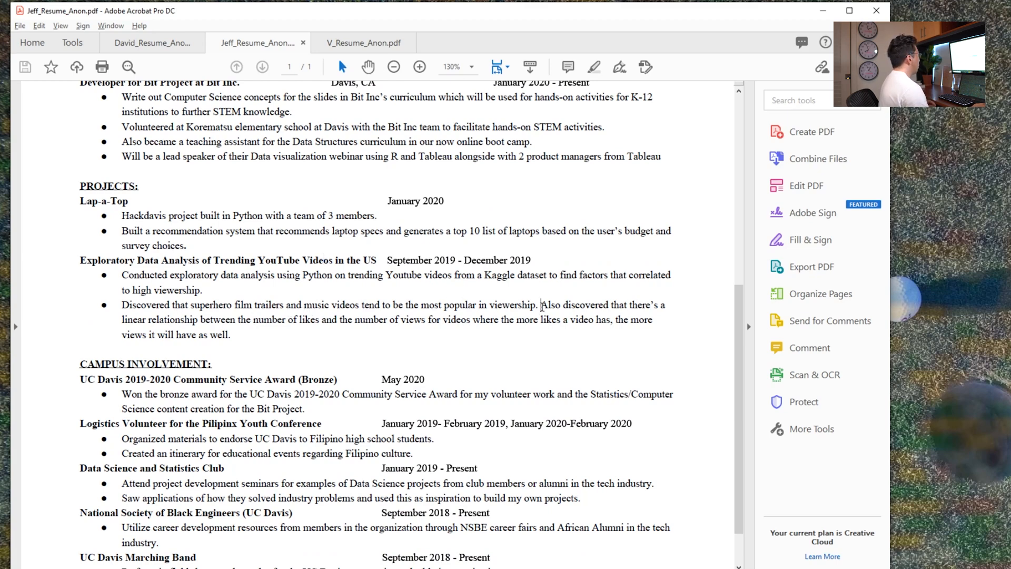
pyautogui.moveTo(542, 305); pyautogui.dragTo(645, 320)
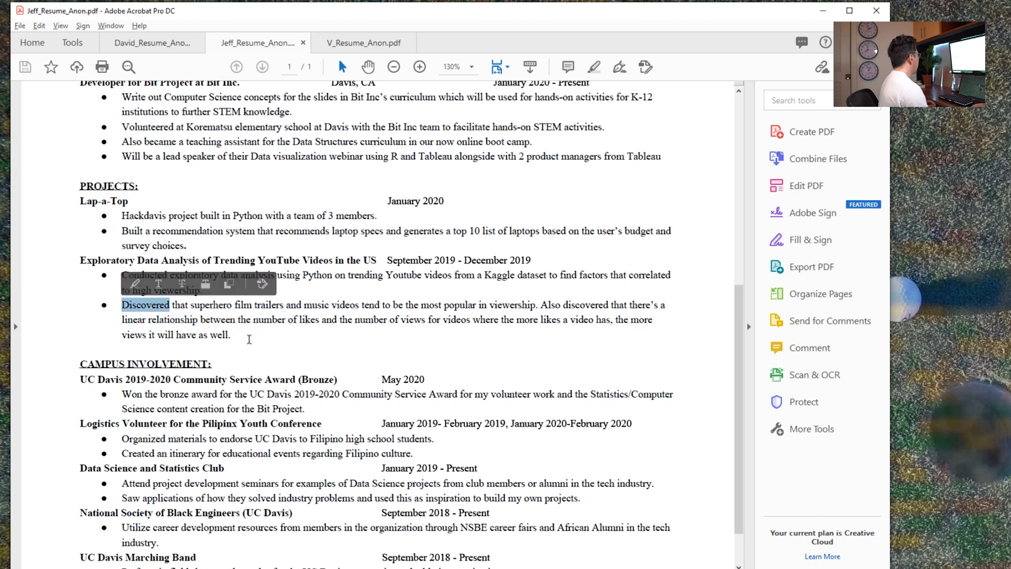
# - Scroll past the page end so Jeff's resume wraps back to its name and education
pyautogui.scroll(-3)
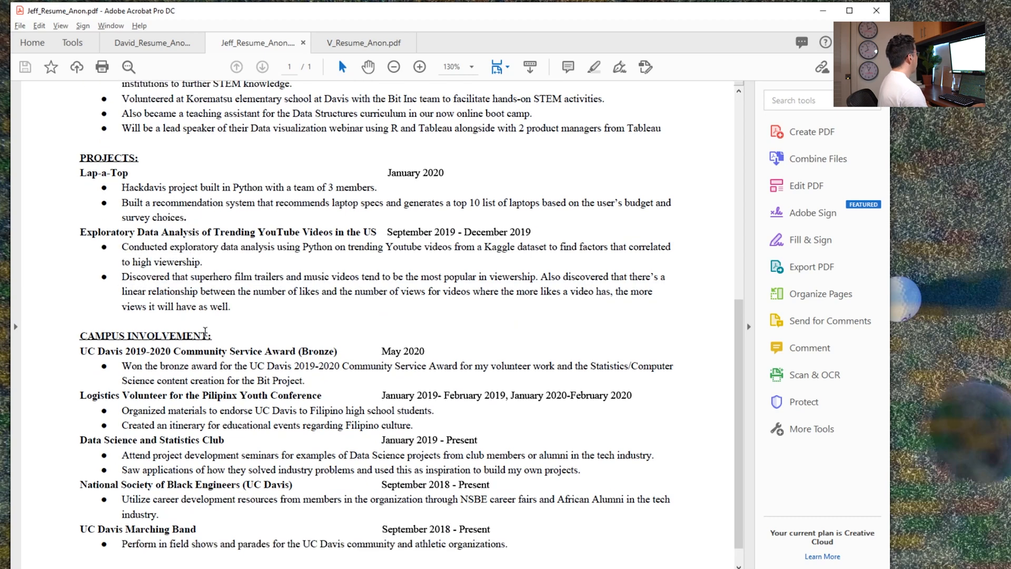
pyautogui.scroll(-3)
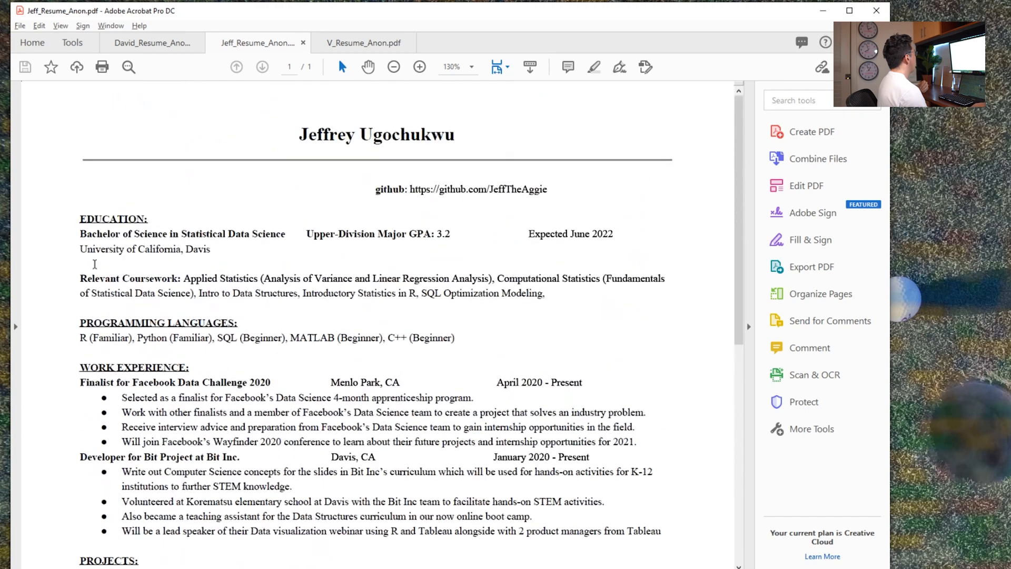
# - Scroll Jeff's resume from the top down through projects to the last Campus Involvement entries
pyautogui.scroll(-3)
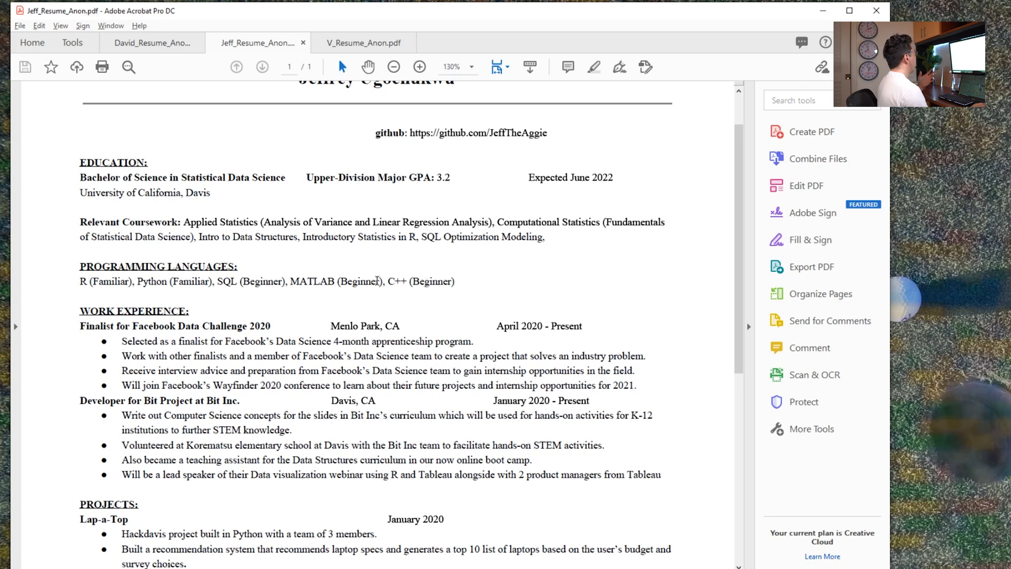
pyautogui.moveTo(452, 177)
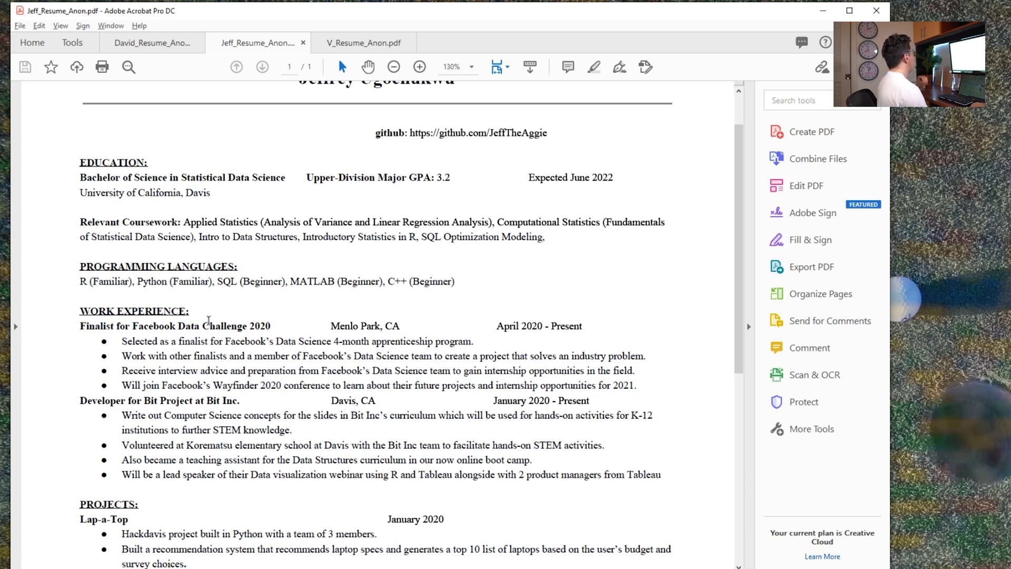
pyautogui.scroll(-3)
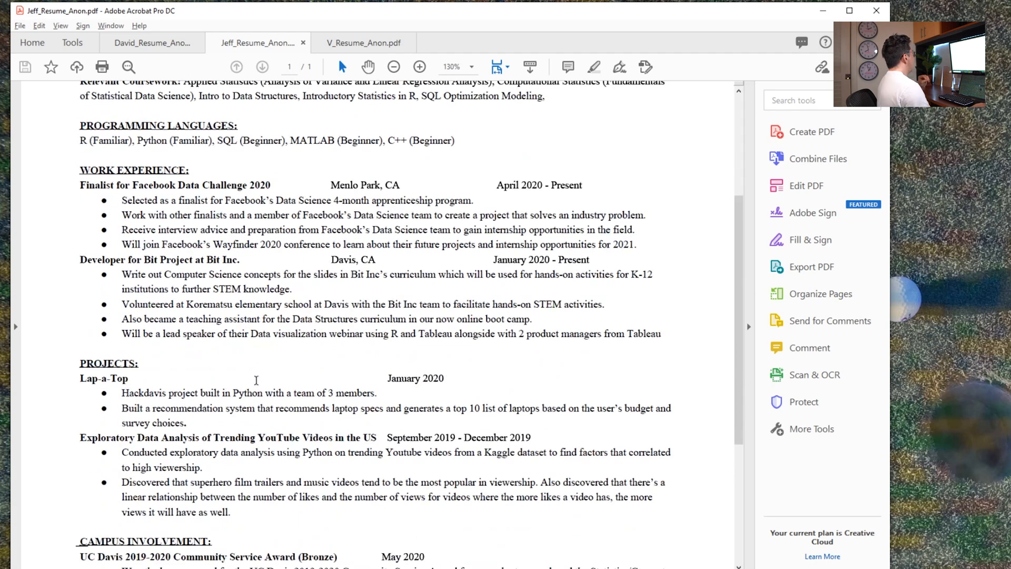
pyautogui.scroll(-3)
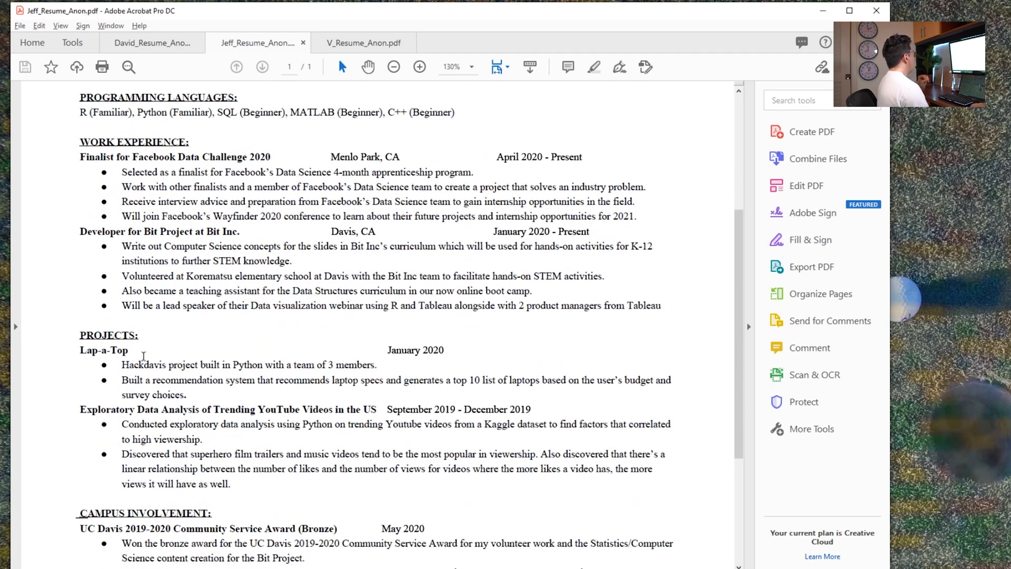
pyautogui.scroll(-3)
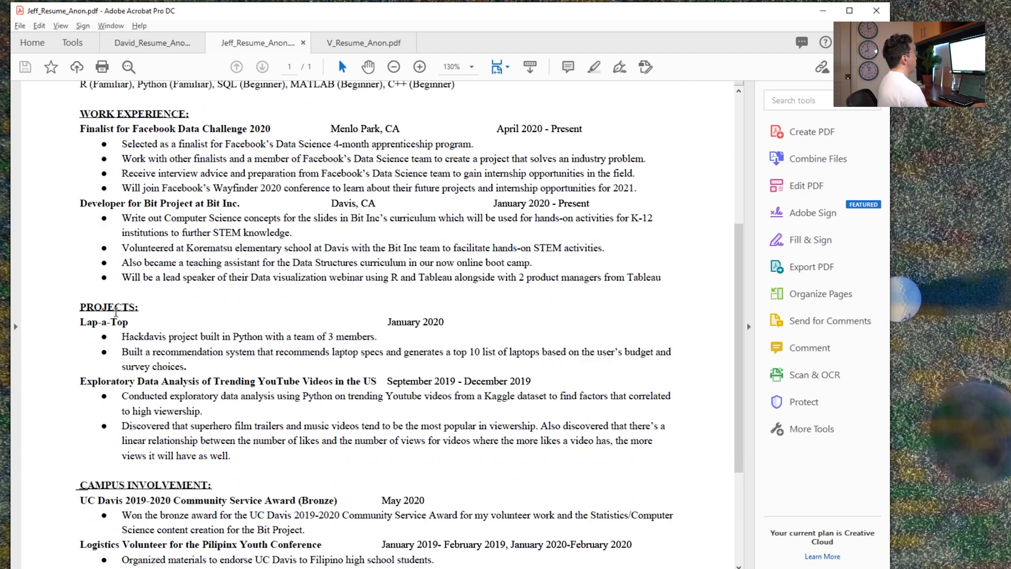
pyautogui.scroll(-3)
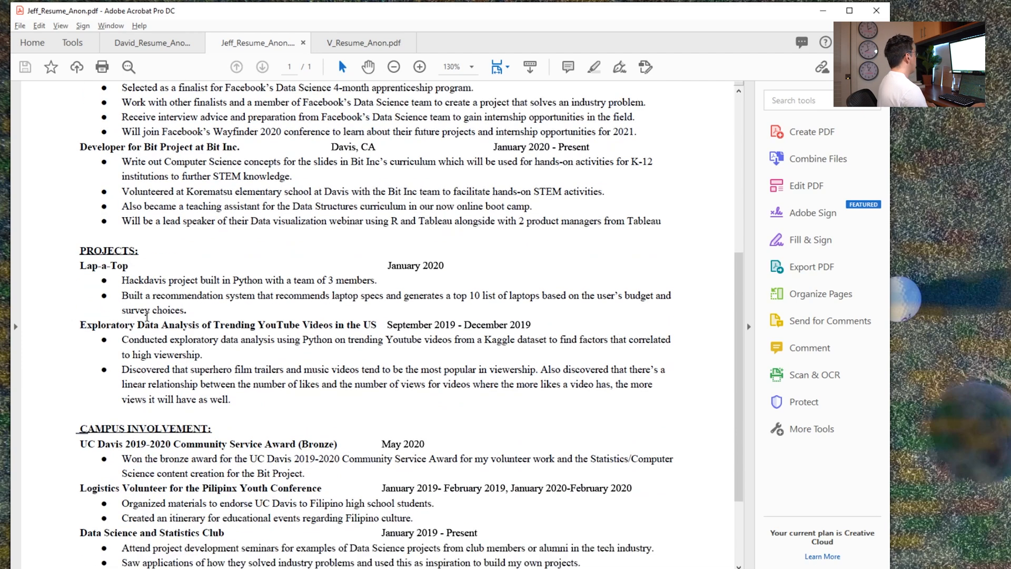
pyautogui.scroll(-3)
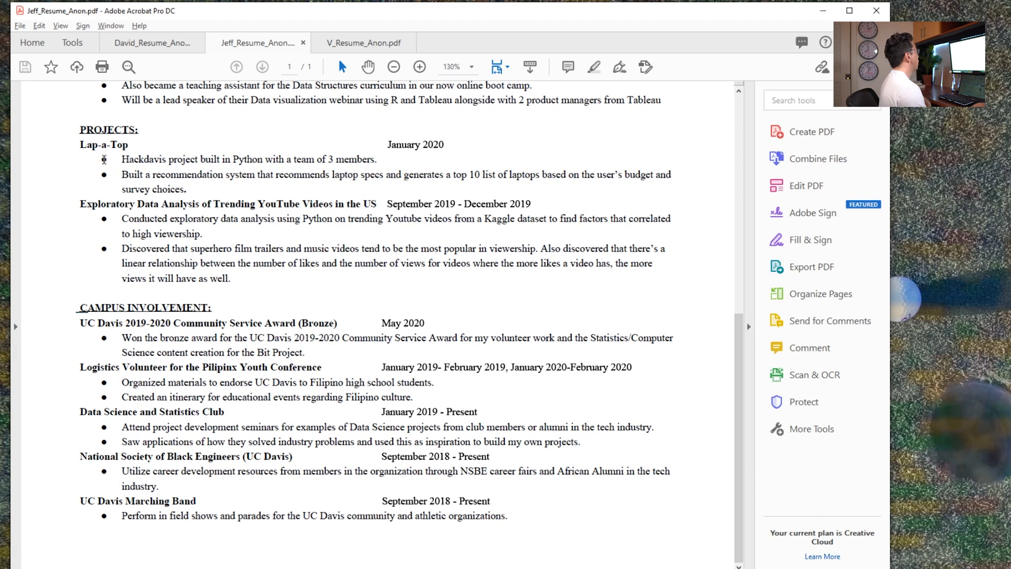
pyautogui.moveTo(369, 76)
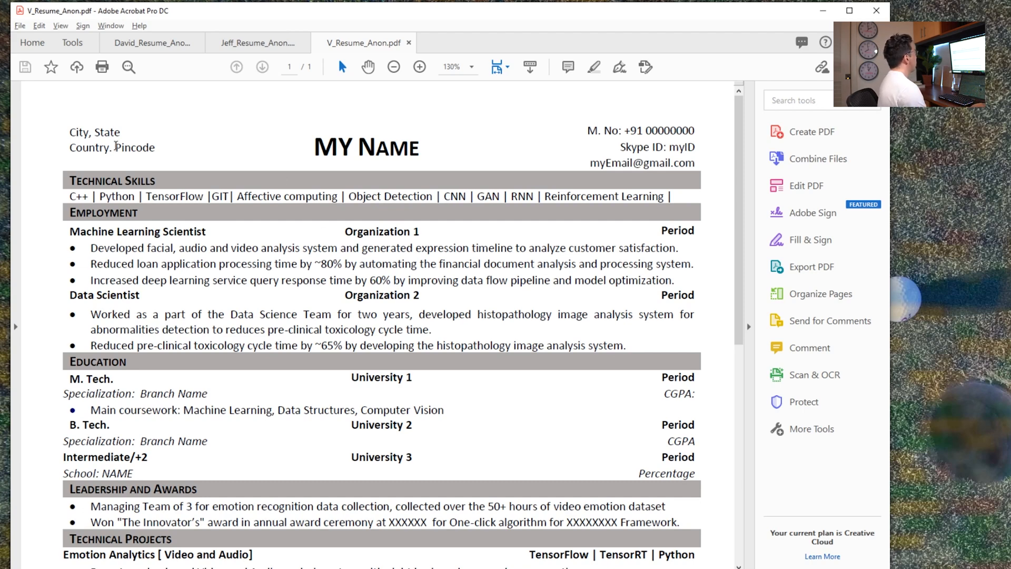
pyautogui.scroll(-3)
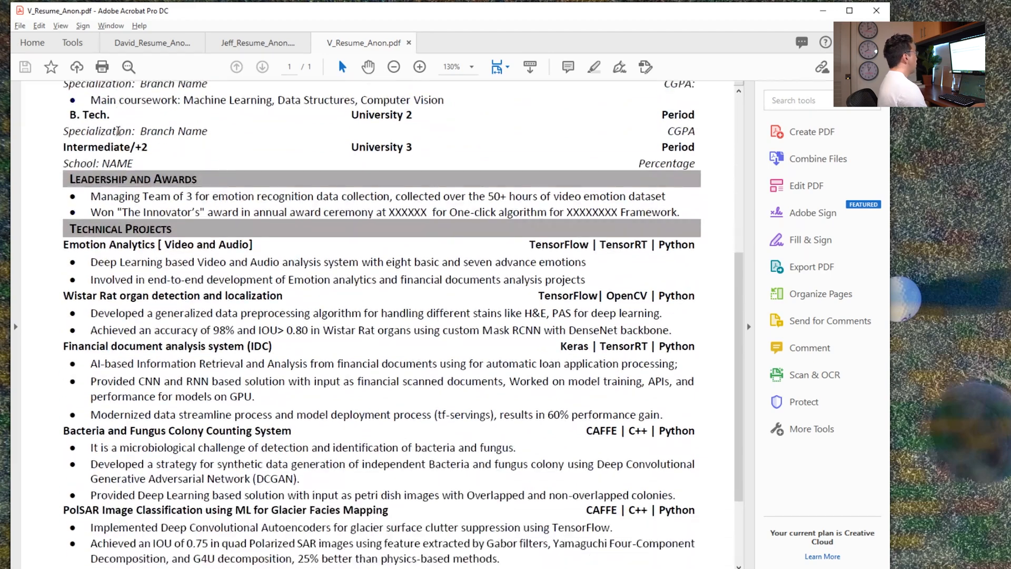
pyautogui.scroll(-3)
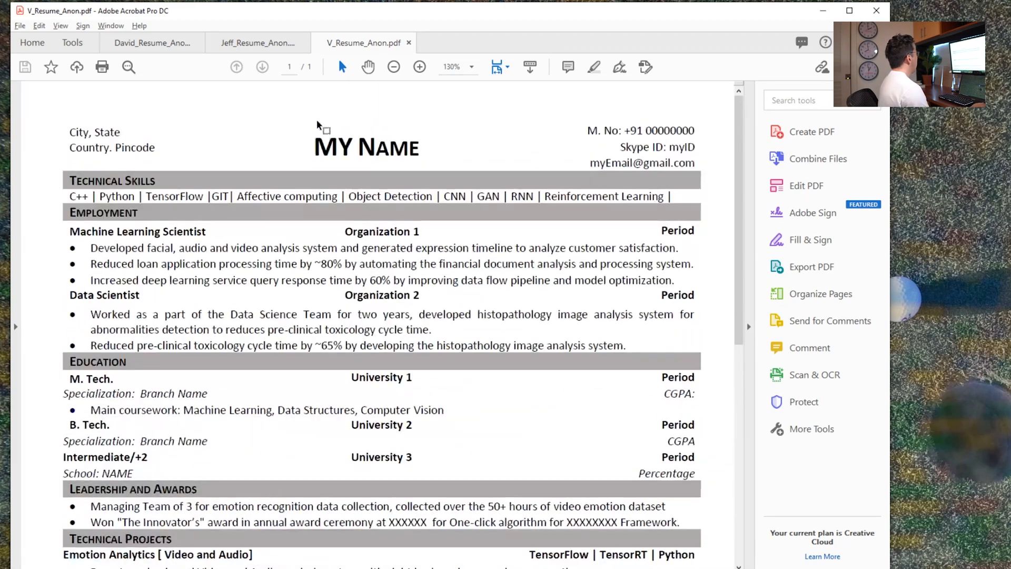
pyautogui.scroll(-3)
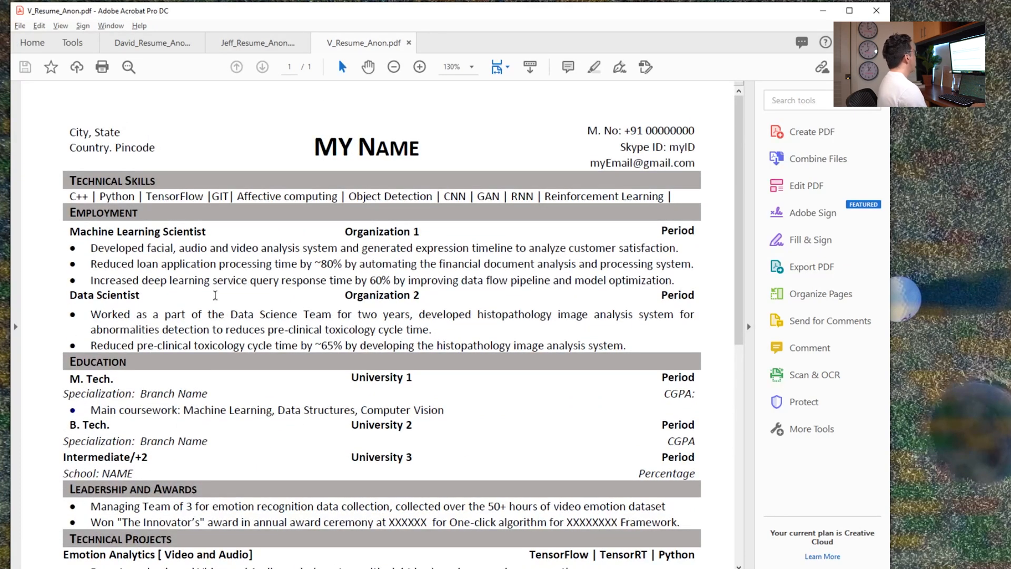
pyautogui.moveTo(69, 196); pyautogui.dragTo(534, 196)
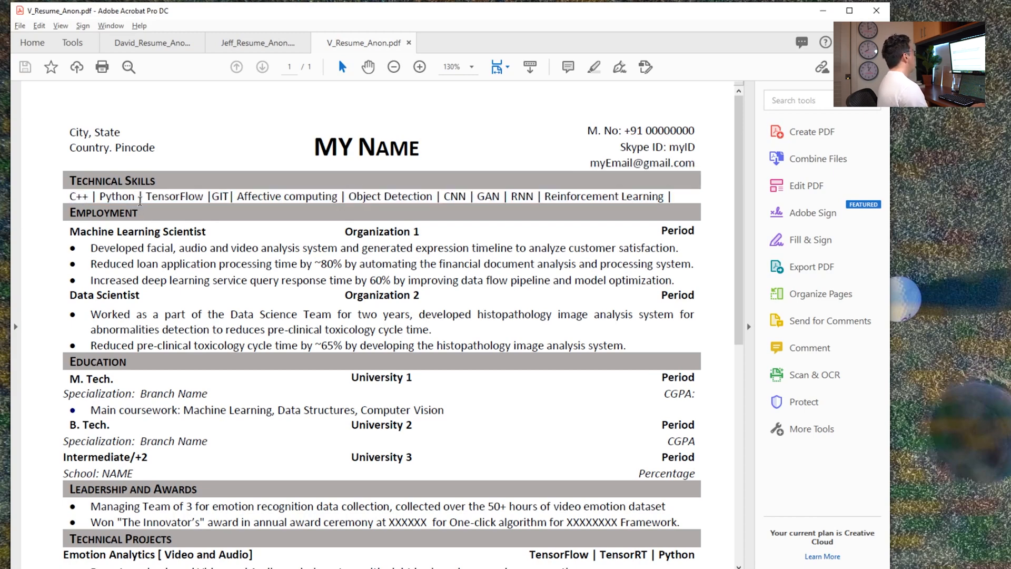
pyautogui.doubleClick(117, 195)
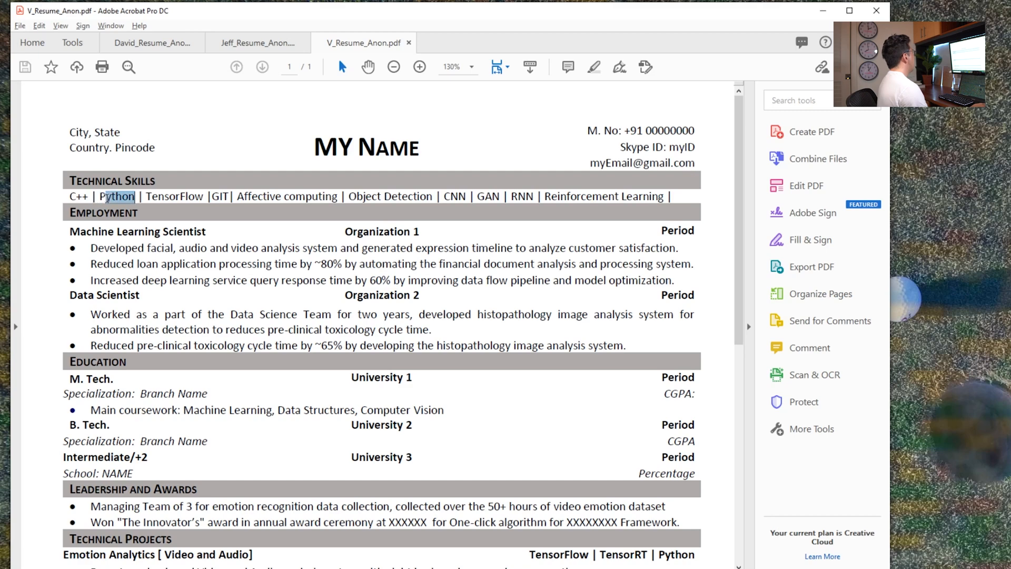
pyautogui.doubleClick(117, 196)
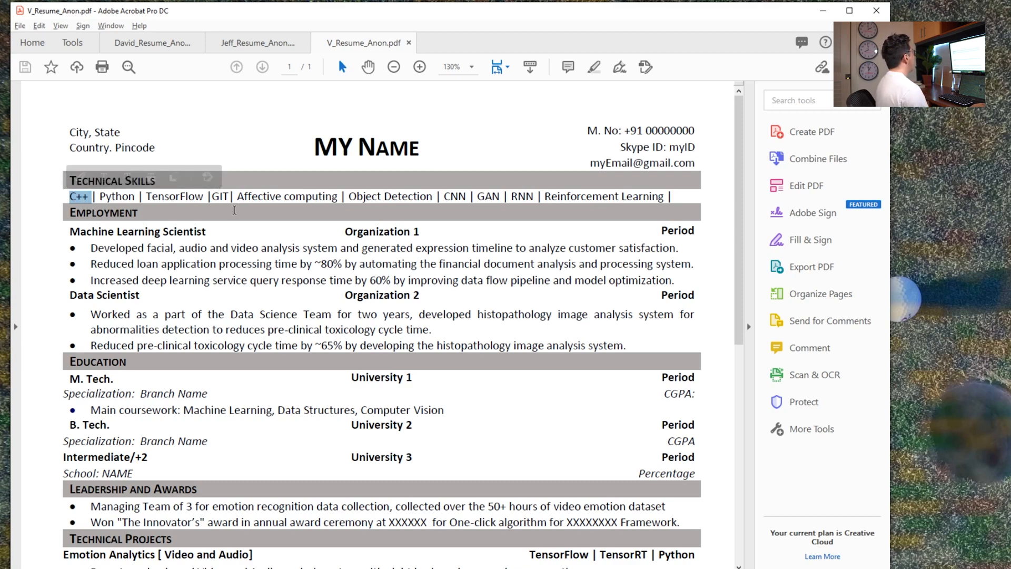
pyautogui.moveTo(443, 196); pyautogui.dragTo(618, 195)
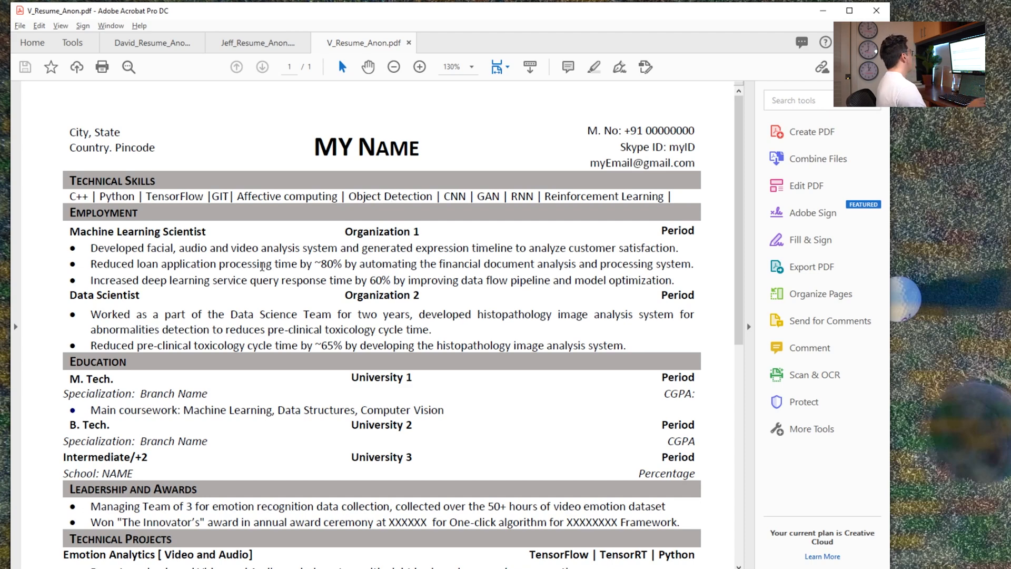
pyautogui.moveTo(358, 255)
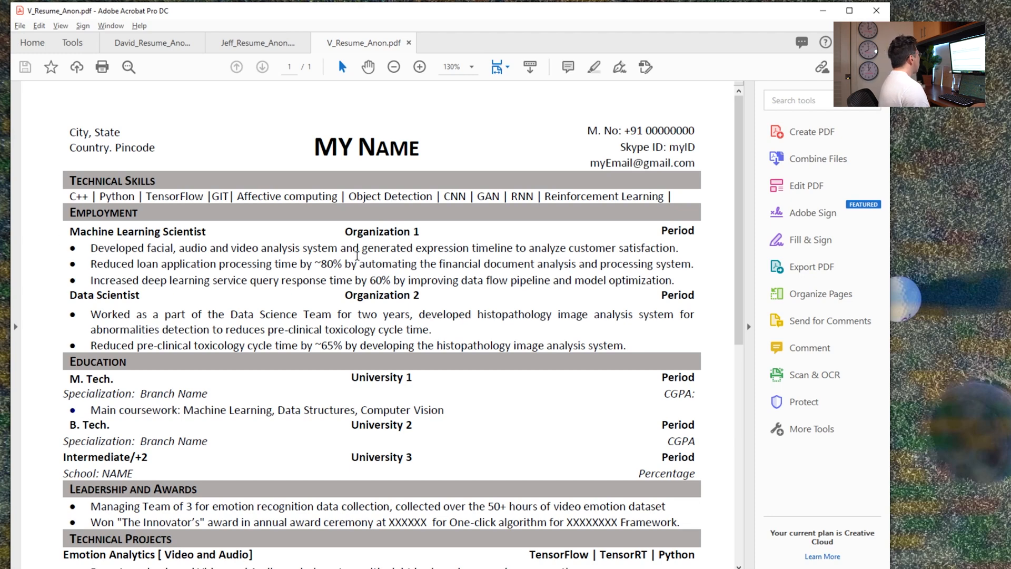
# - Scroll V_Resume_Anon.pdf down to its Education, Leadership and Awards, and Technical Projects sections
pyautogui.scroll(-3)
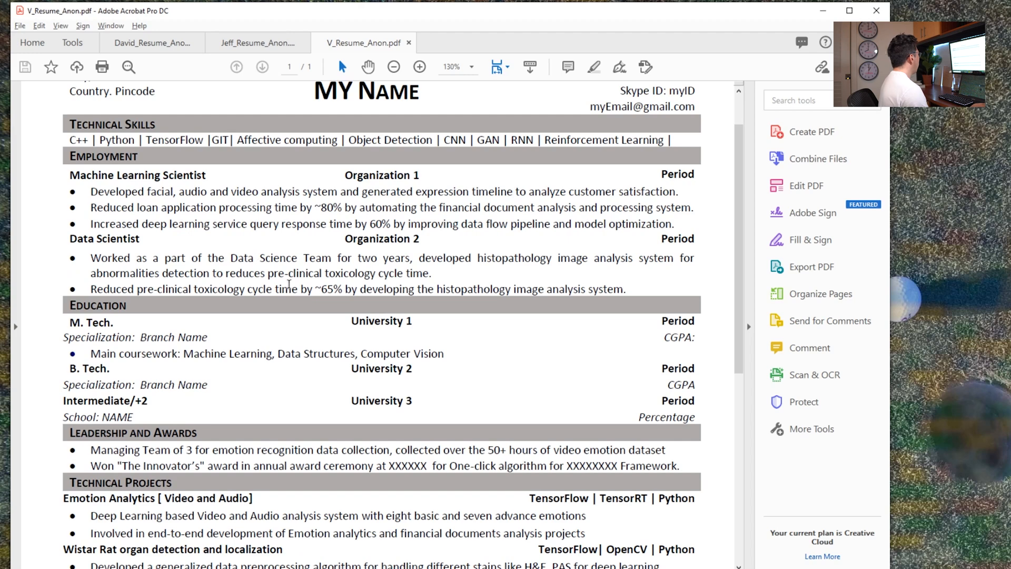
pyautogui.scroll(-3)
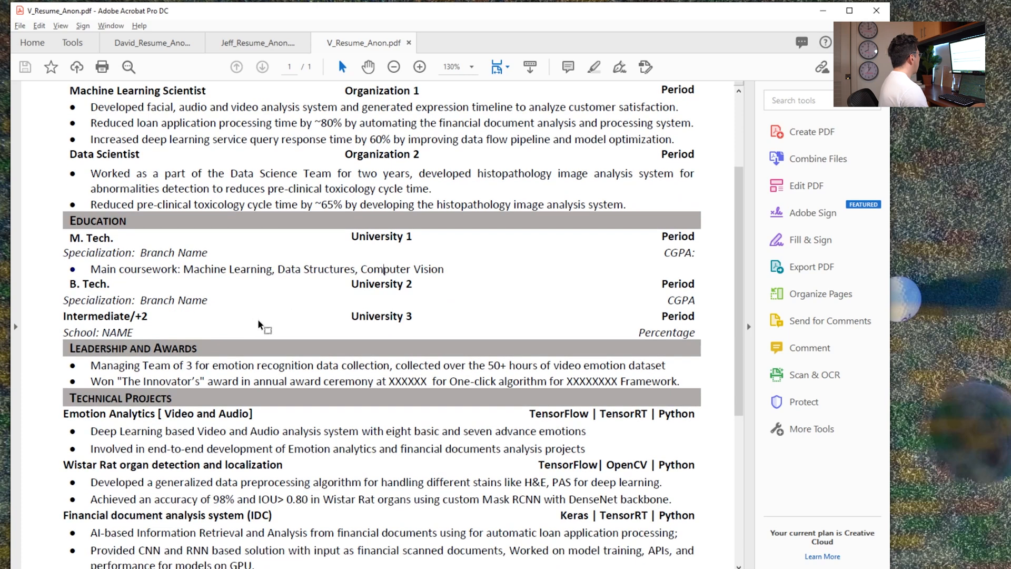
pyautogui.moveTo(220, 325)
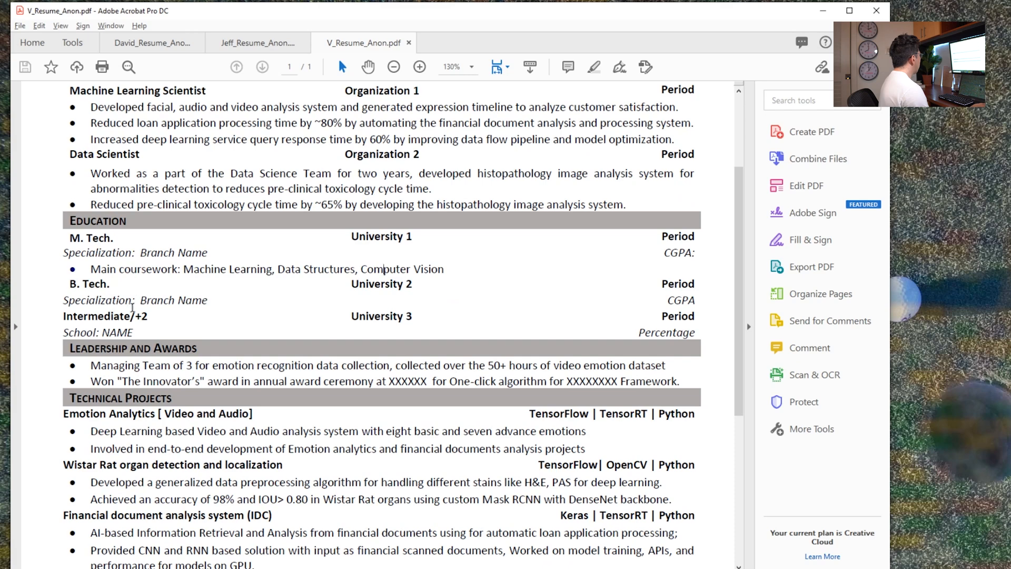
pyautogui.moveTo(174, 334)
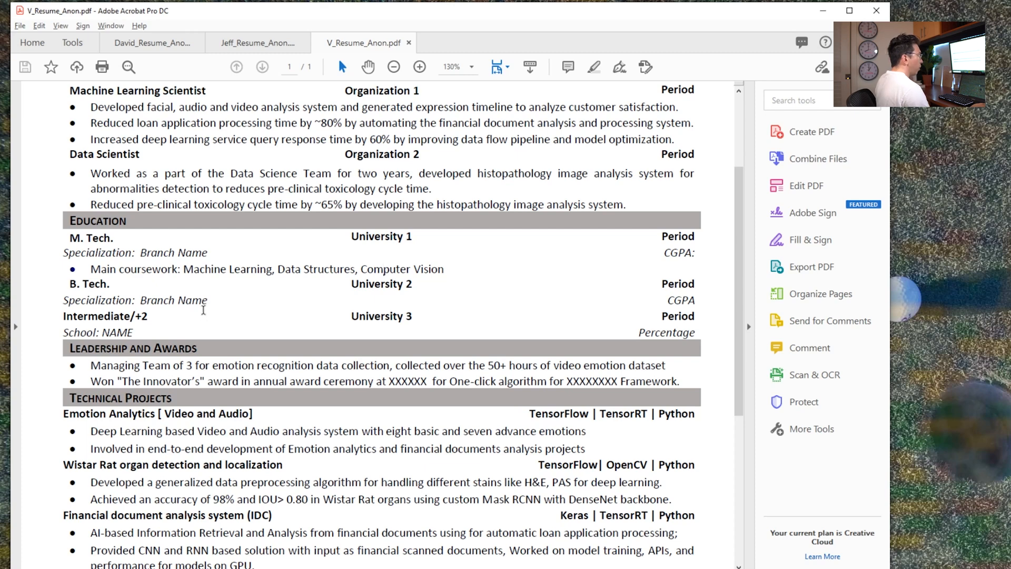
pyautogui.moveTo(722, 277)
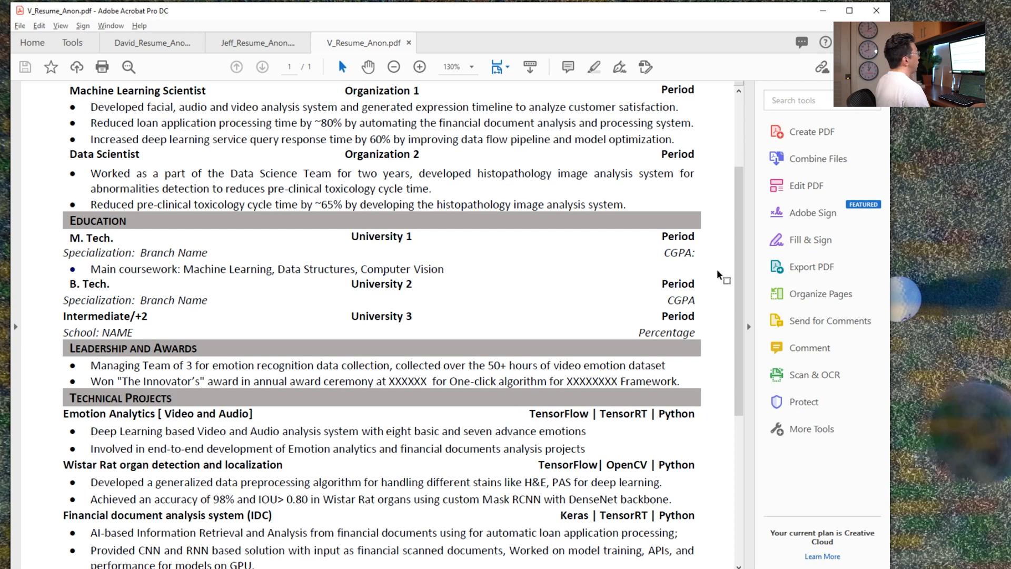
pyautogui.scroll(-3)
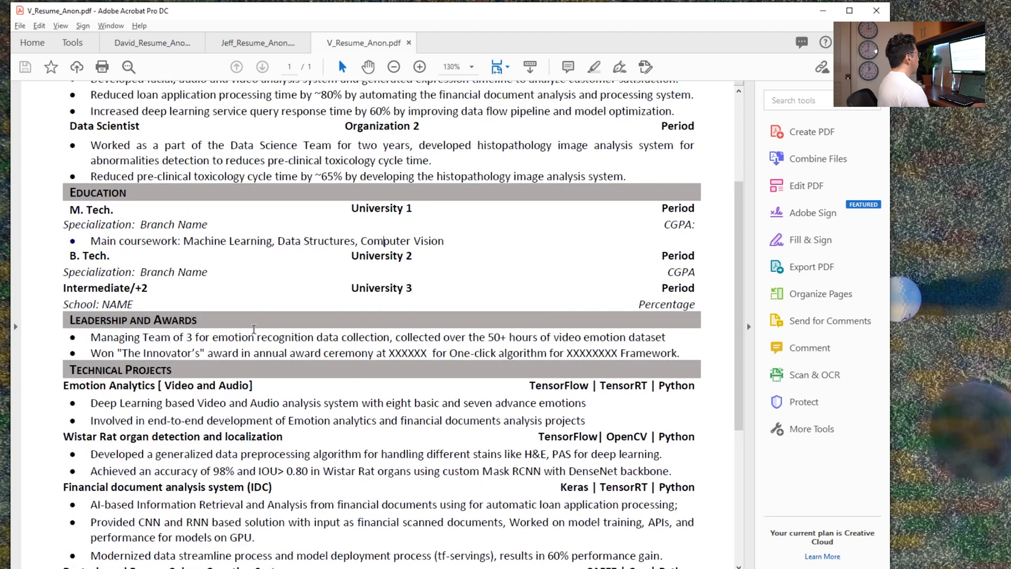
# - Mark the Leadership and Awards bullets, scroll to Technical Projects and mark the Emotion Analytics tool list
pyautogui.moveTo(136, 353); pyautogui.dragTo(679, 353)
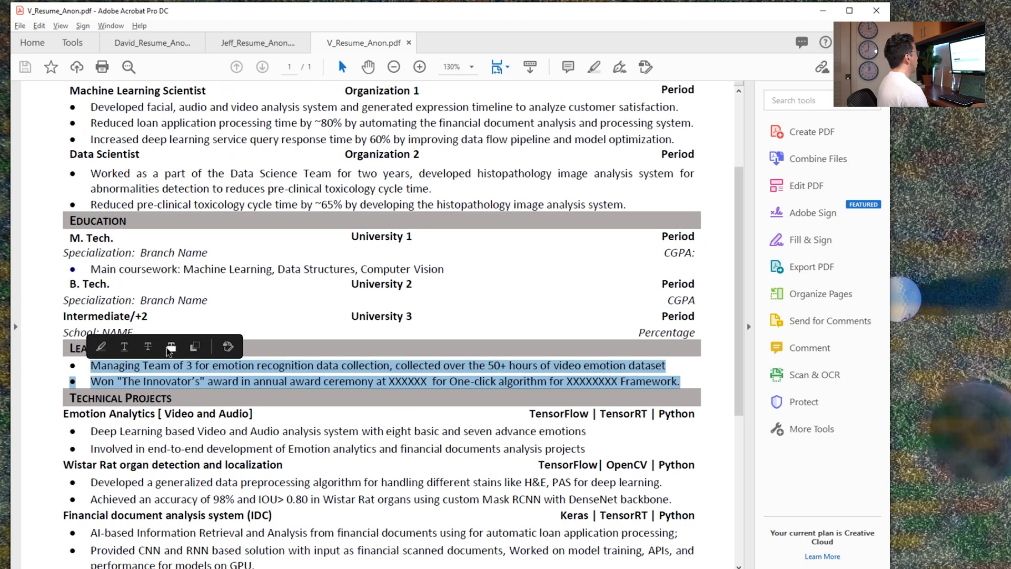
pyautogui.scroll(-3)
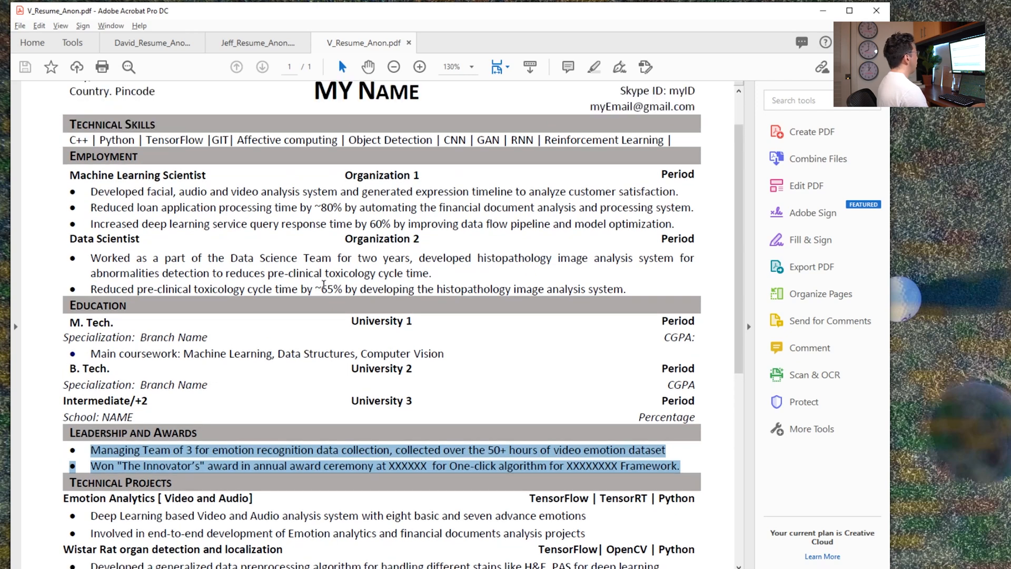
pyautogui.scroll(-3)
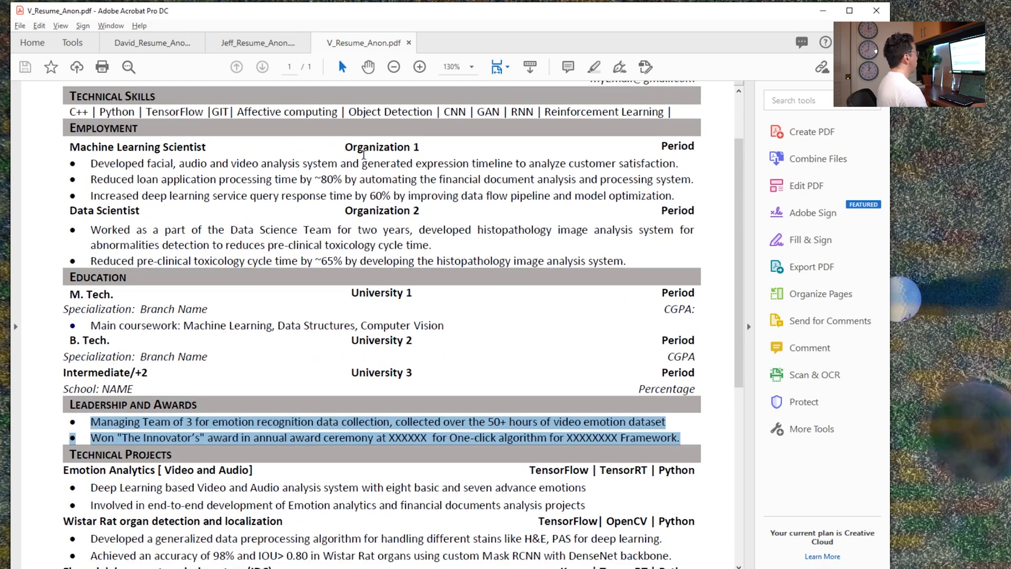
pyautogui.scroll(-3)
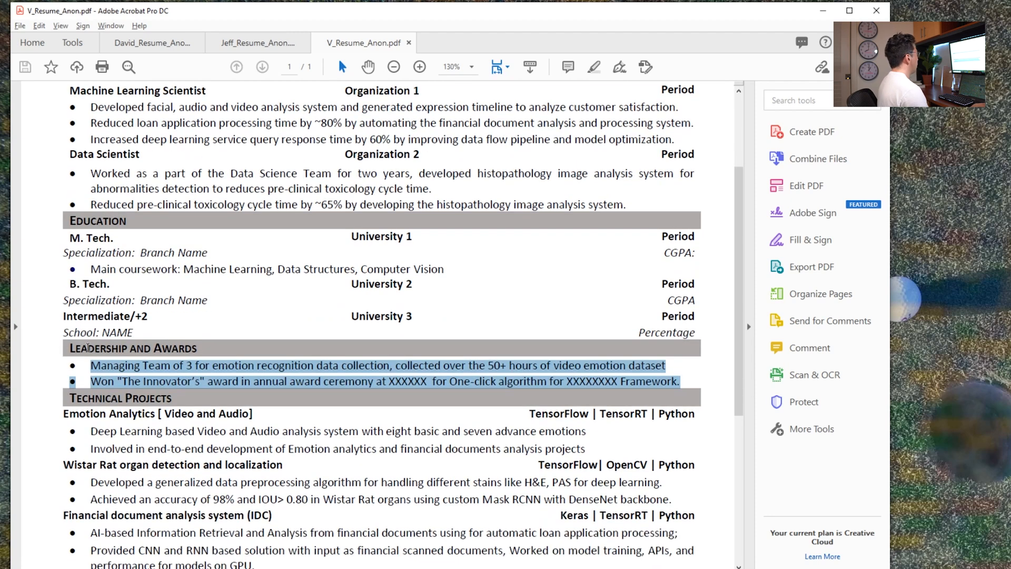
pyautogui.scroll(-3)
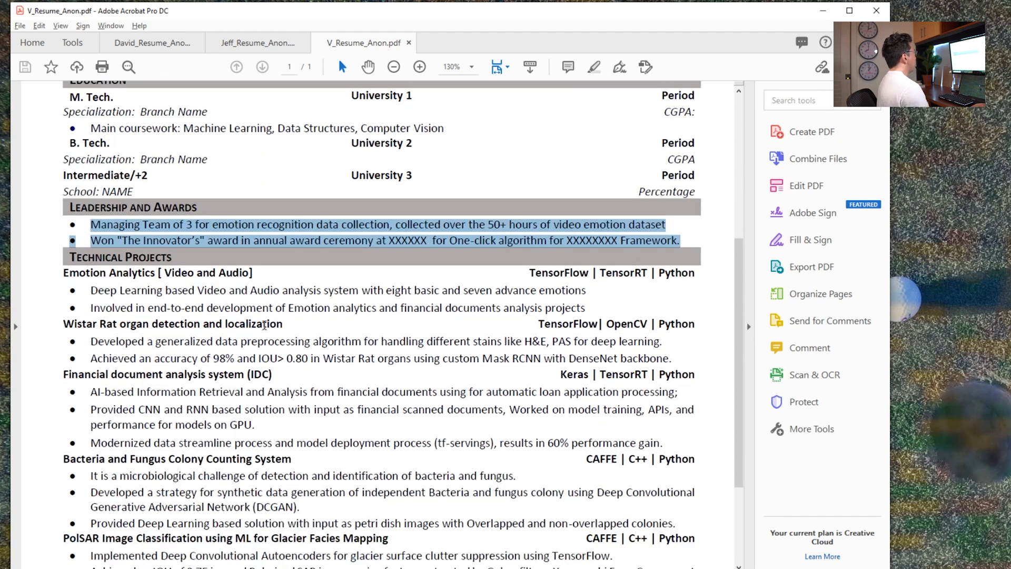
pyautogui.scroll(-3)
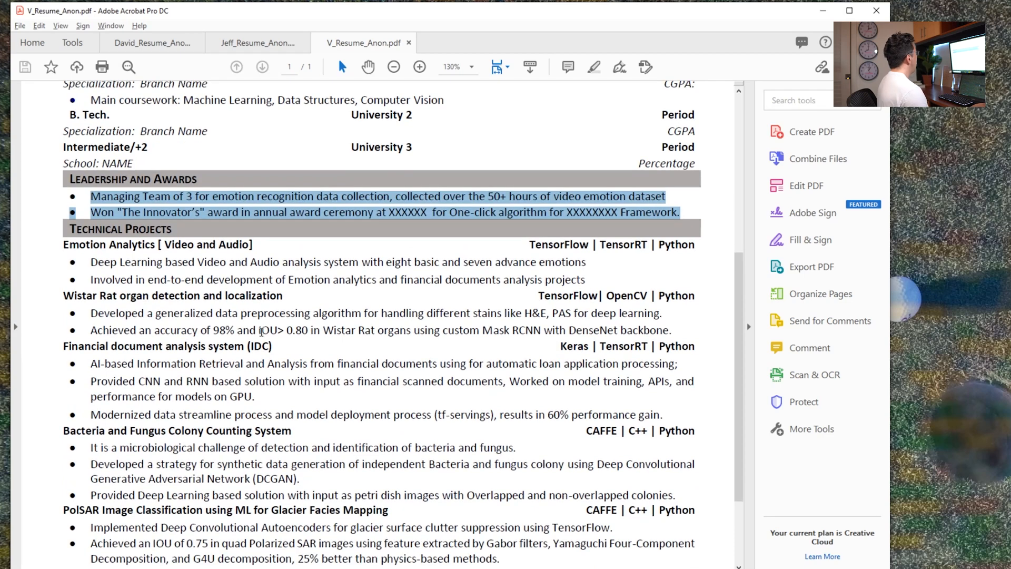
pyautogui.scroll(-3)
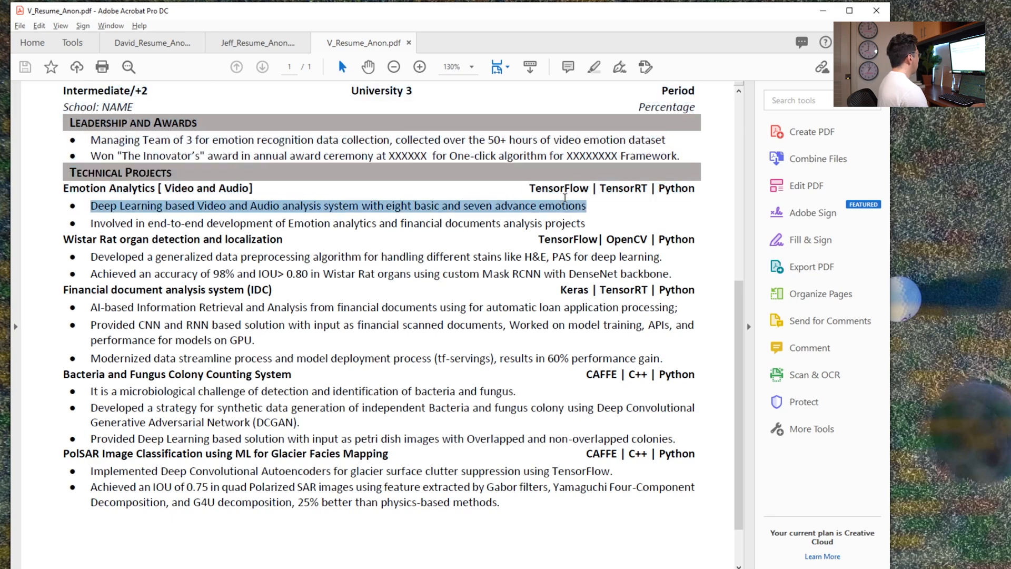
pyautogui.moveTo(152, 274); pyautogui.dragTo(510, 274)
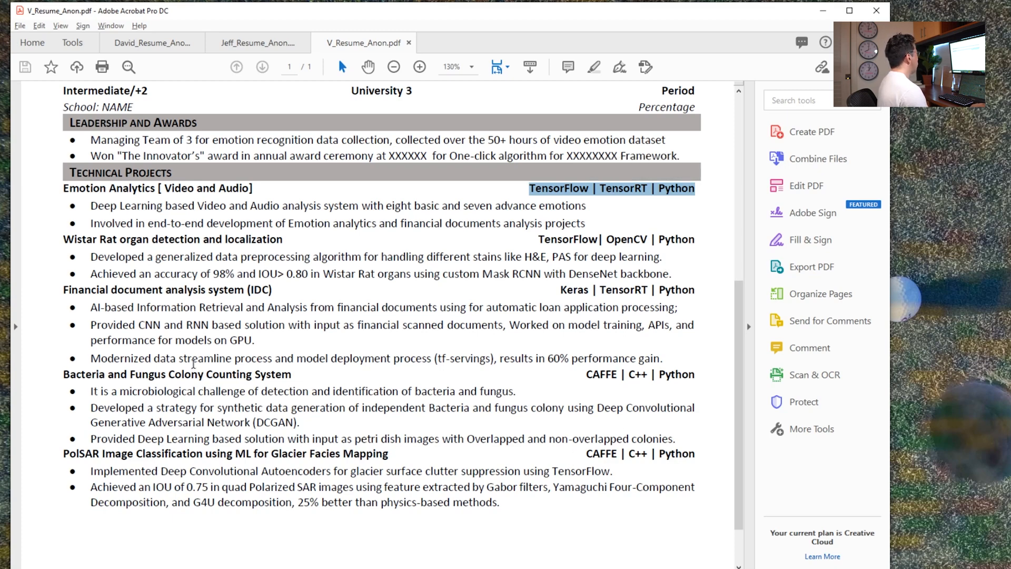
pyautogui.scroll(-3)
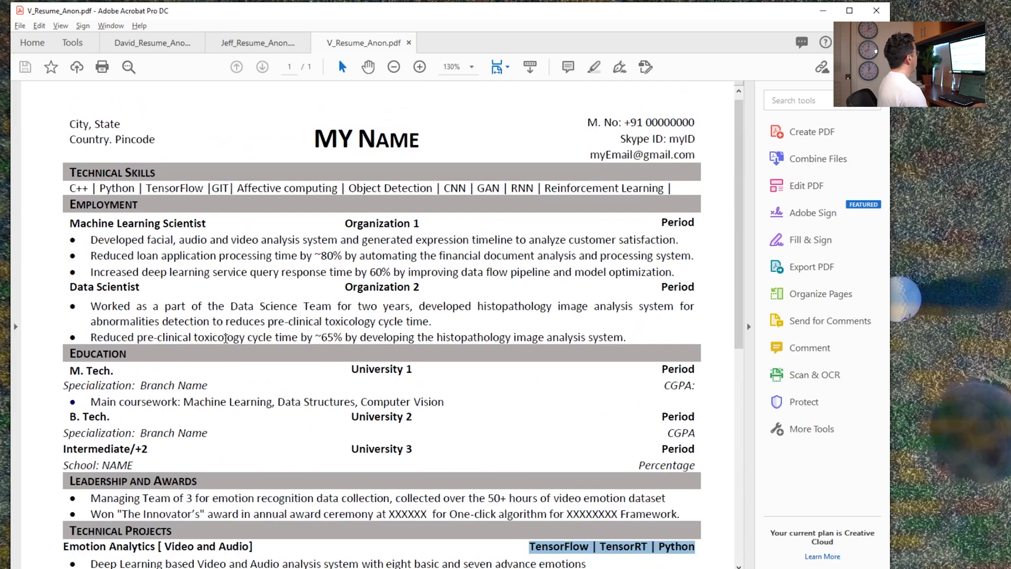
# - Scroll through V's projects to PolSAR and back to the skills and employment at the top
pyautogui.scroll(-3)
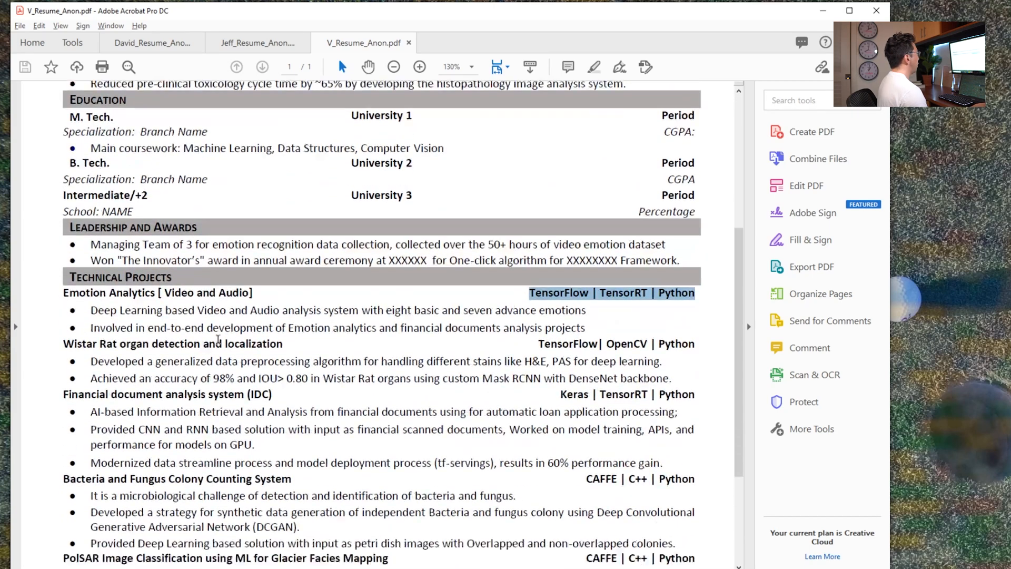
pyautogui.scroll(-3)
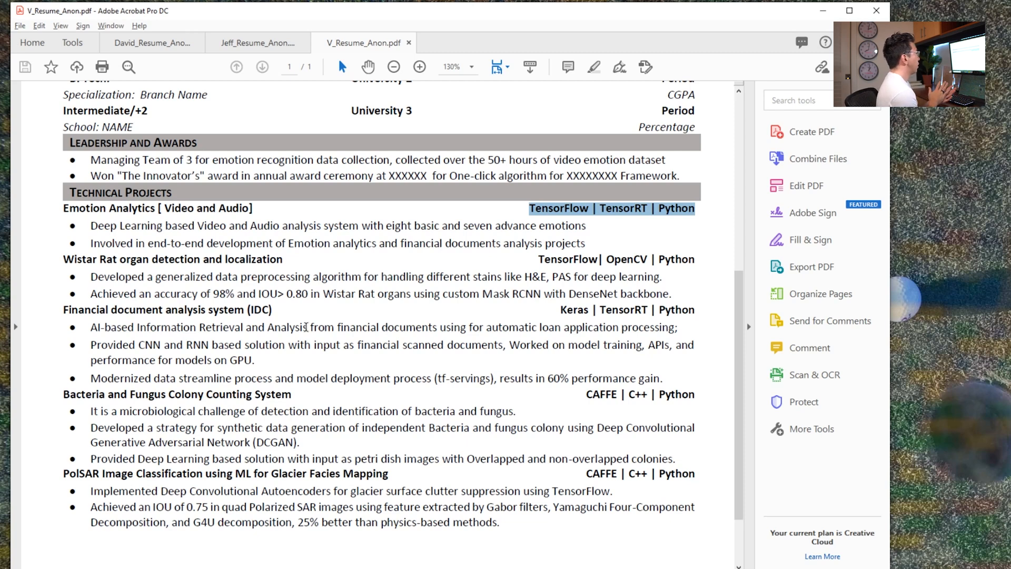
pyautogui.moveTo(227, 100)
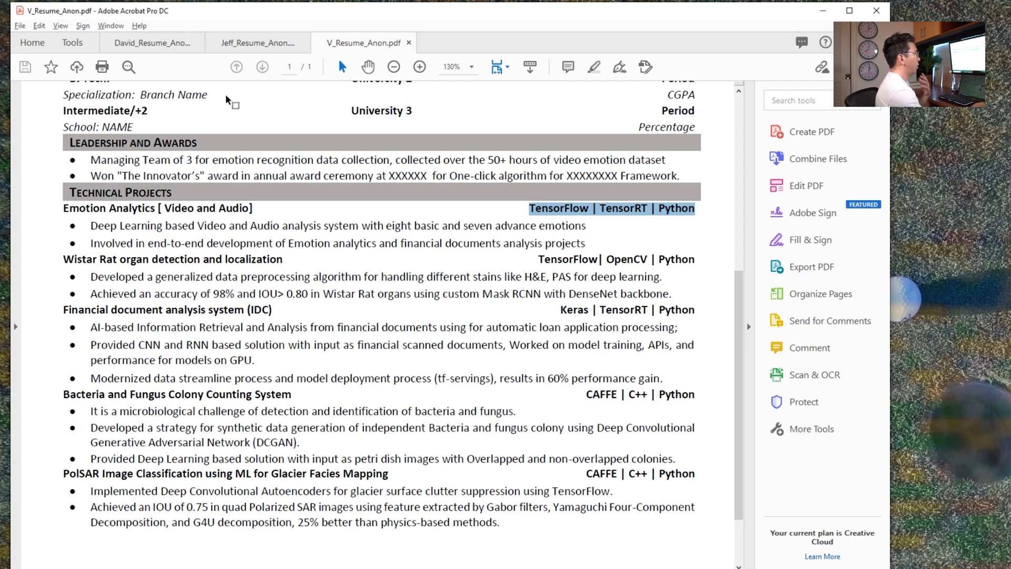
pyautogui.moveTo(524, 385)
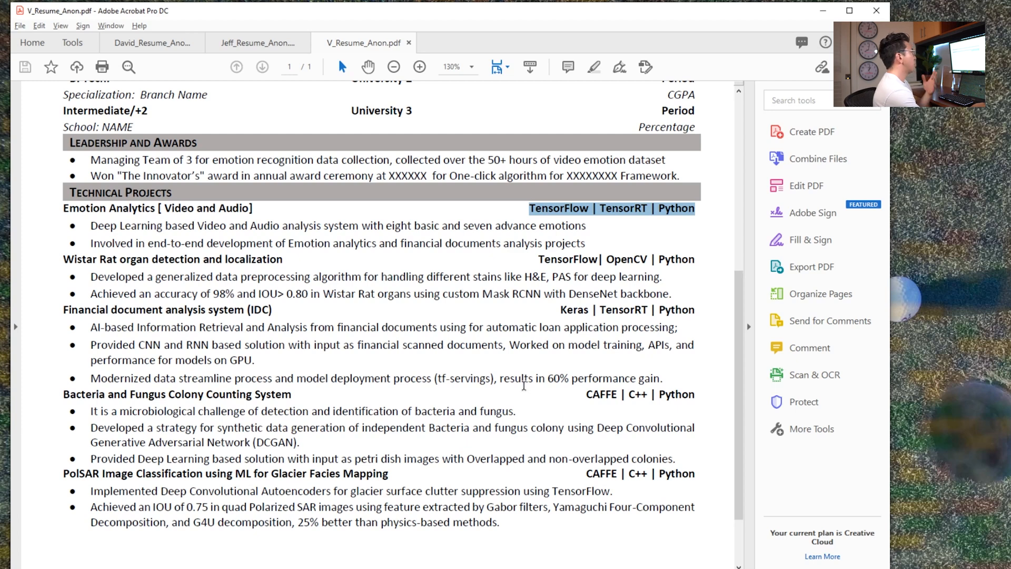
pyautogui.moveTo(561, 361)
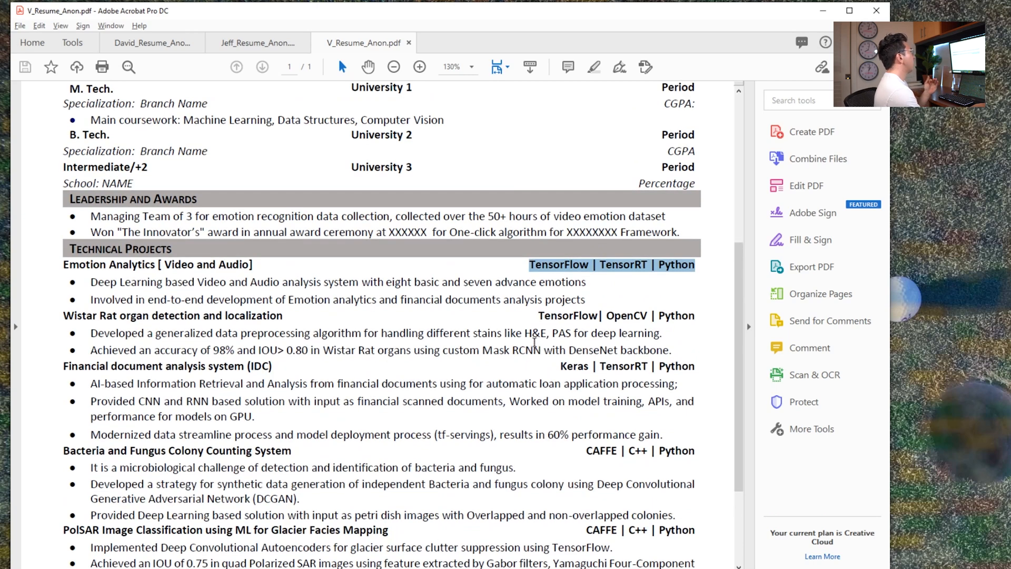
pyautogui.scroll(-3)
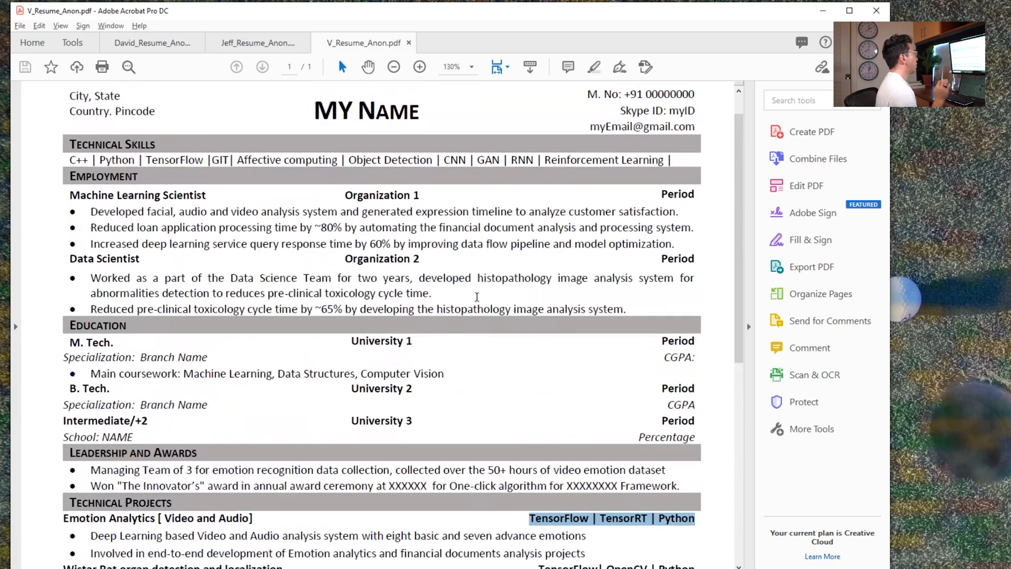
pyautogui.moveTo(678, 223)
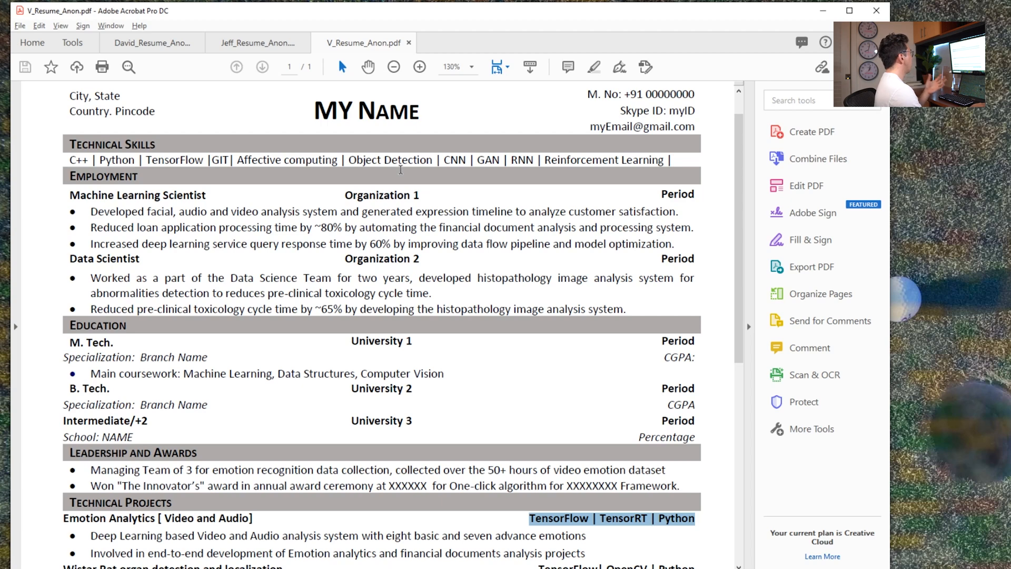
pyautogui.scroll(-3)
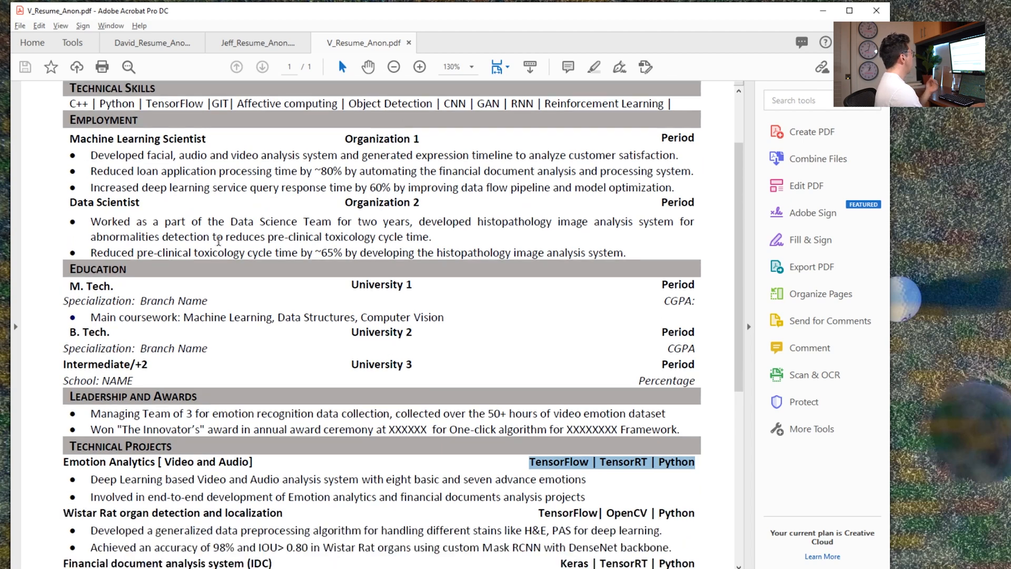